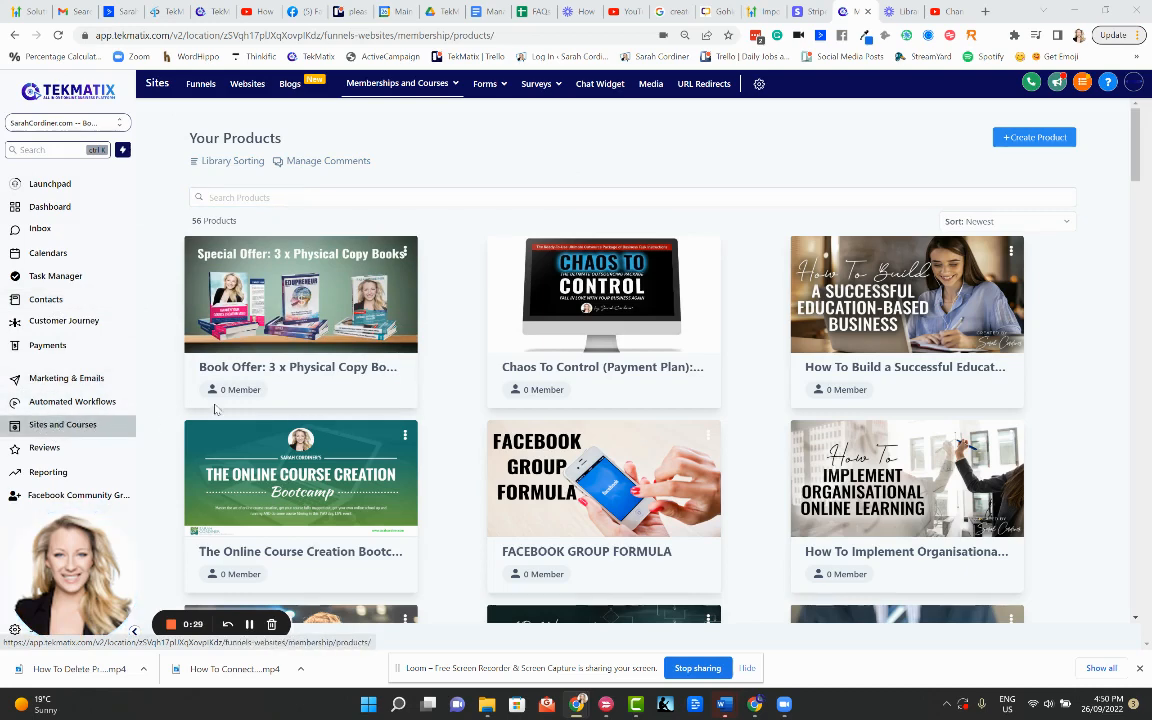
Open the product templates page: Sprint Course, Marathon Course, Membership, Build your own
left_click(397, 83)
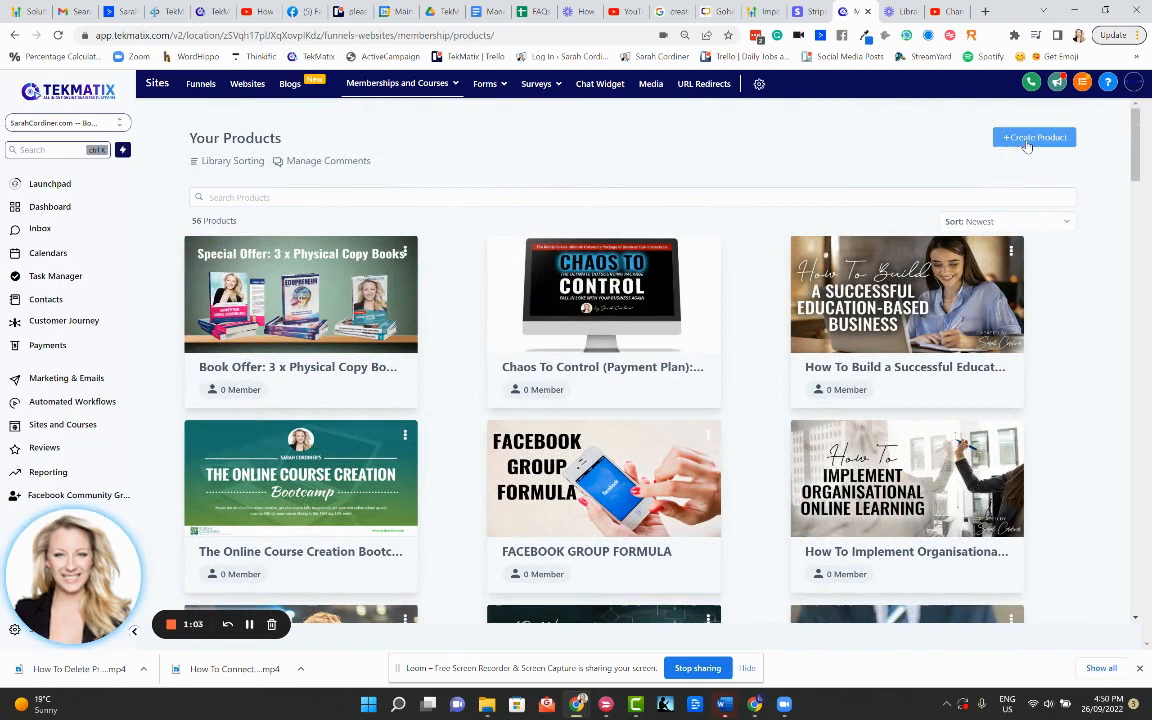
left_click(1034, 137)
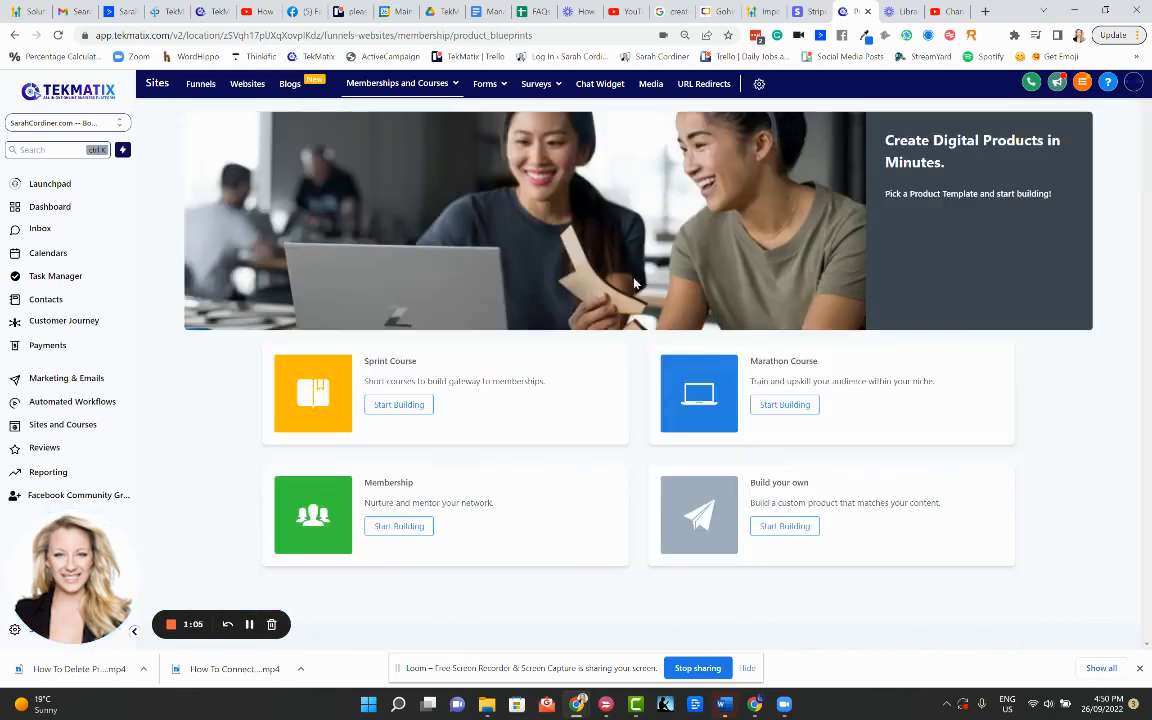
mouse_move(678, 296)
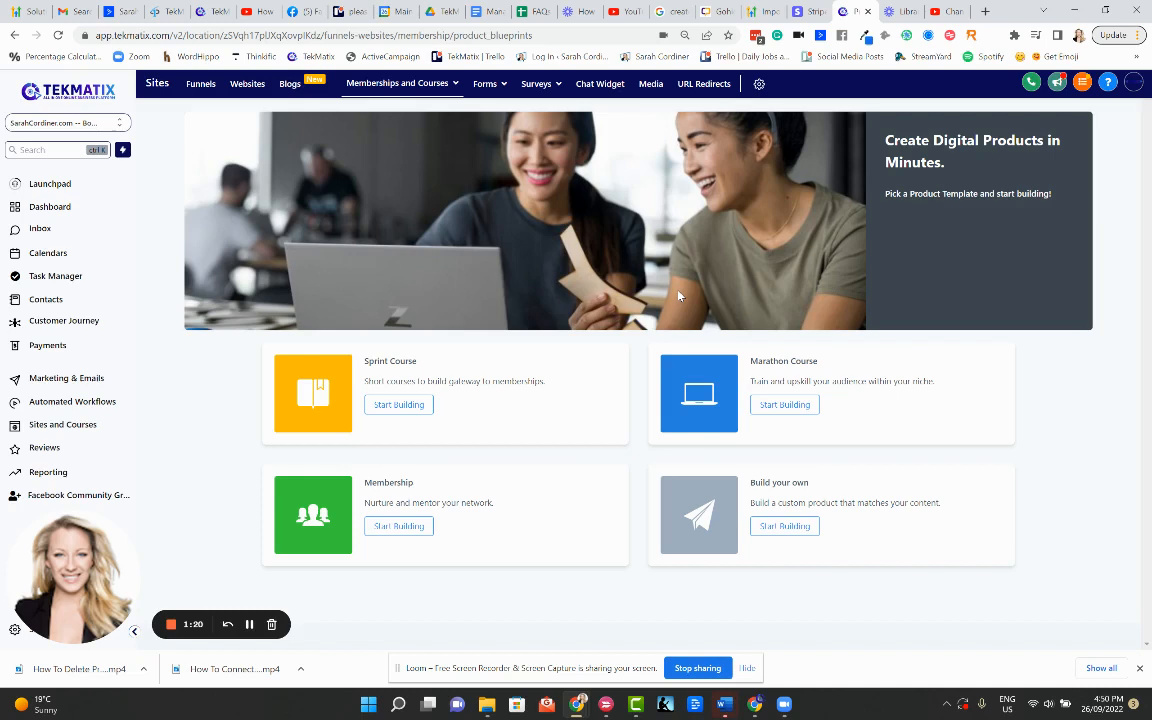
mouse_move(633, 376)
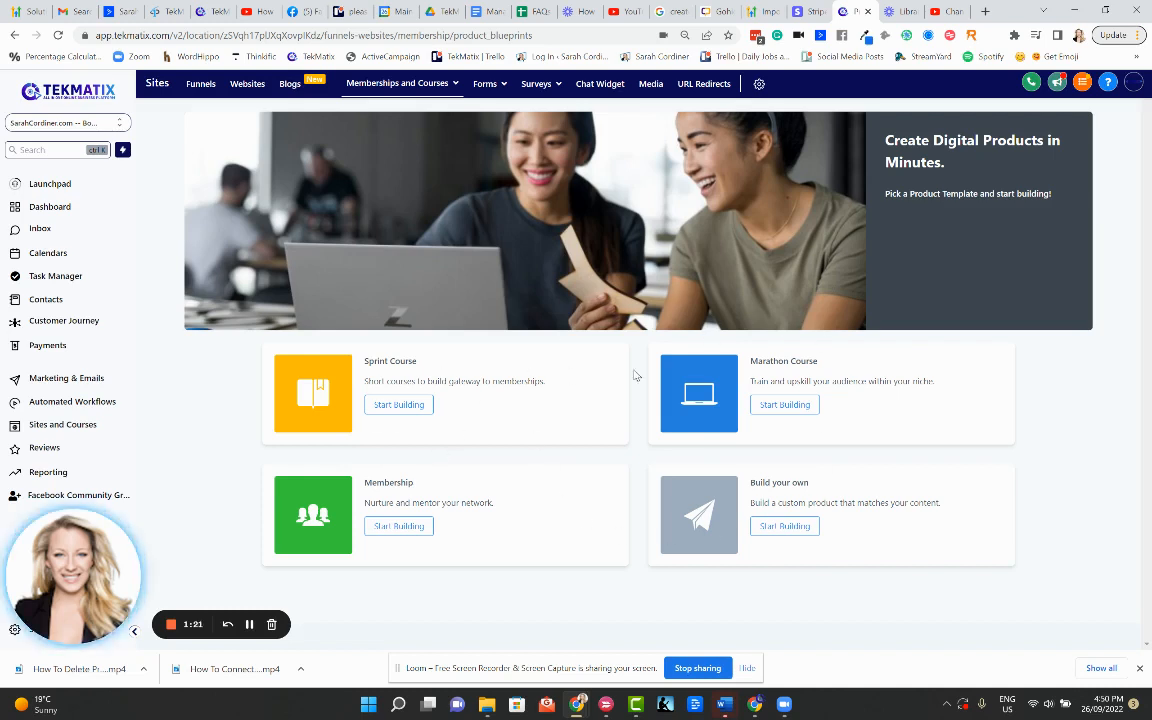
mouse_move(778, 525)
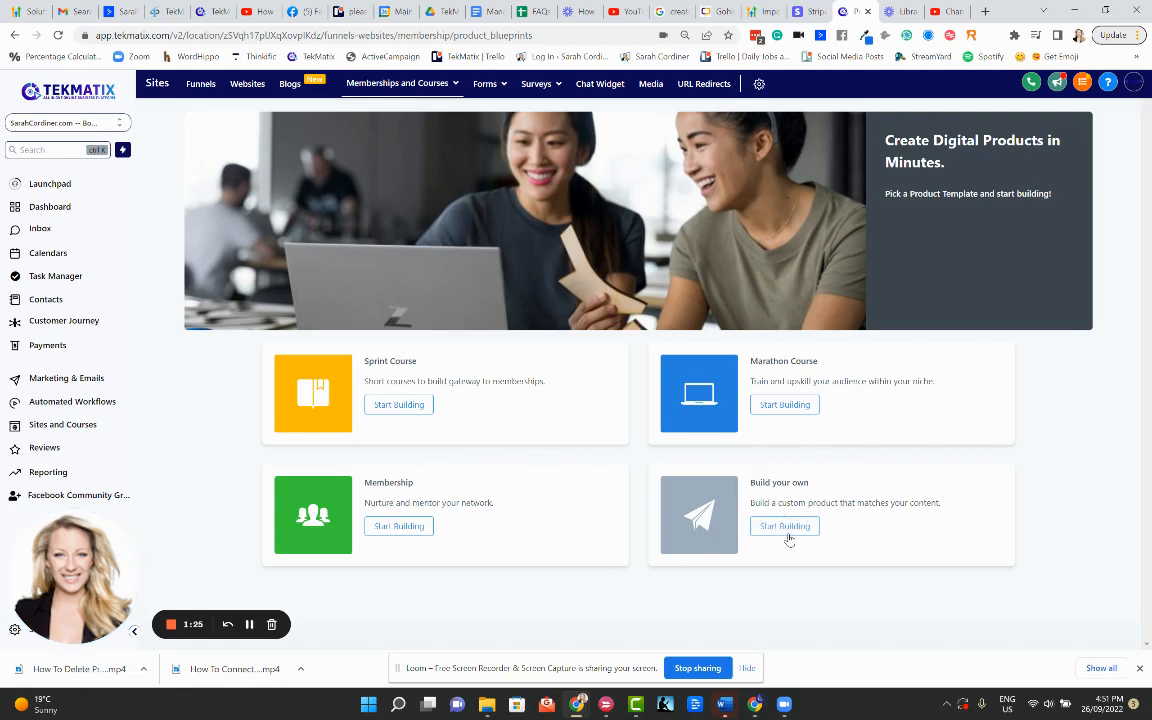
Start a Build-your-own product and create it with the name 'My xyz course'
left_click(784, 526)
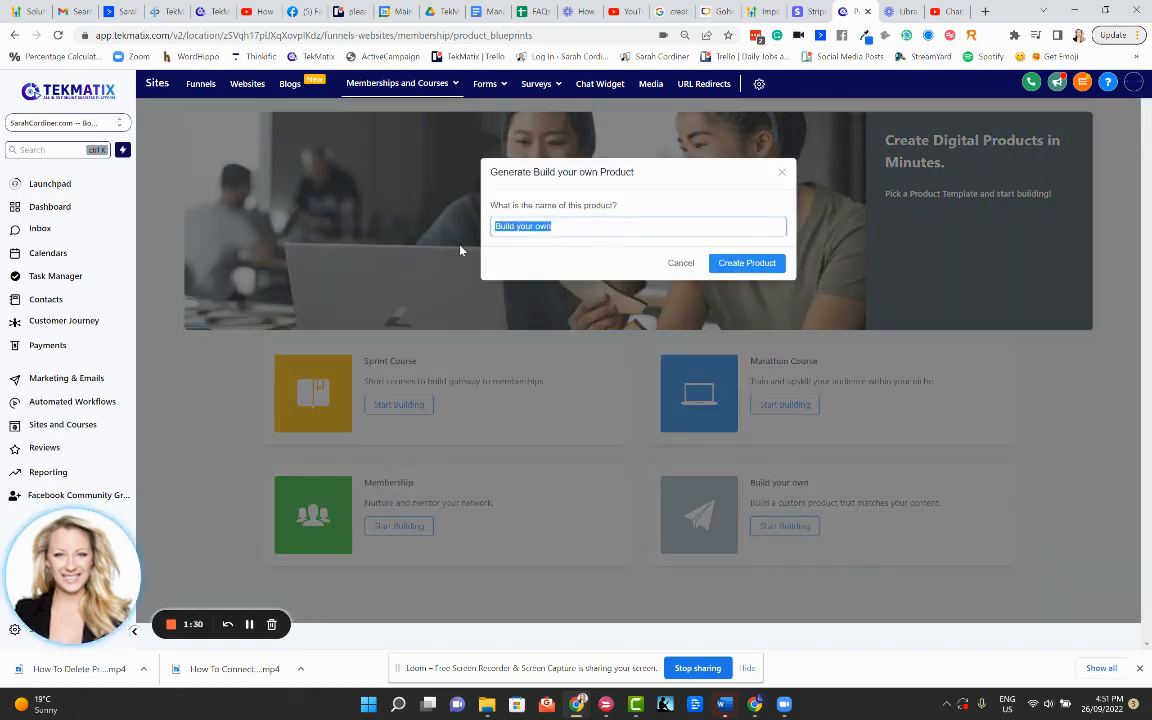
type("M")
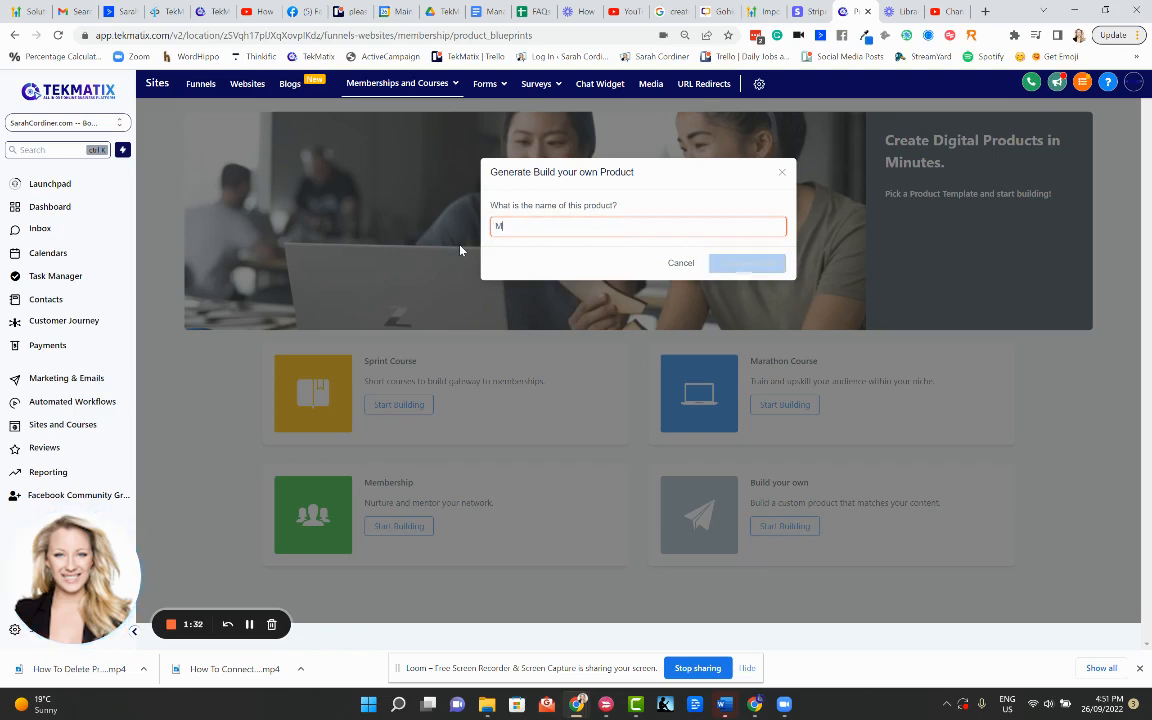
type("My xyz course")
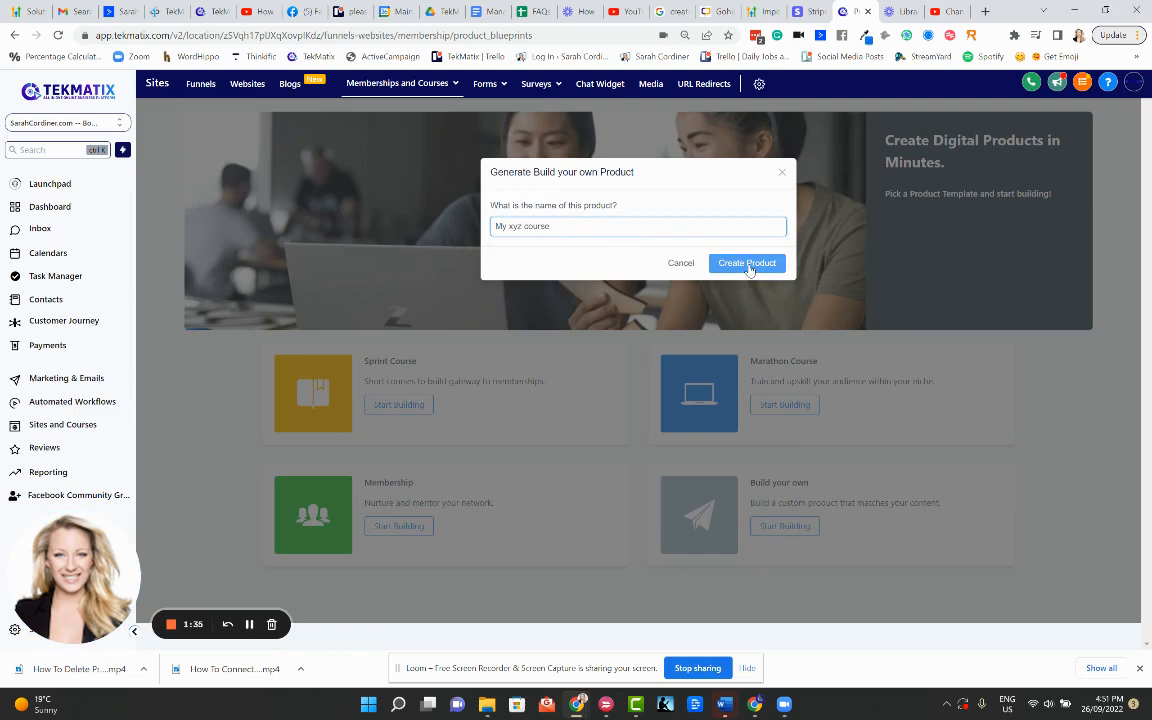
left_click(746, 263)
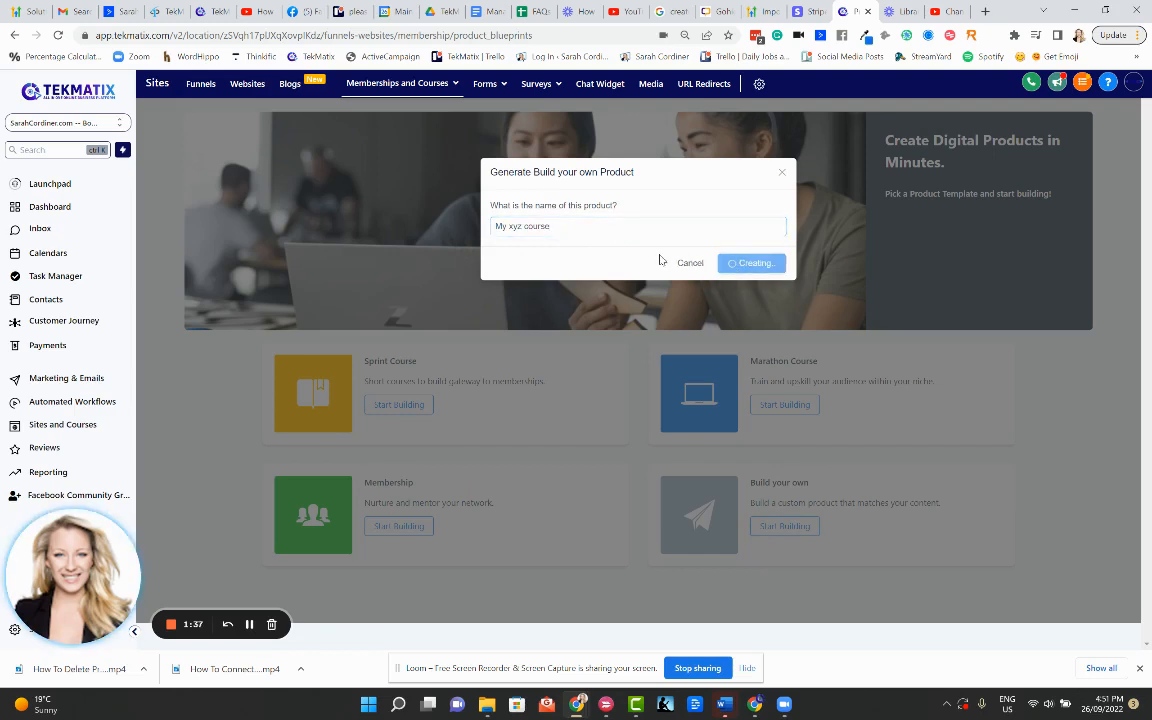
left_click(752, 263)
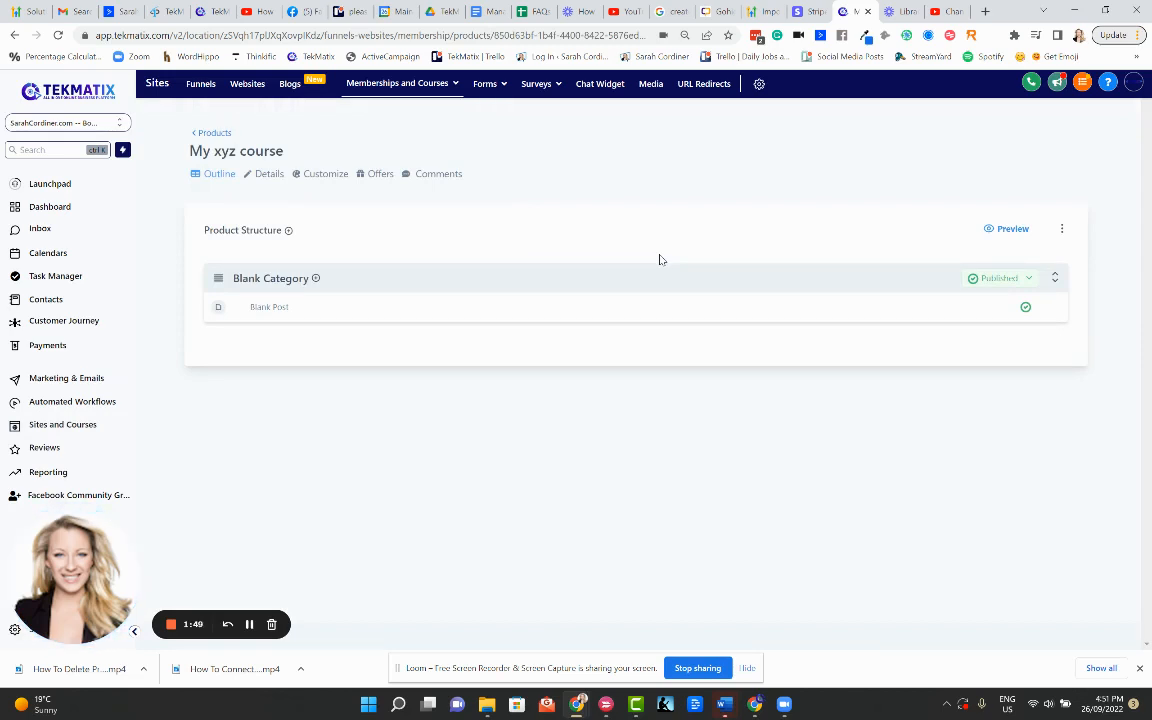
mouse_move(305, 300)
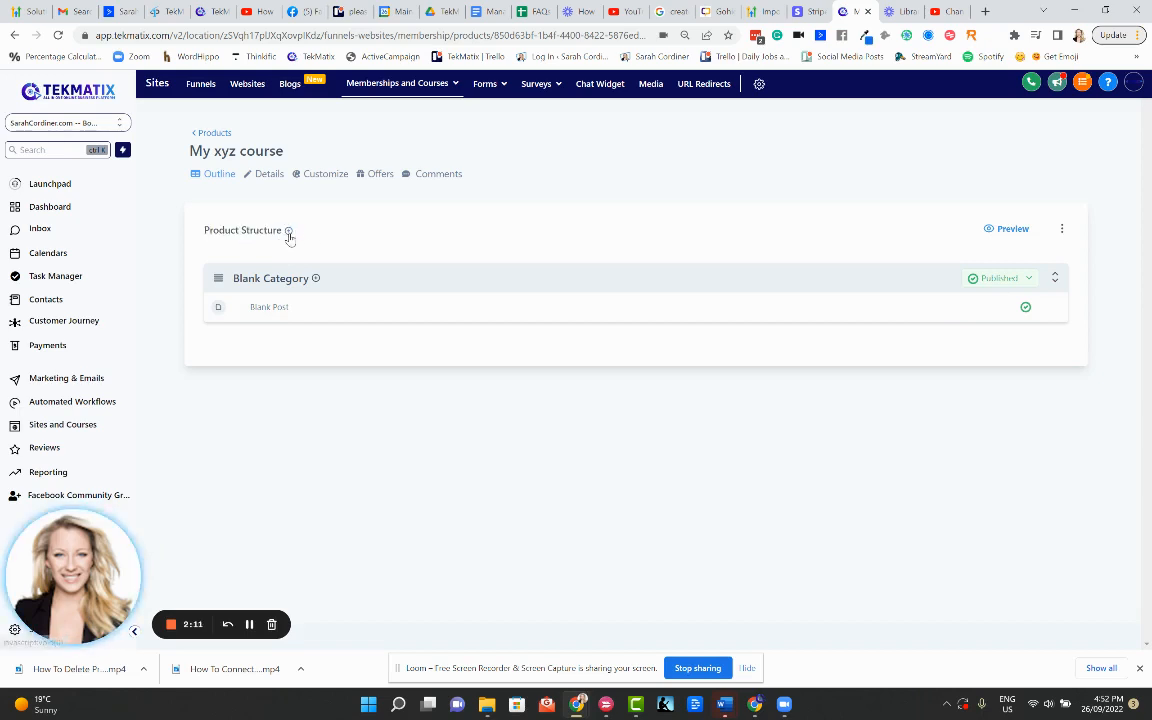
mouse_move(288, 230)
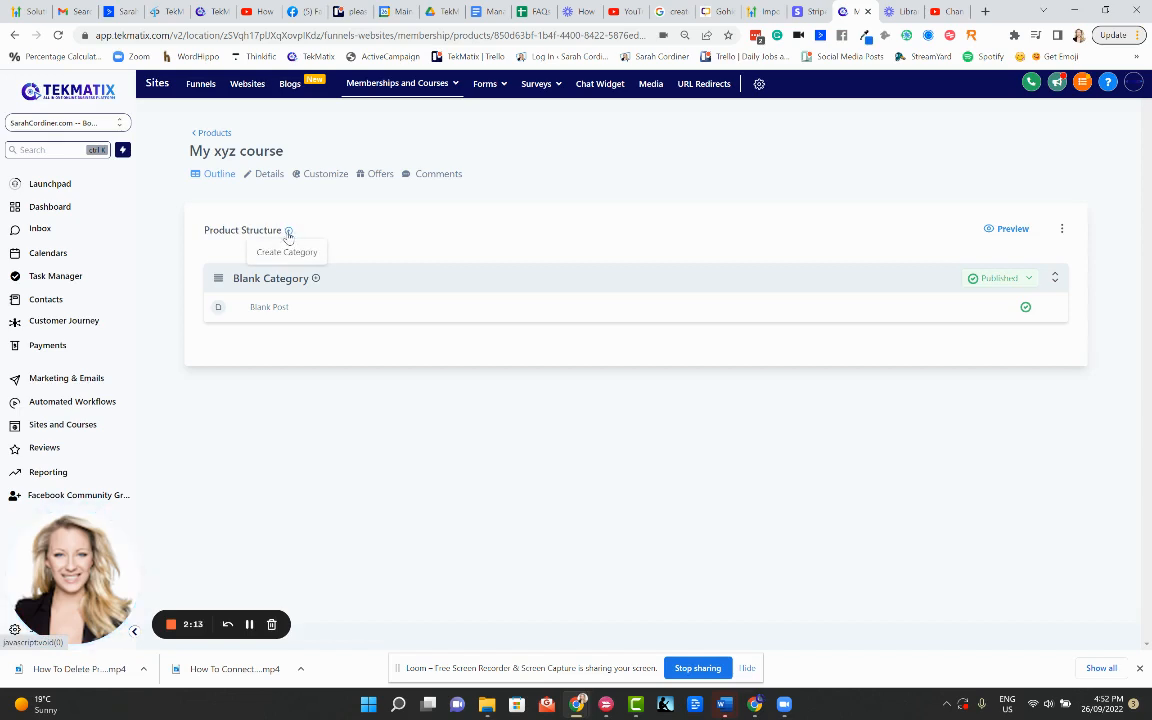
mouse_move(318, 248)
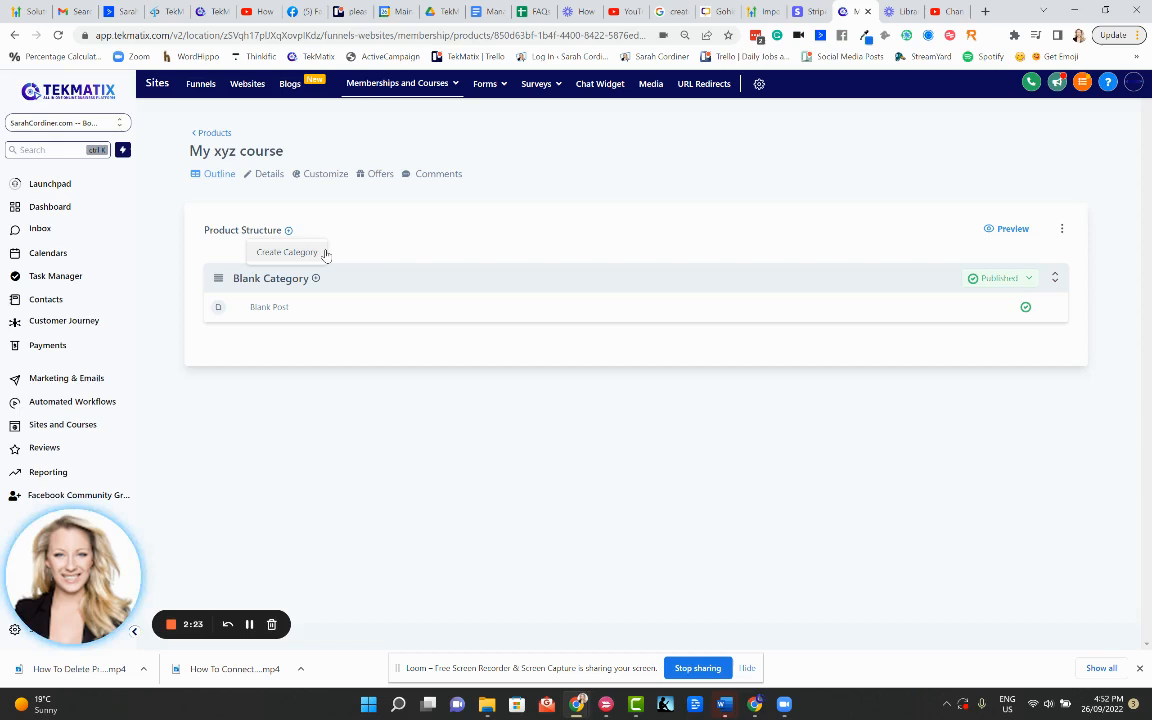
mouse_move(310, 285)
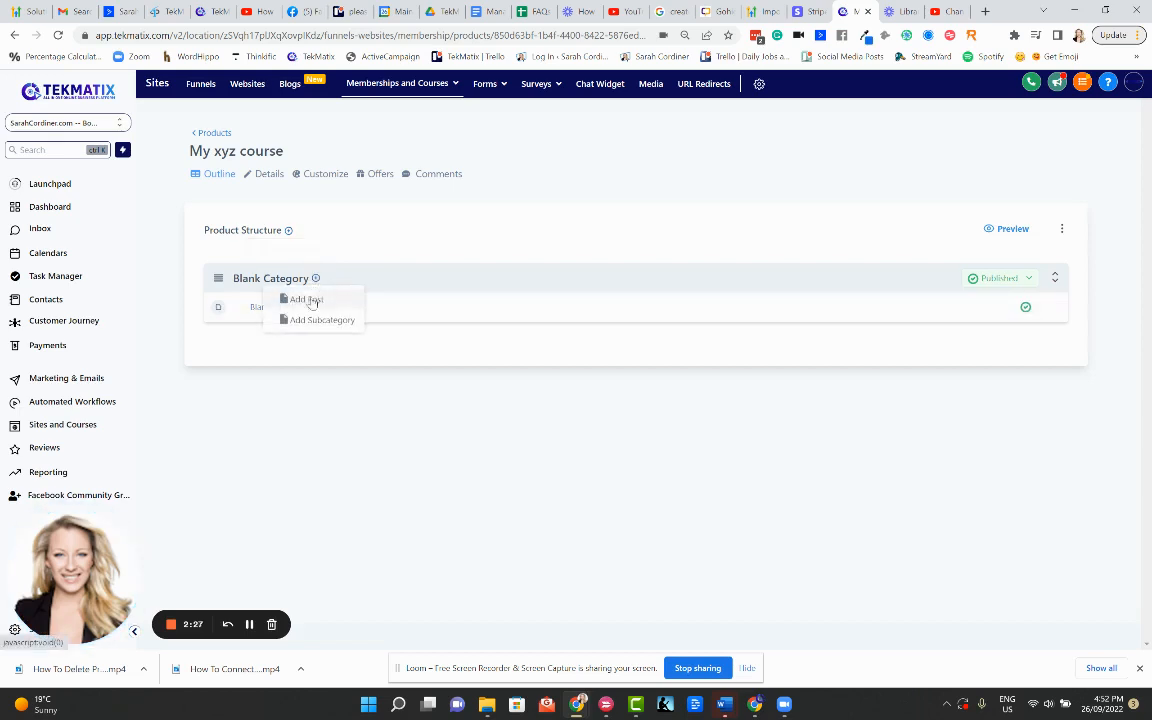
mouse_move(375, 250)
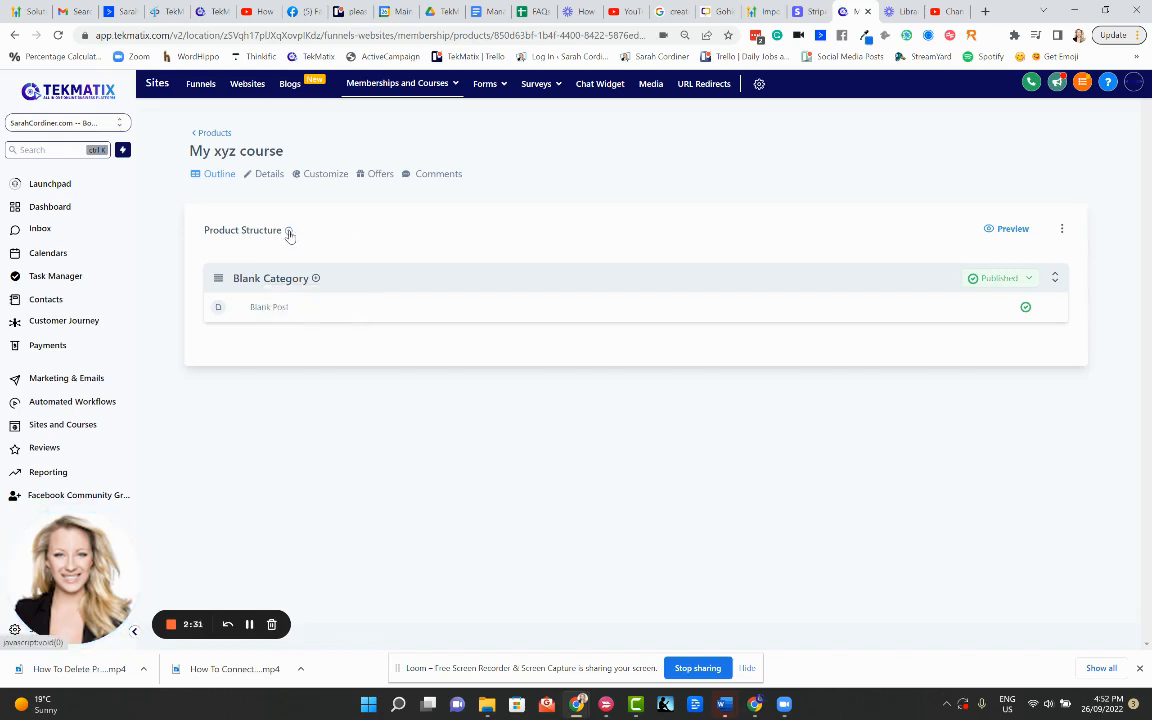
Create three Product Structure categories: 'Module 1', 'Module 2' and 'Module 3'
left_click(289, 230)
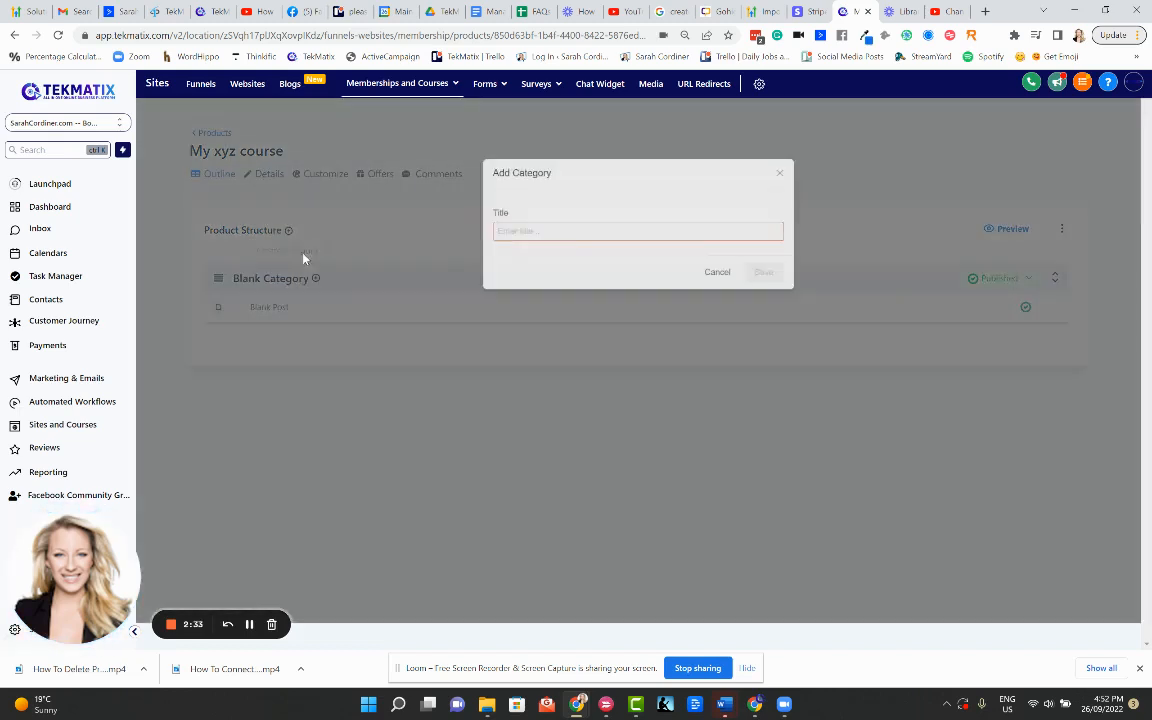
type("Modu")
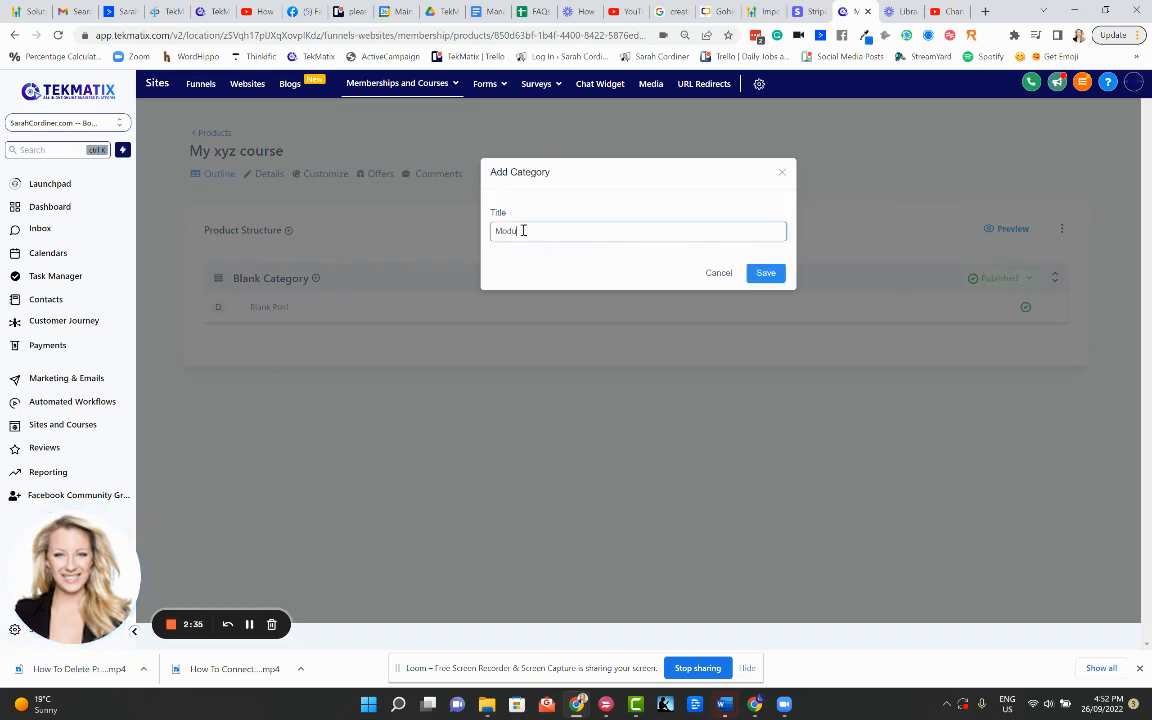
type("le 1")
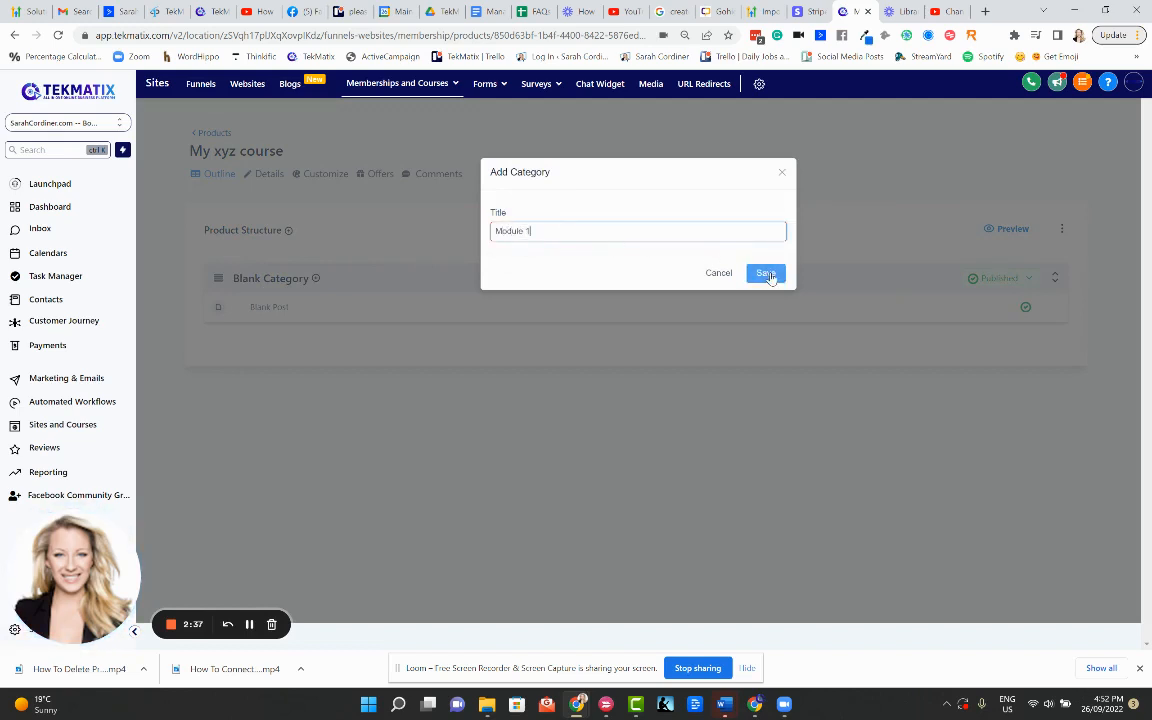
left_click(765, 273)
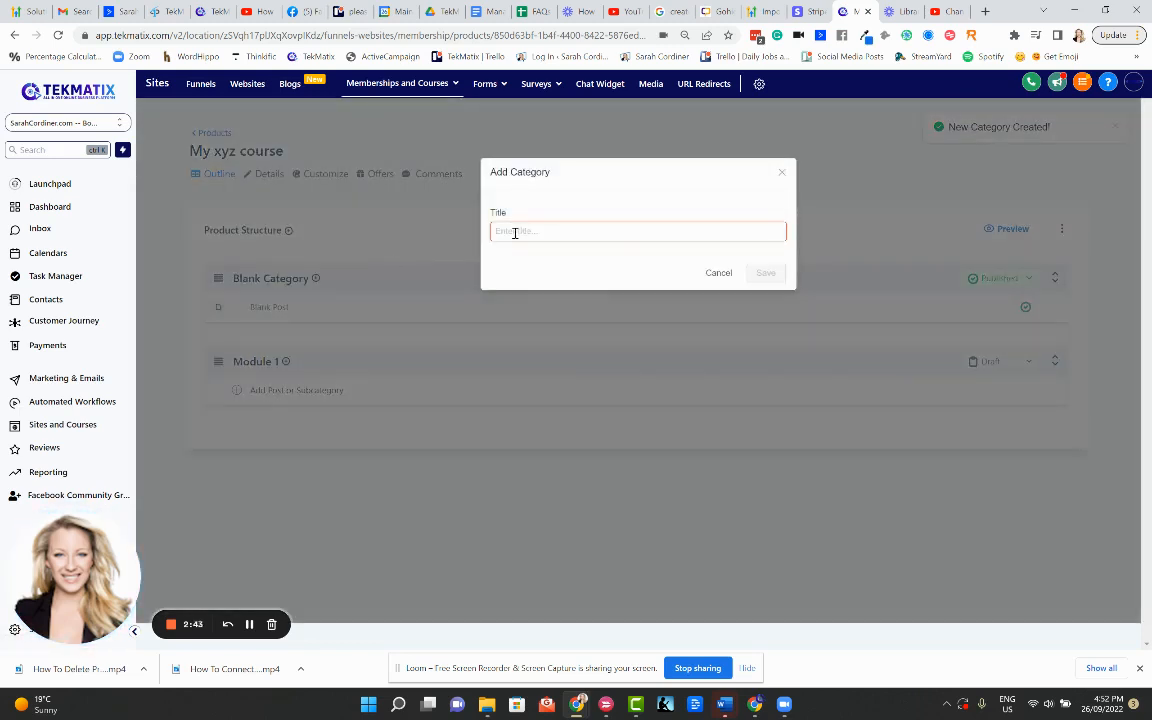
type("Module 2")
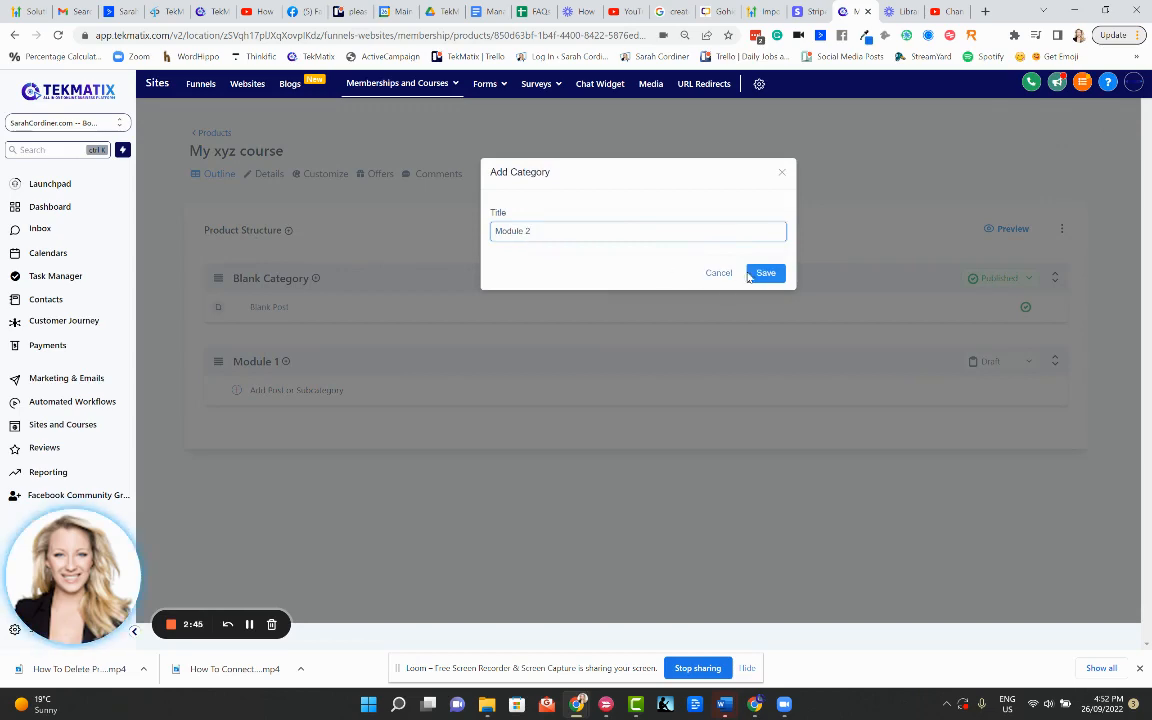
left_click(765, 272)
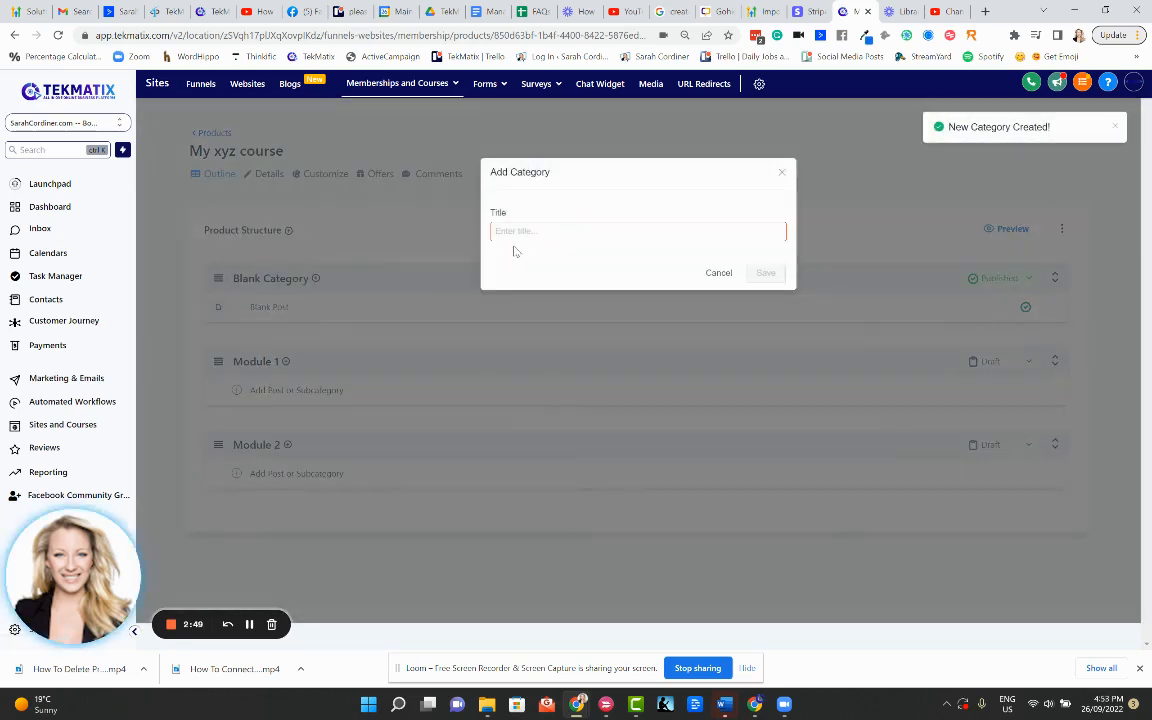
type("Module 3")
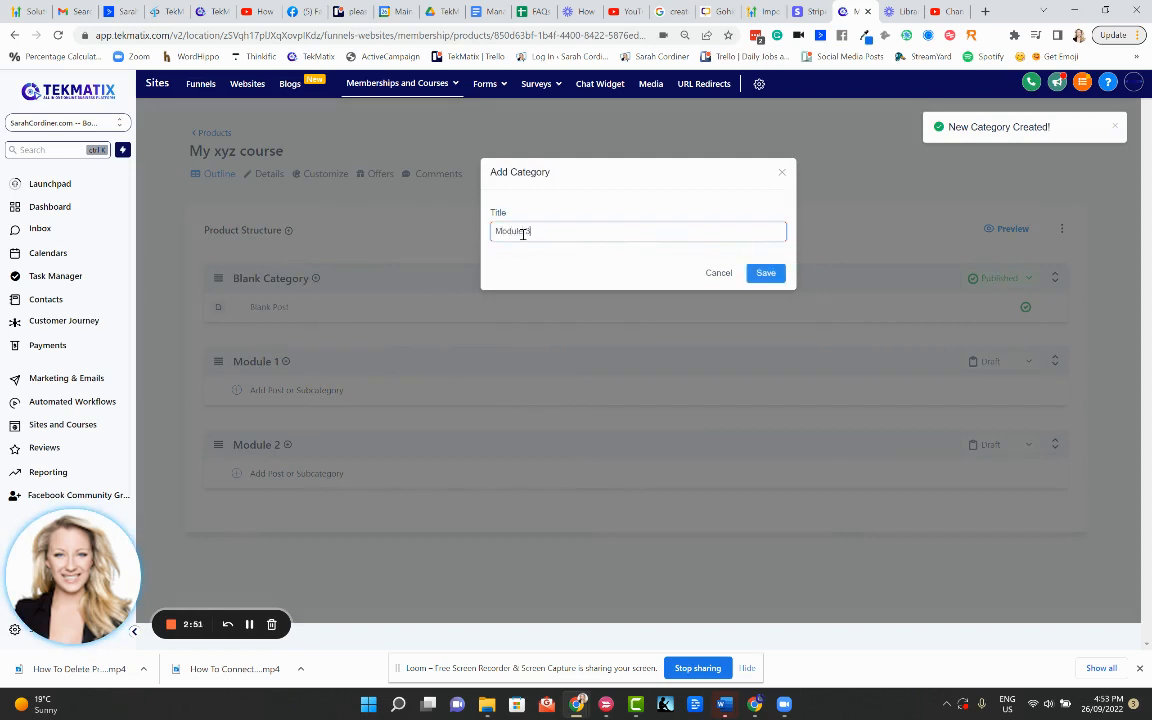
left_click(765, 272)
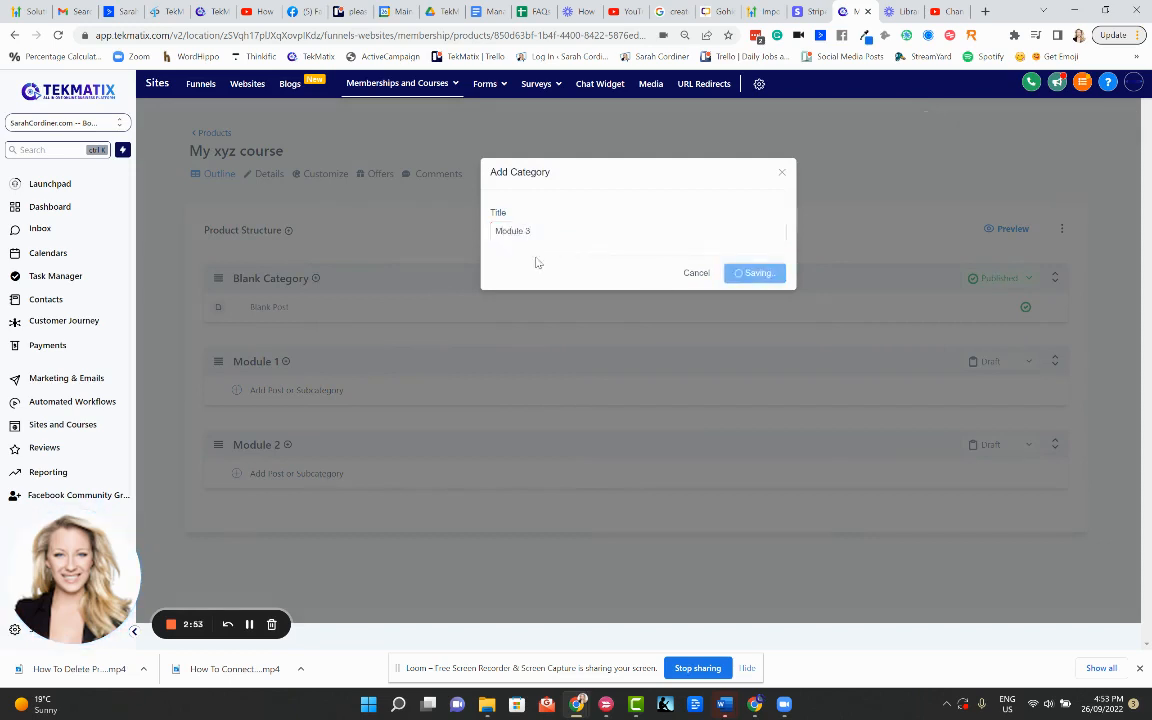
left_click(755, 272)
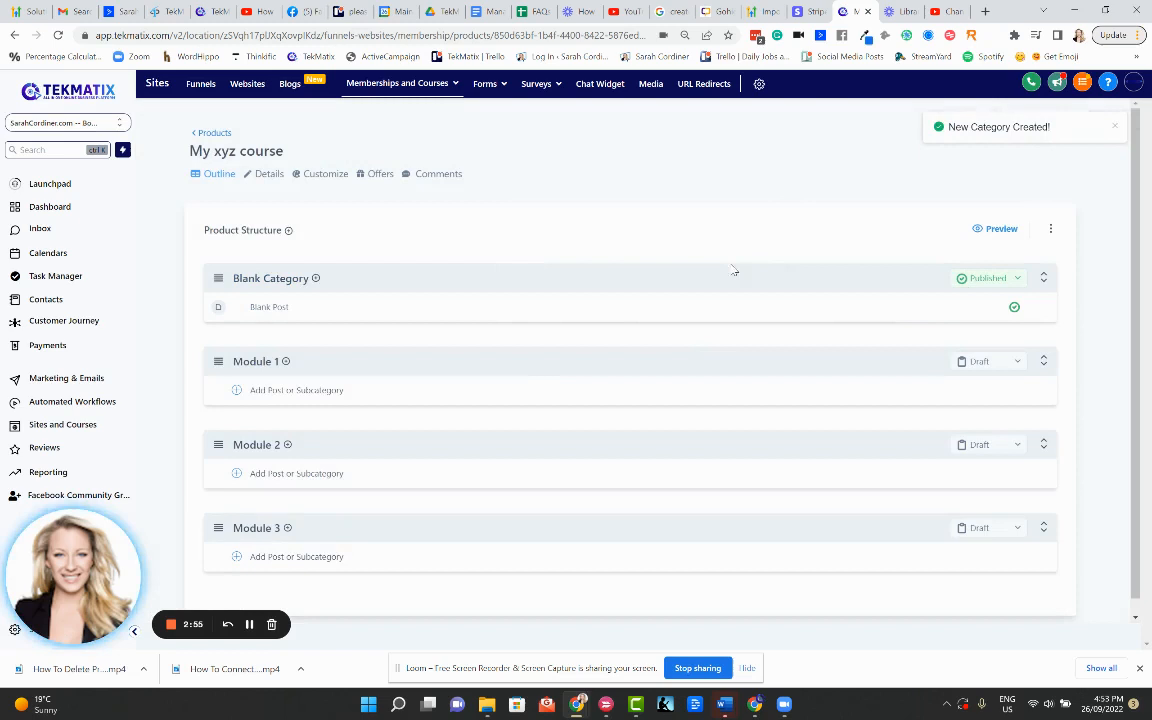
mouse_move(393, 283)
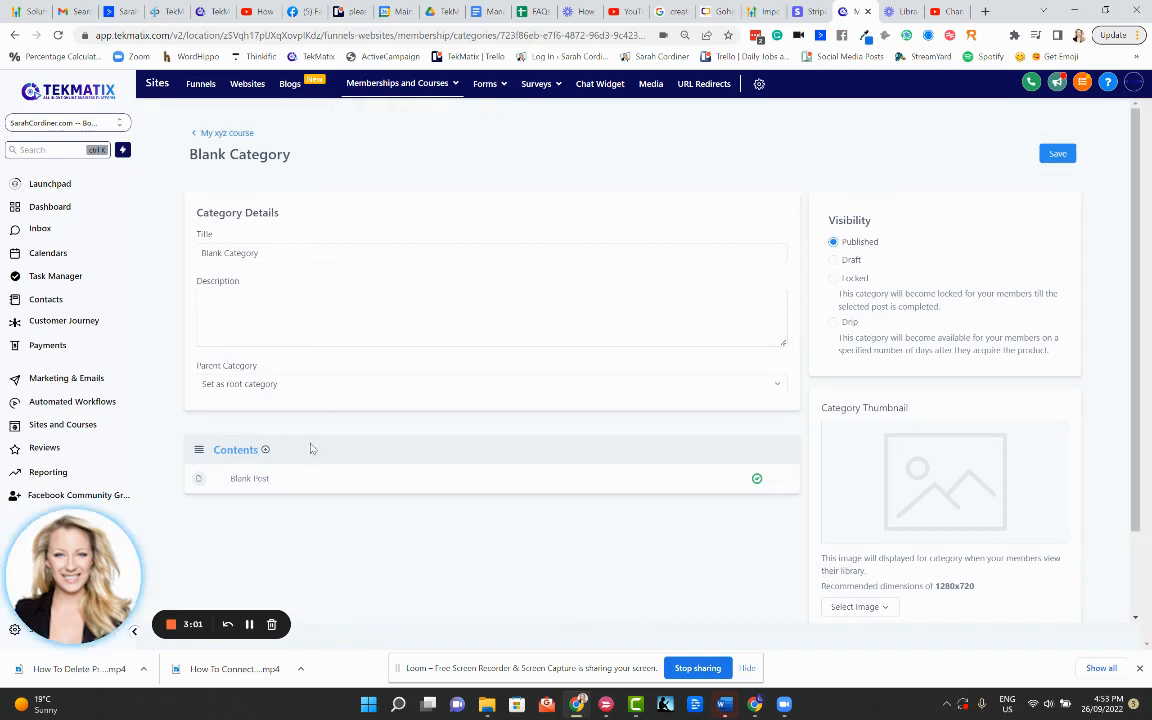
Change the Blank Category title to 'Introduction' and save it
scroll("down", 3)
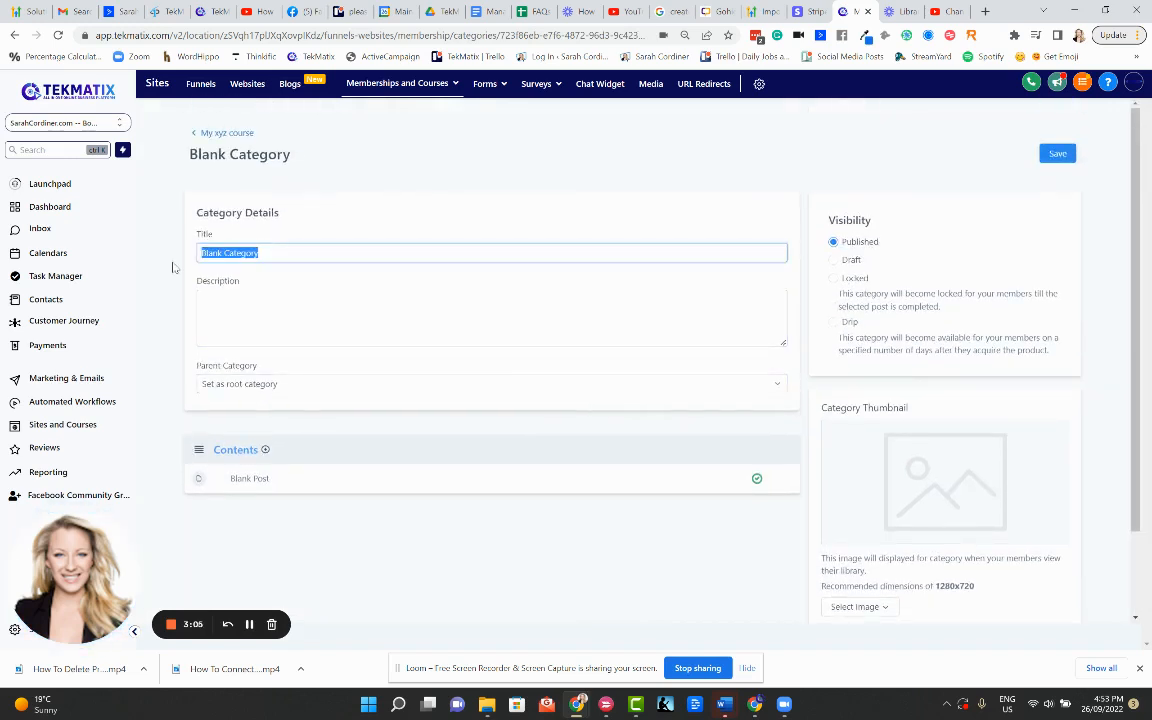
type("Introduction")
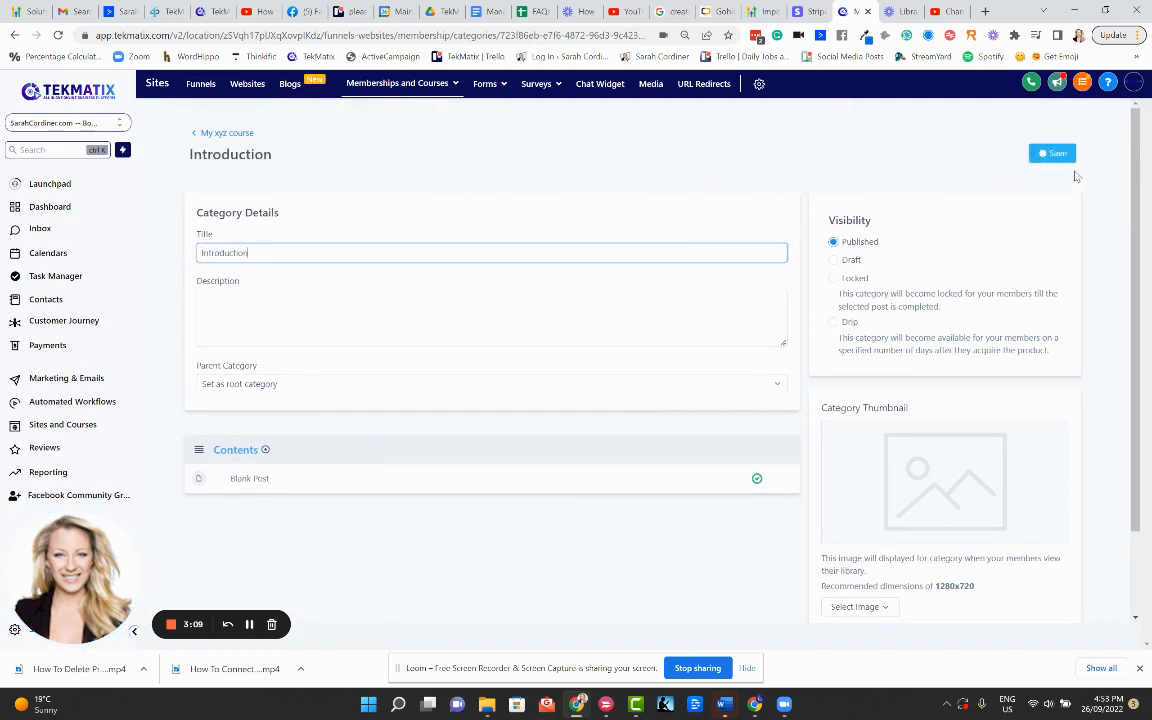
left_click(1052, 153)
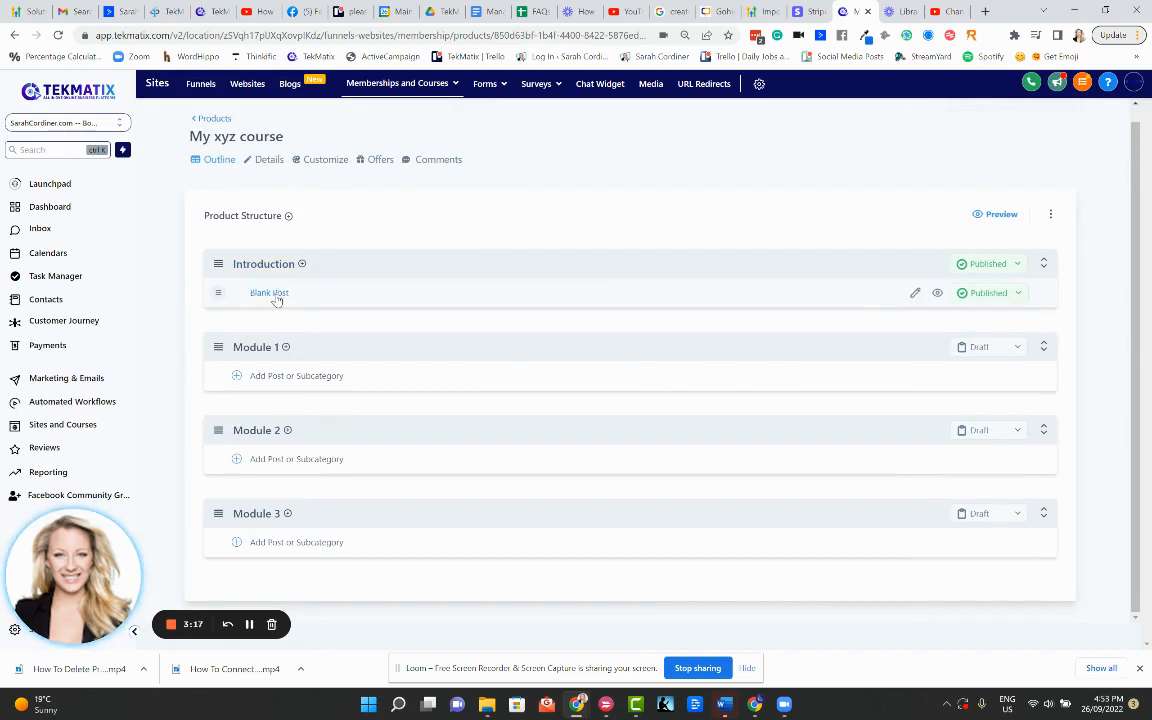
mouse_move(340, 298)
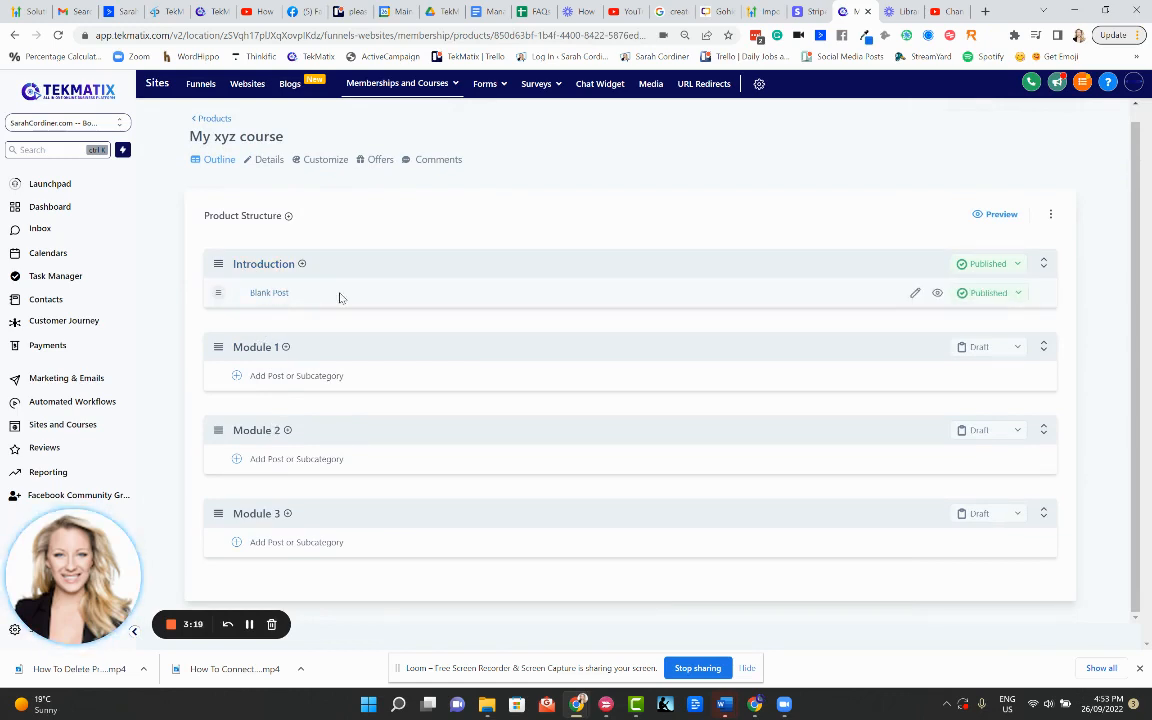
mouse_move(375, 325)
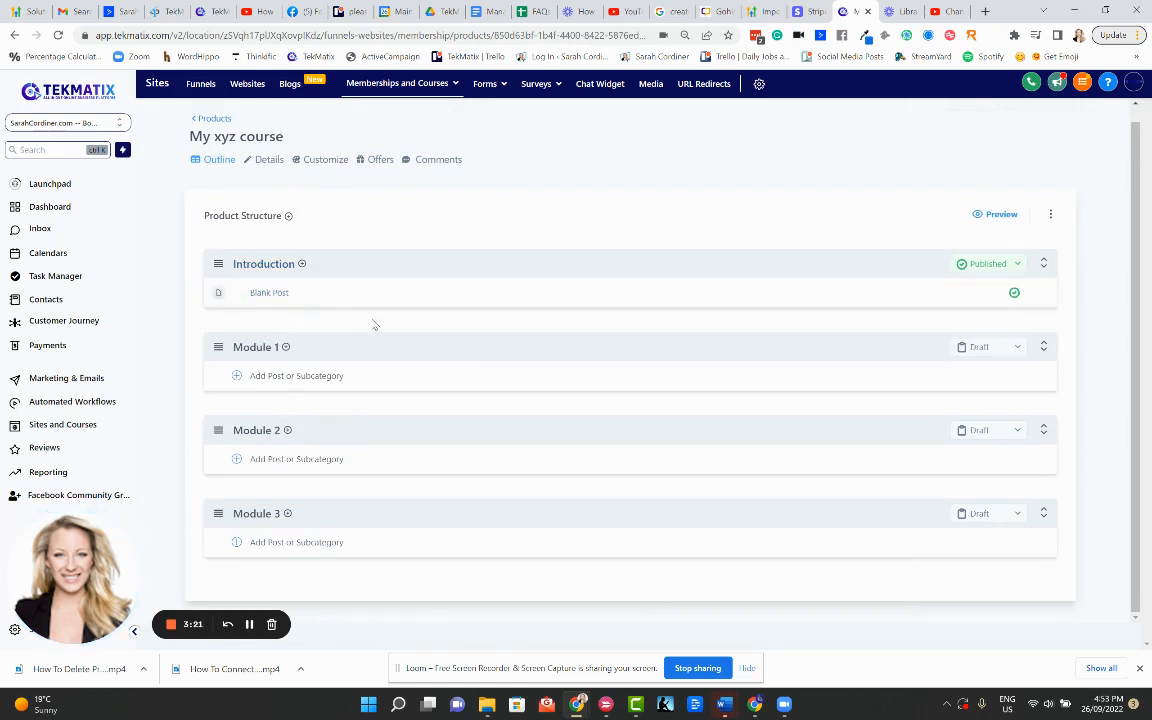
mouse_move(265, 536)
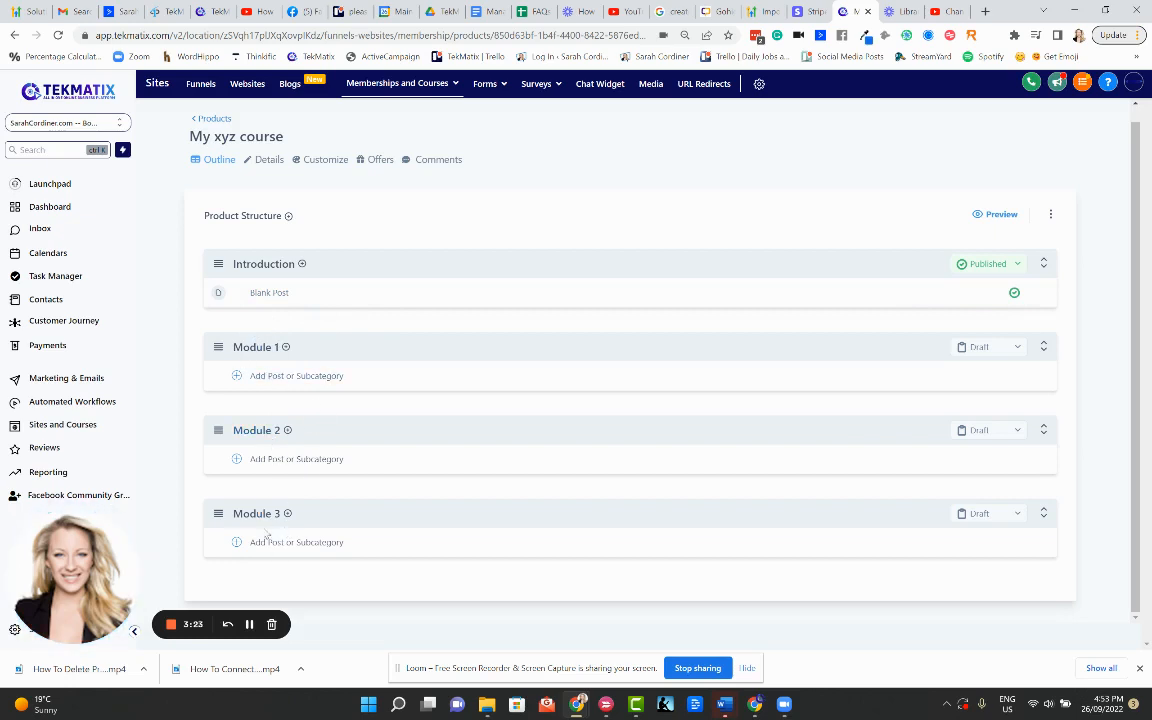
mouse_move(250, 313)
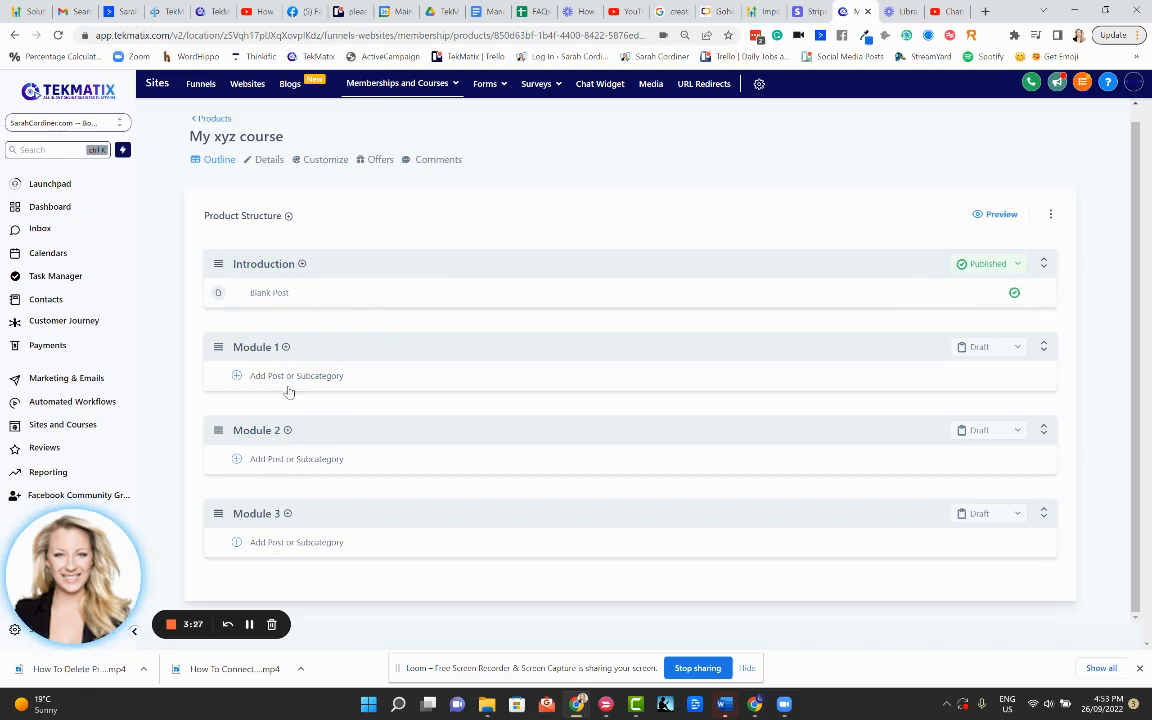
mouse_move(287, 456)
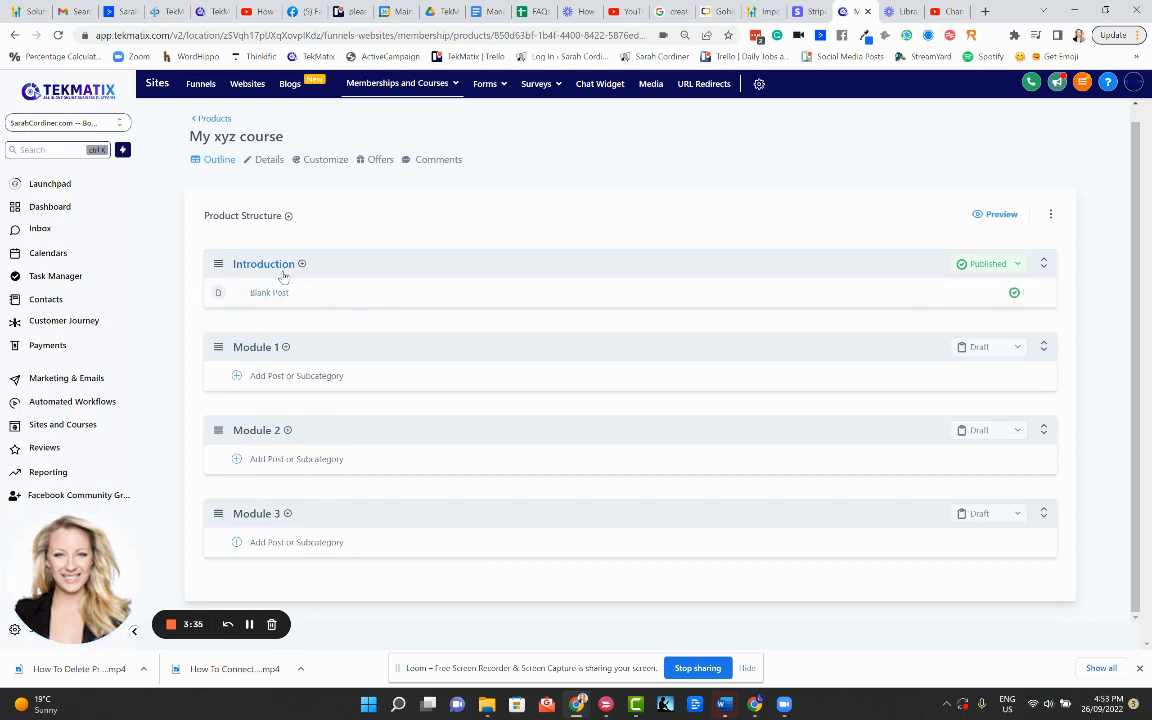
mouse_move(350, 292)
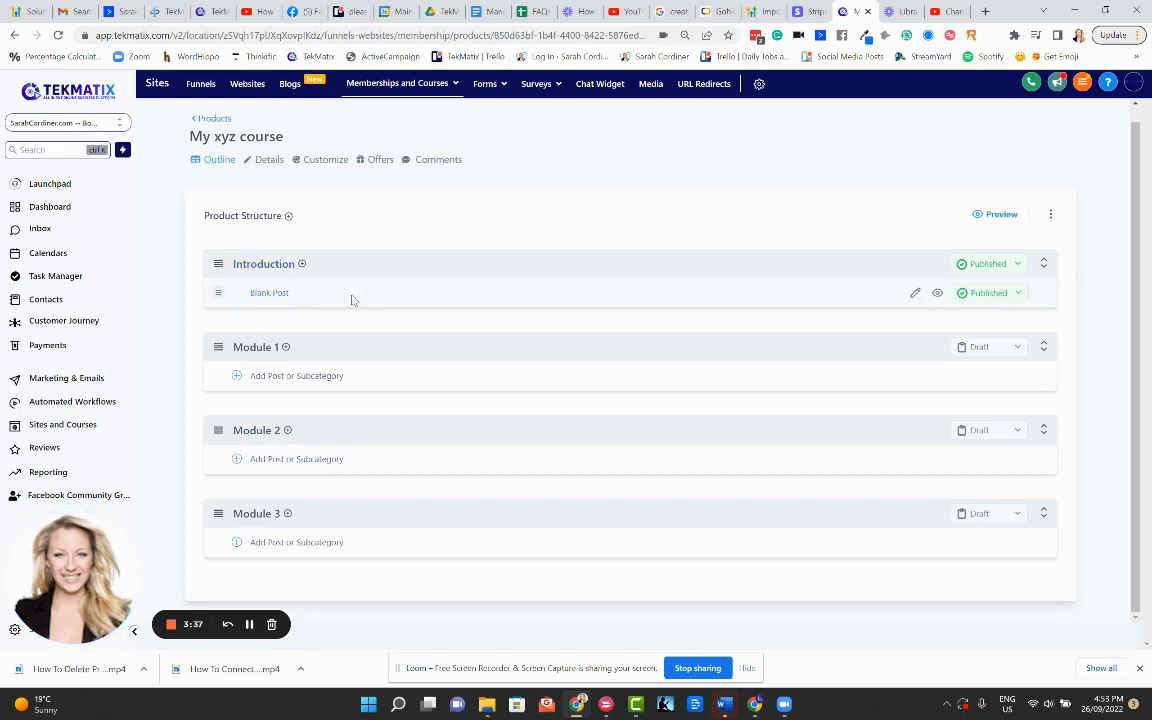
mouse_move(380, 300)
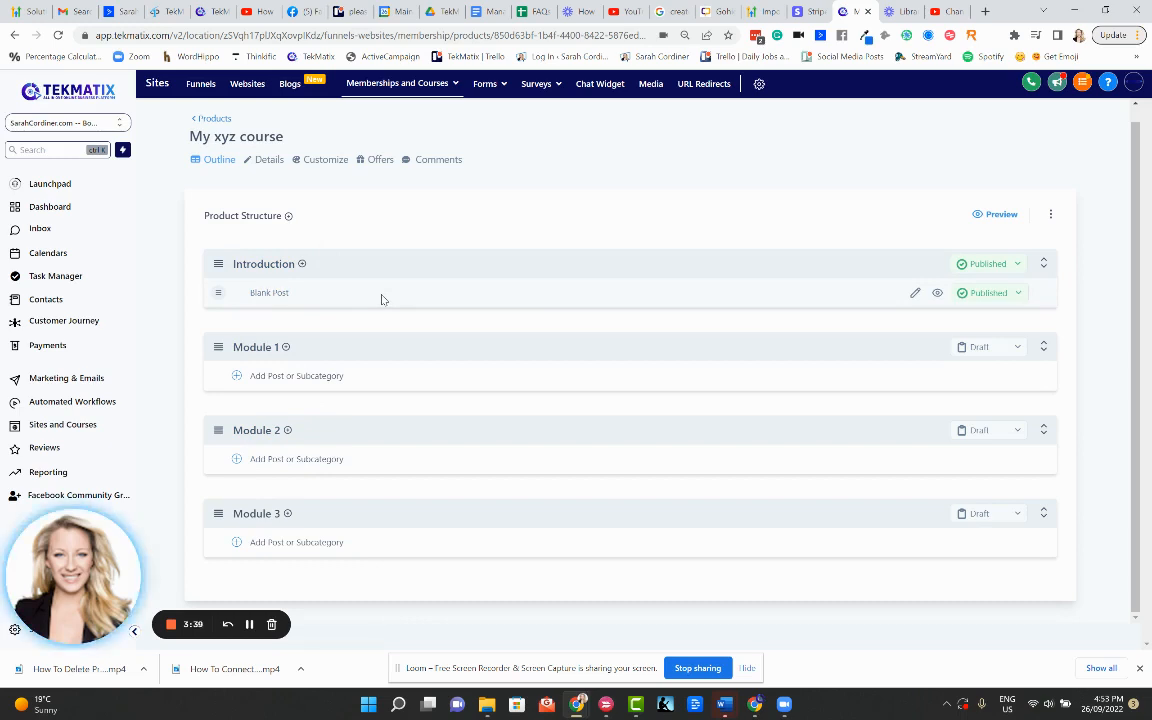
mouse_move(249, 263)
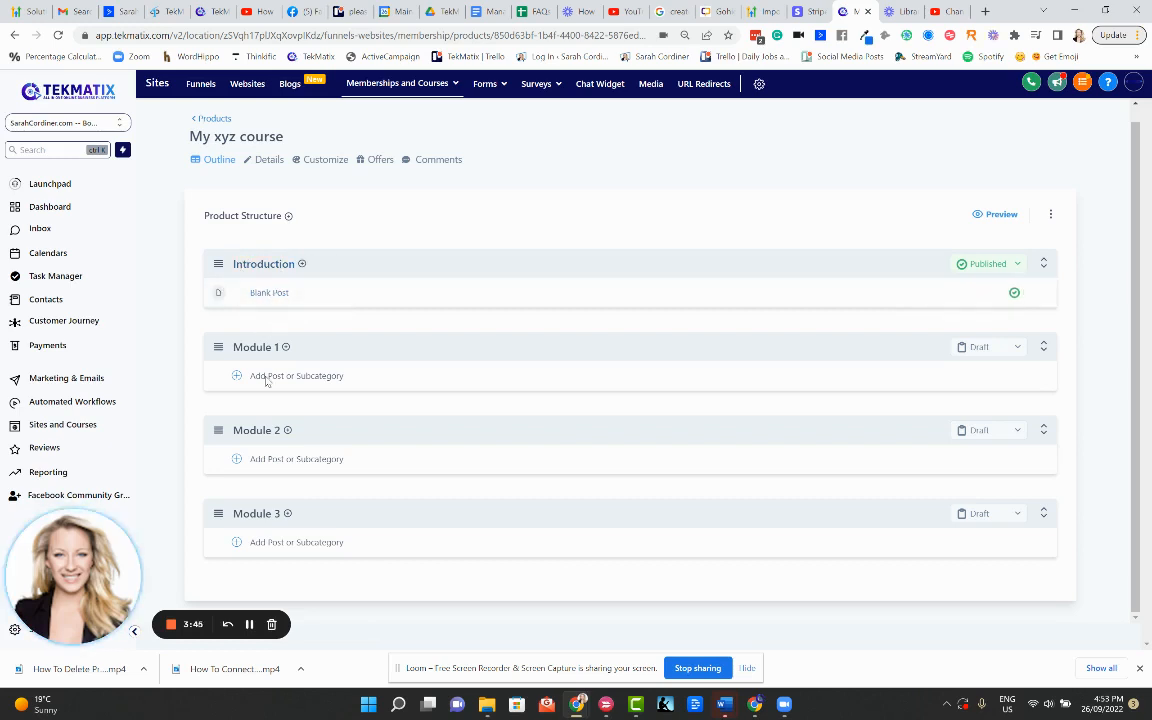
mouse_move(350, 247)
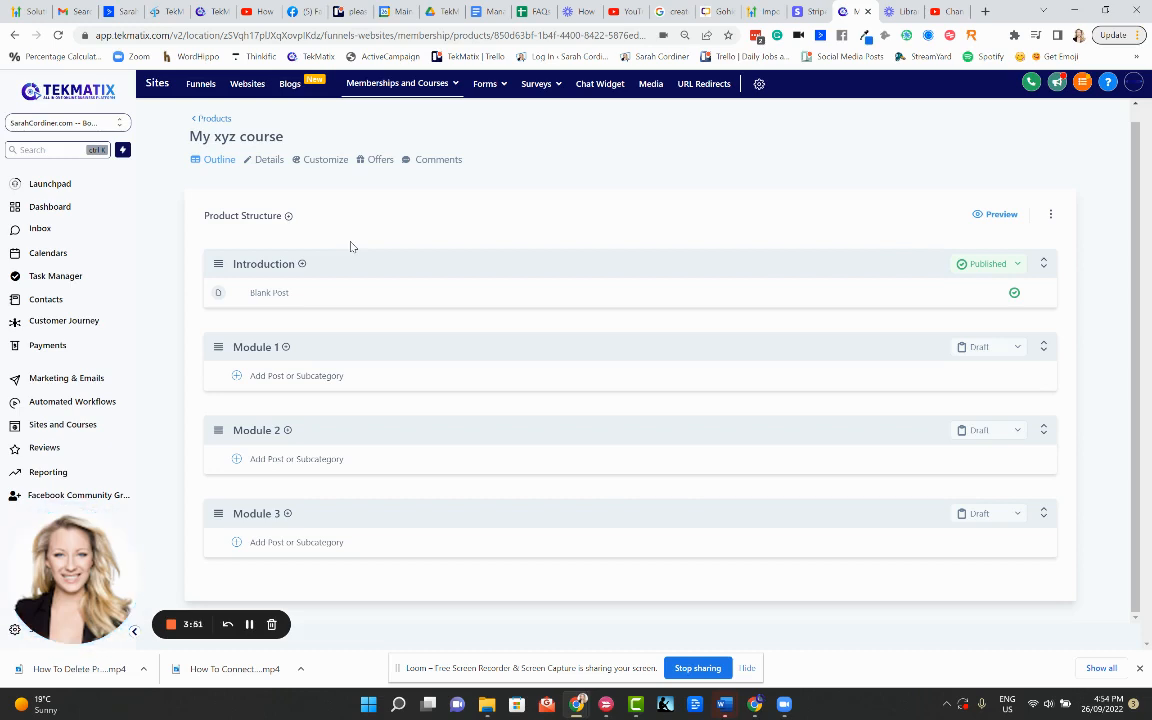
mouse_move(291, 230)
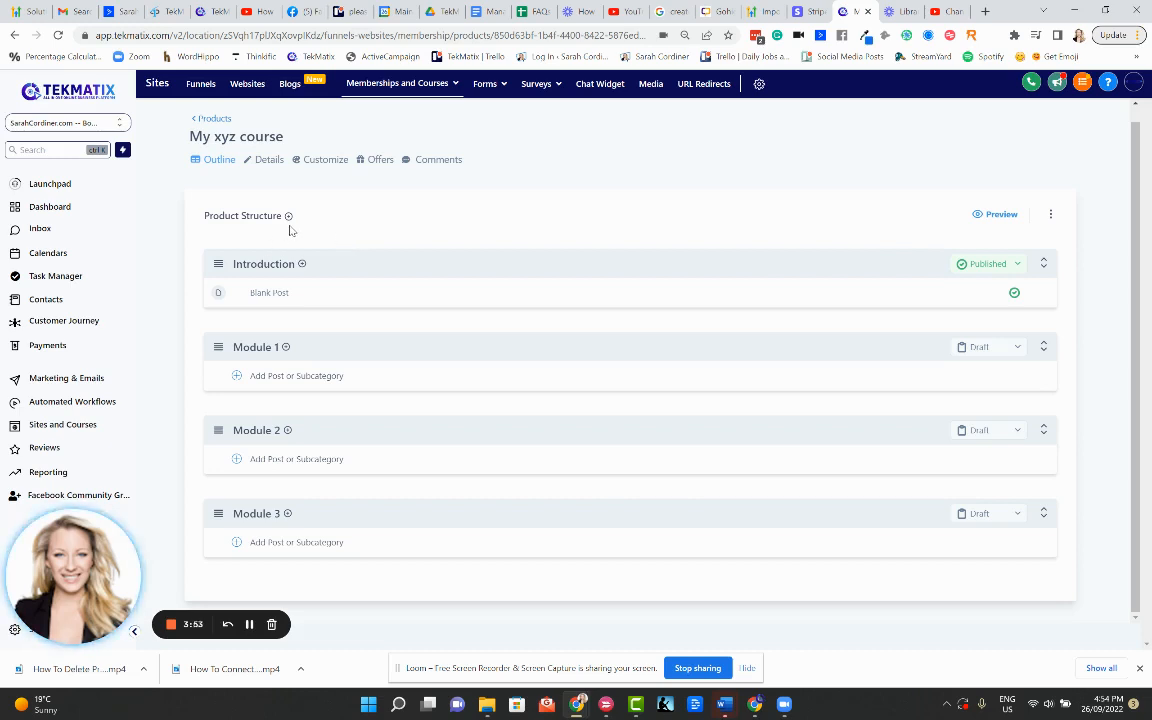
mouse_move(281, 352)
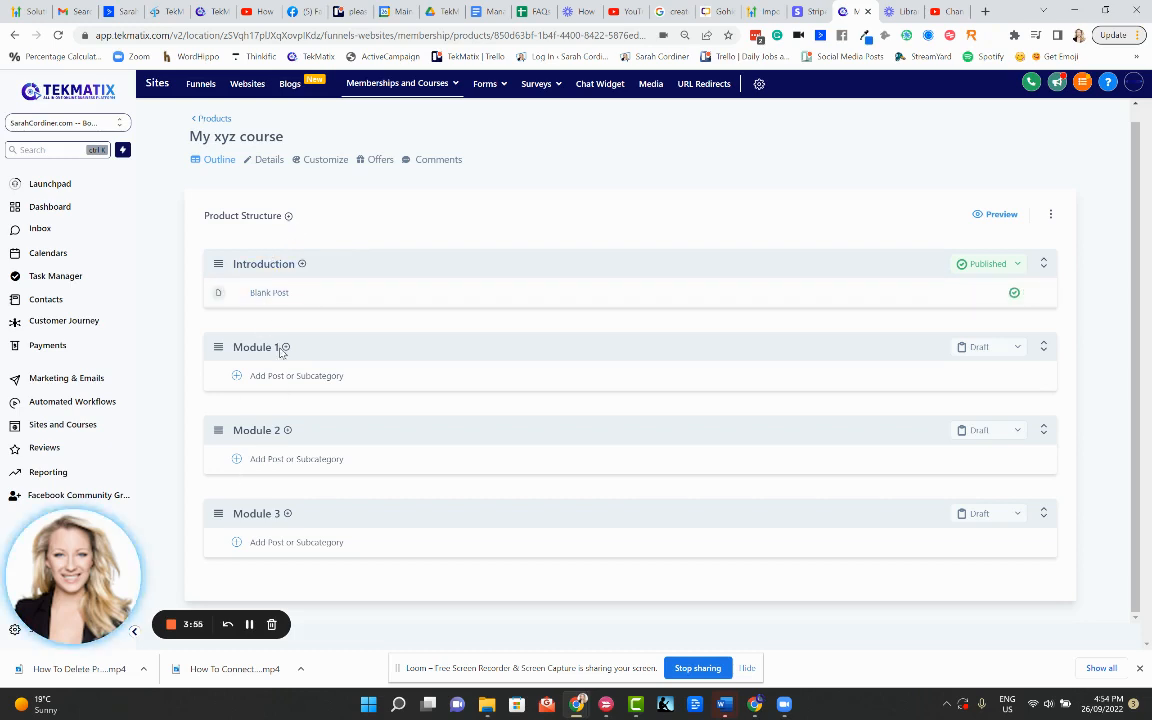
mouse_move(303, 268)
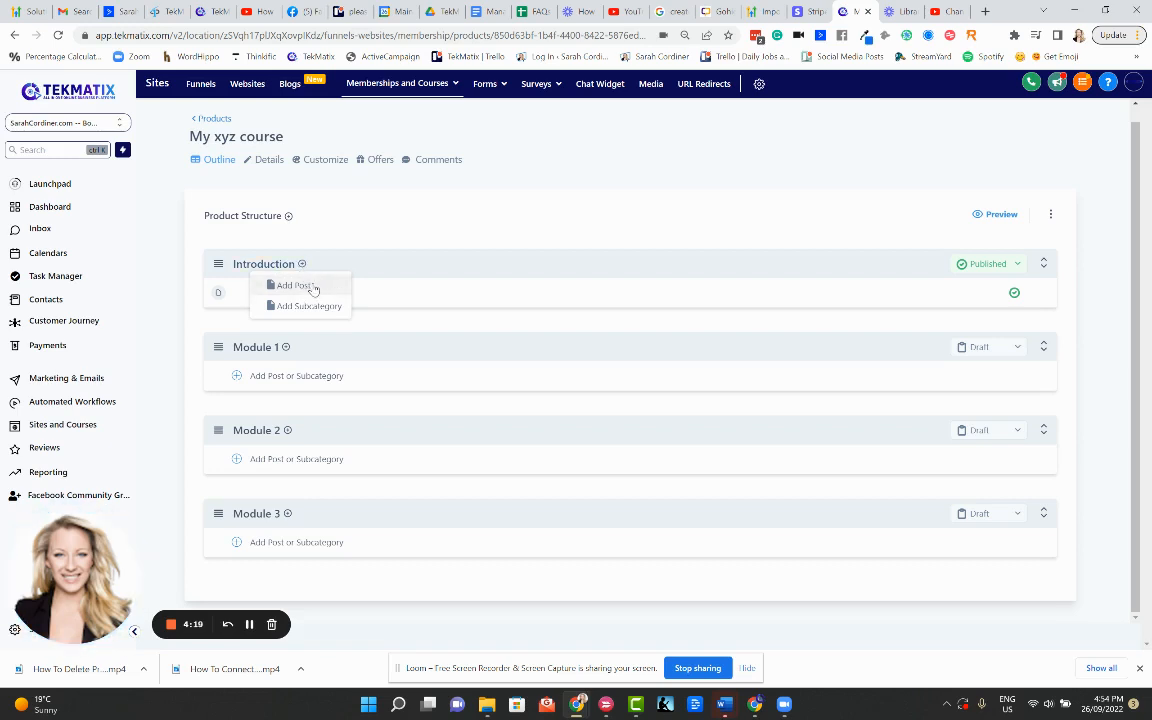
mouse_move(258, 293)
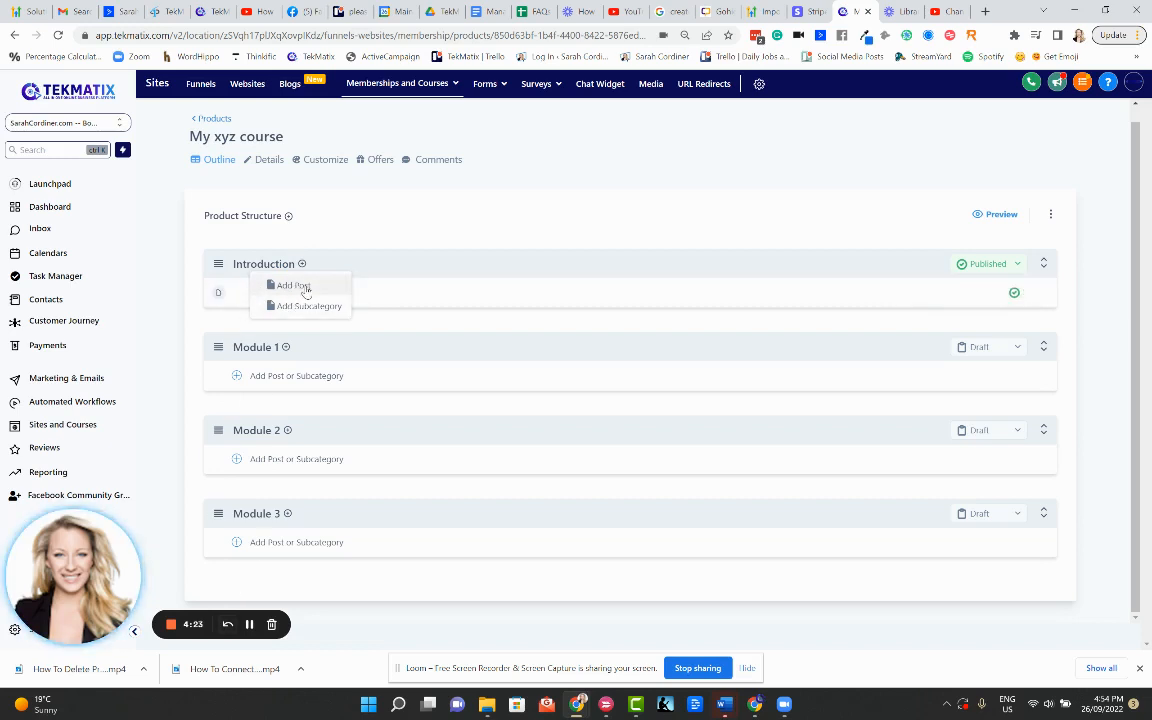
Add posts 'Welcome to course' and 'Meet your trainer' under Introduction
left_click(290, 285)
type("Welcome to o")
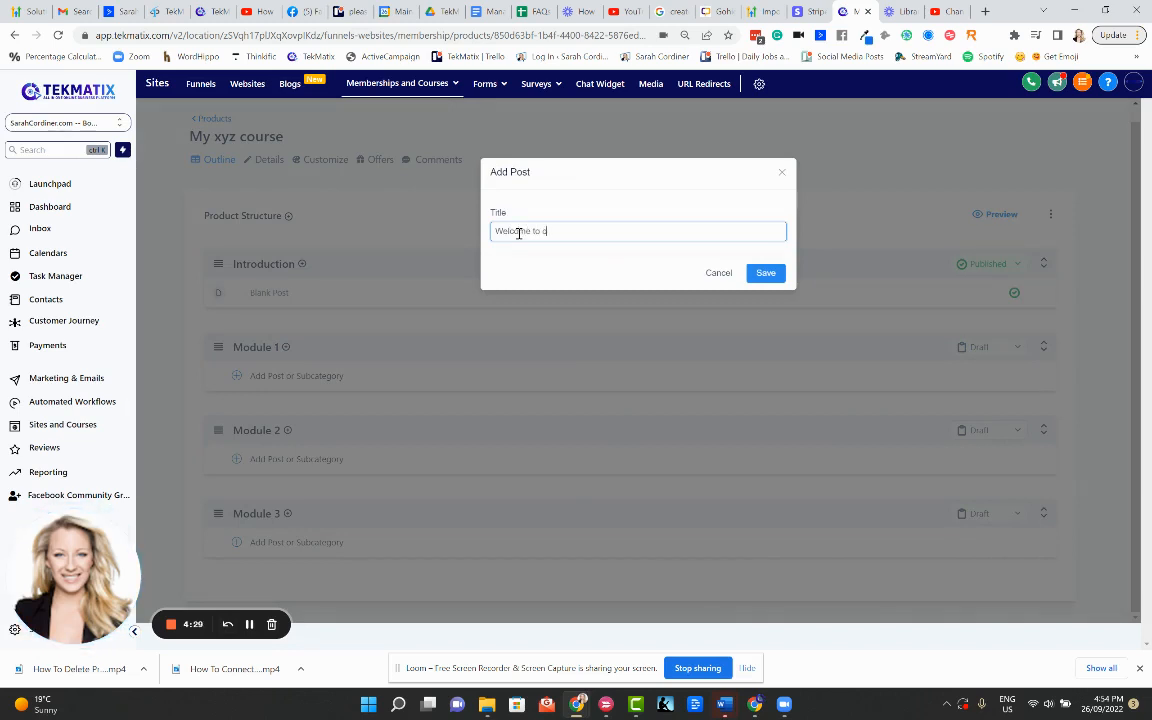
left_click(765, 272)
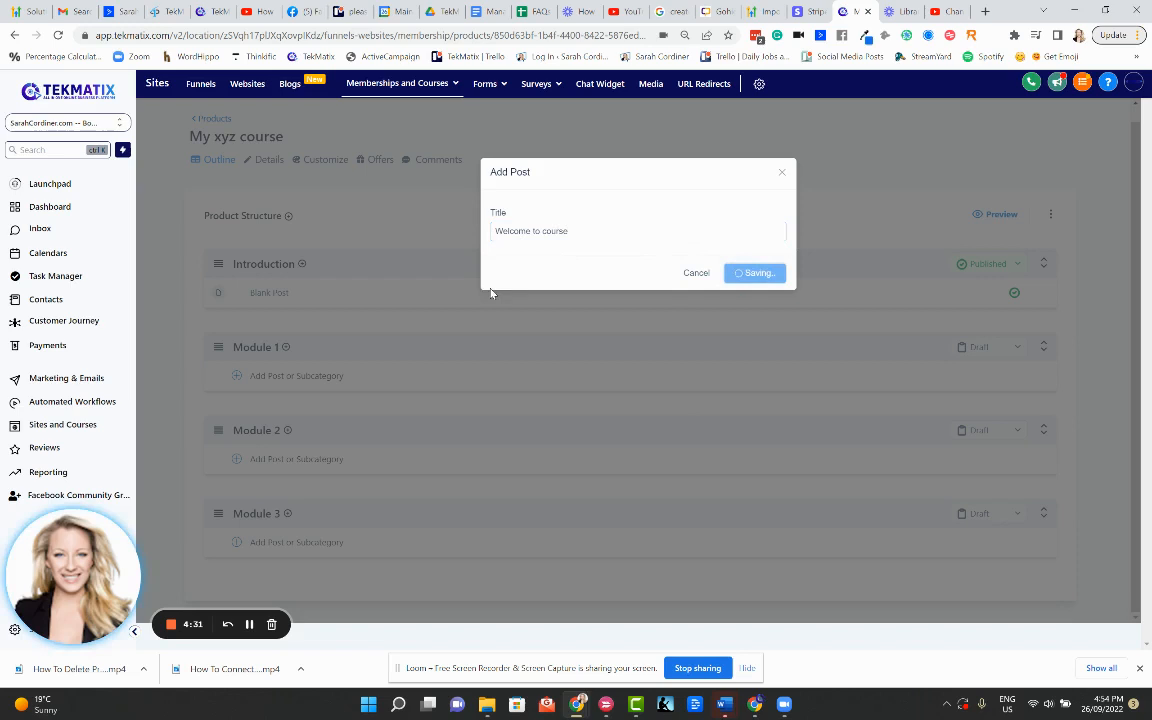
left_click(755, 272)
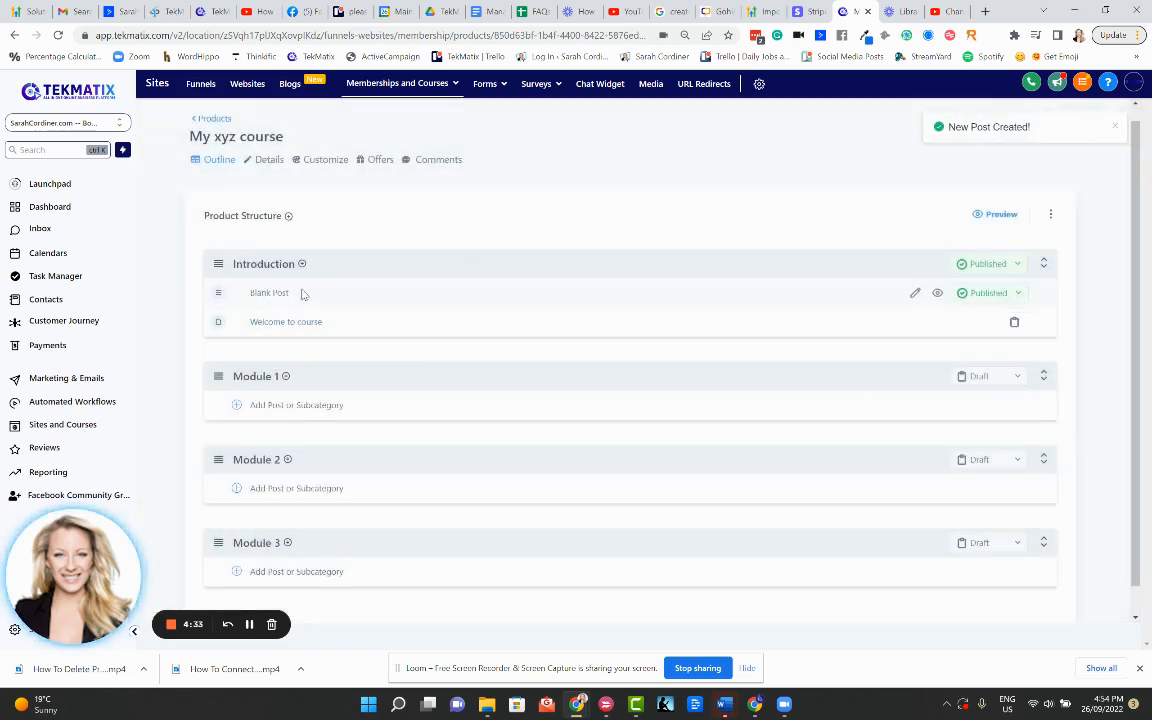
mouse_move(588, 296)
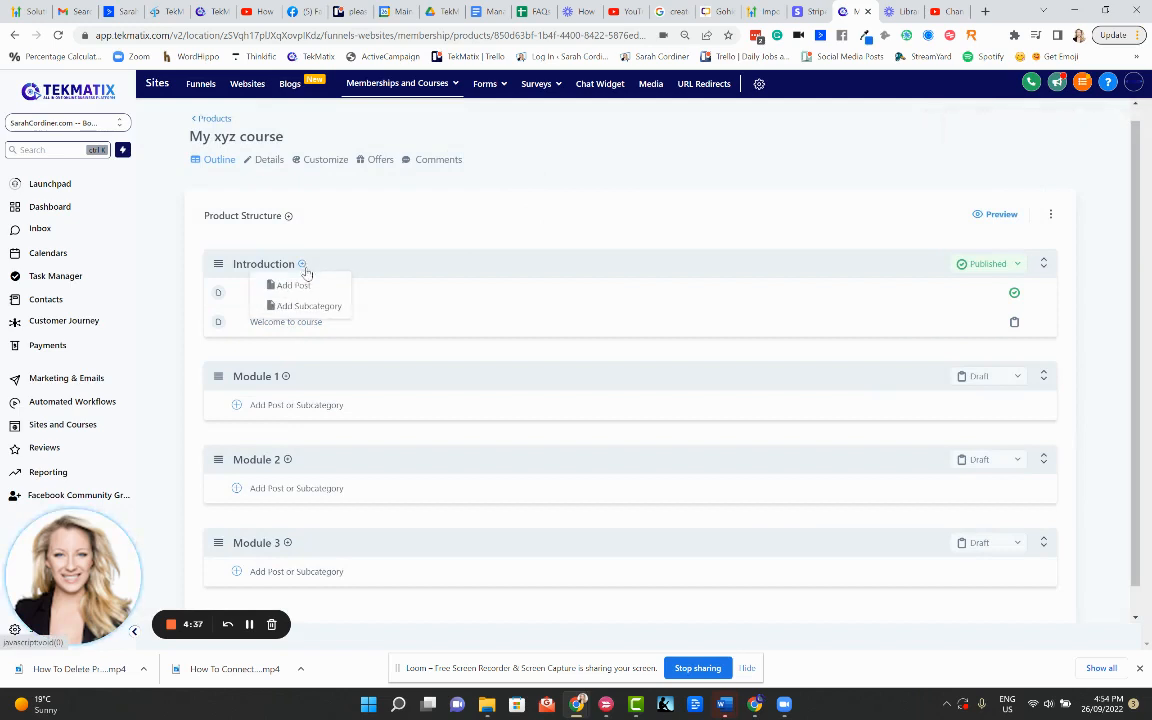
left_click(293, 285)
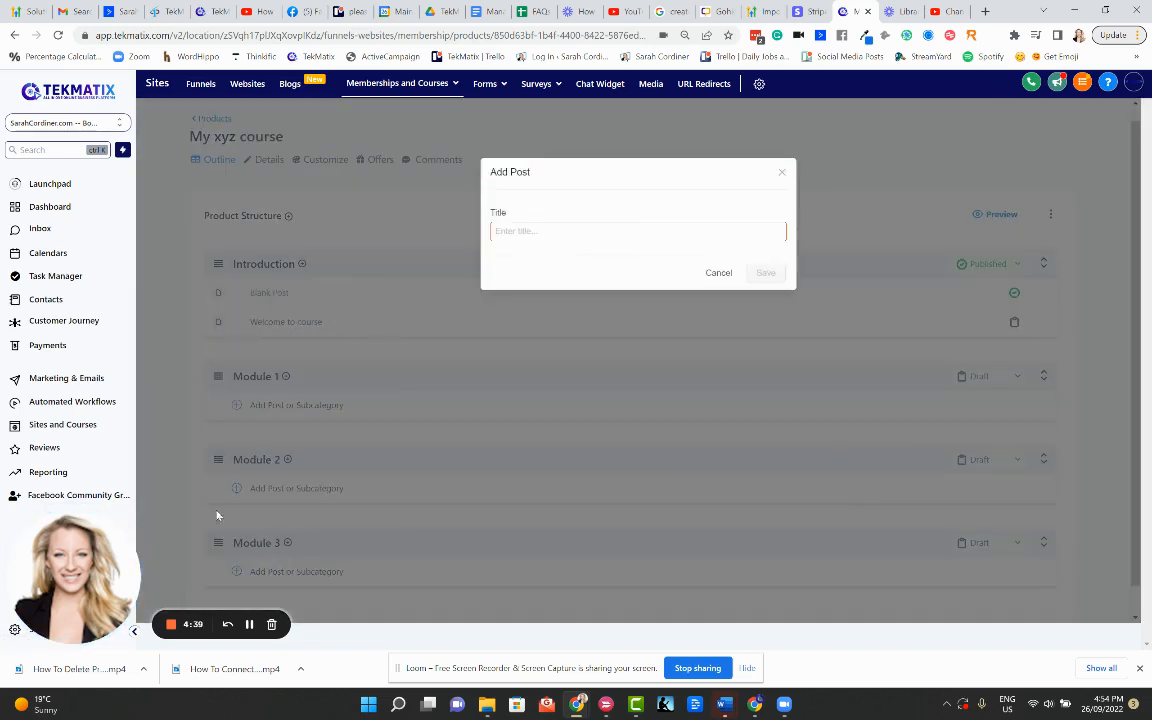
left_click(638, 231)
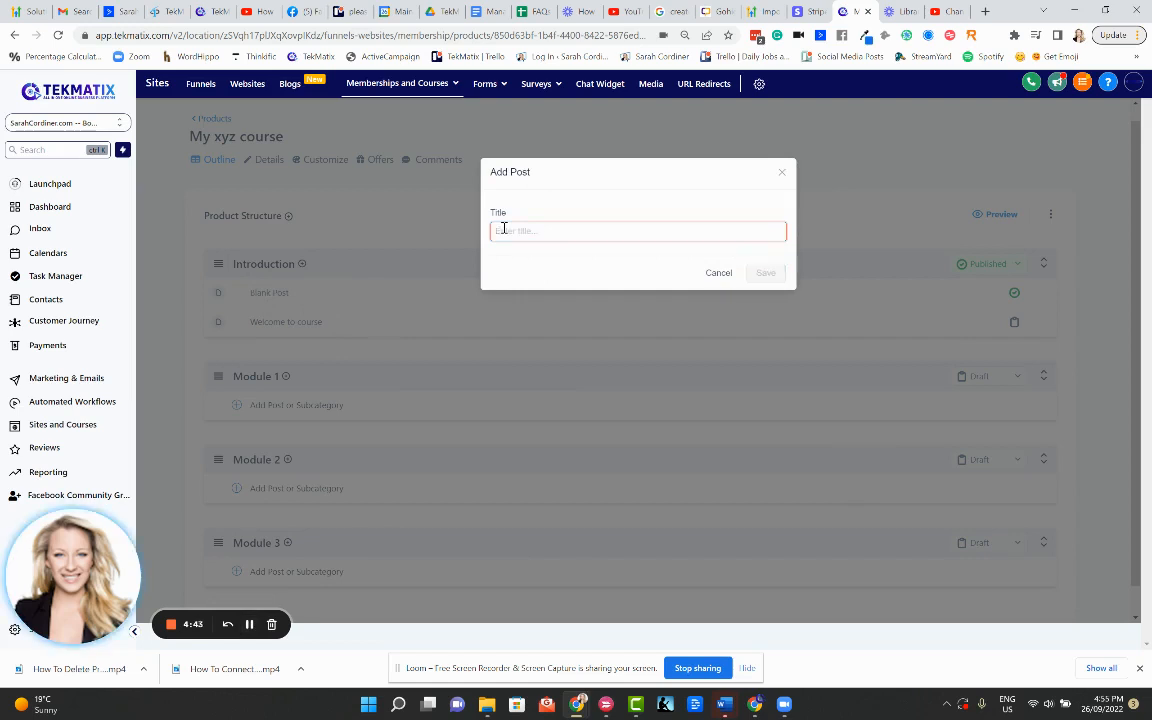
type("M")
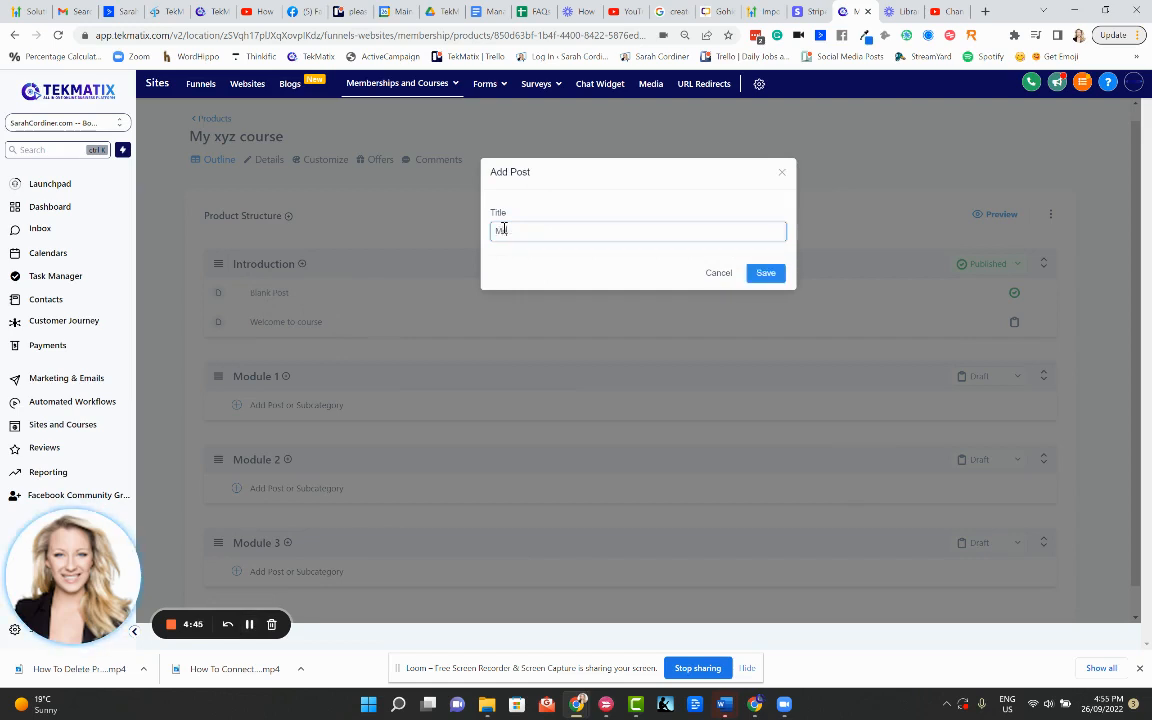
type("Meet your train")
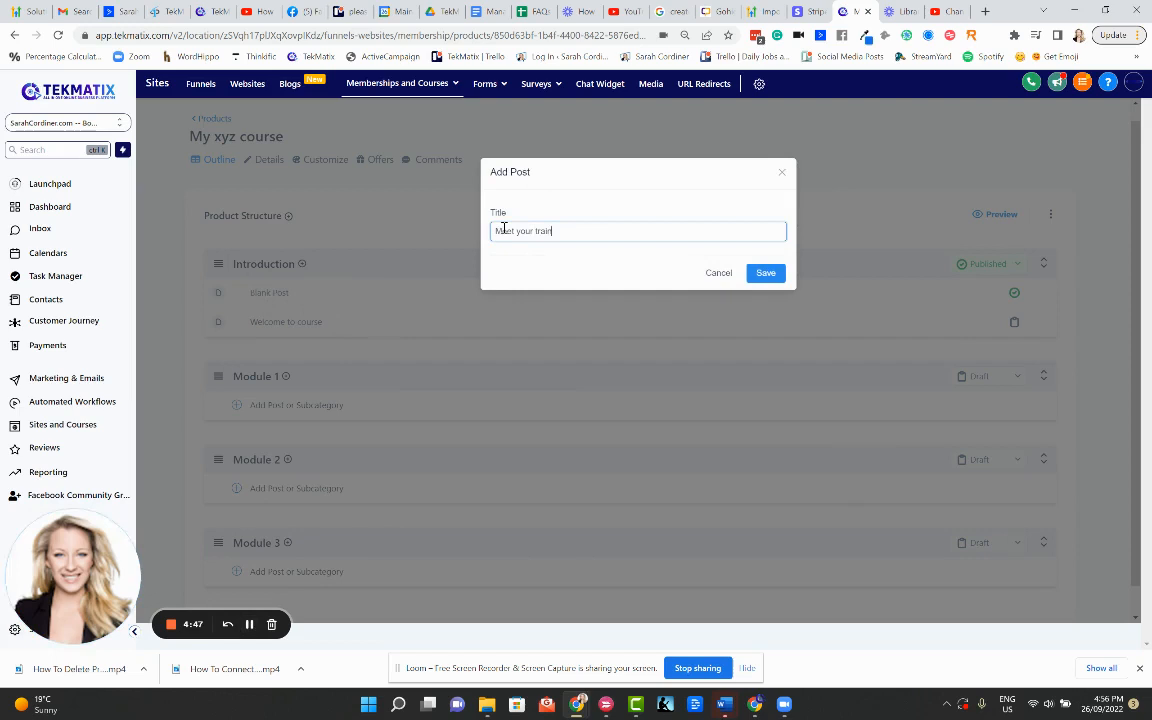
left_click(765, 272)
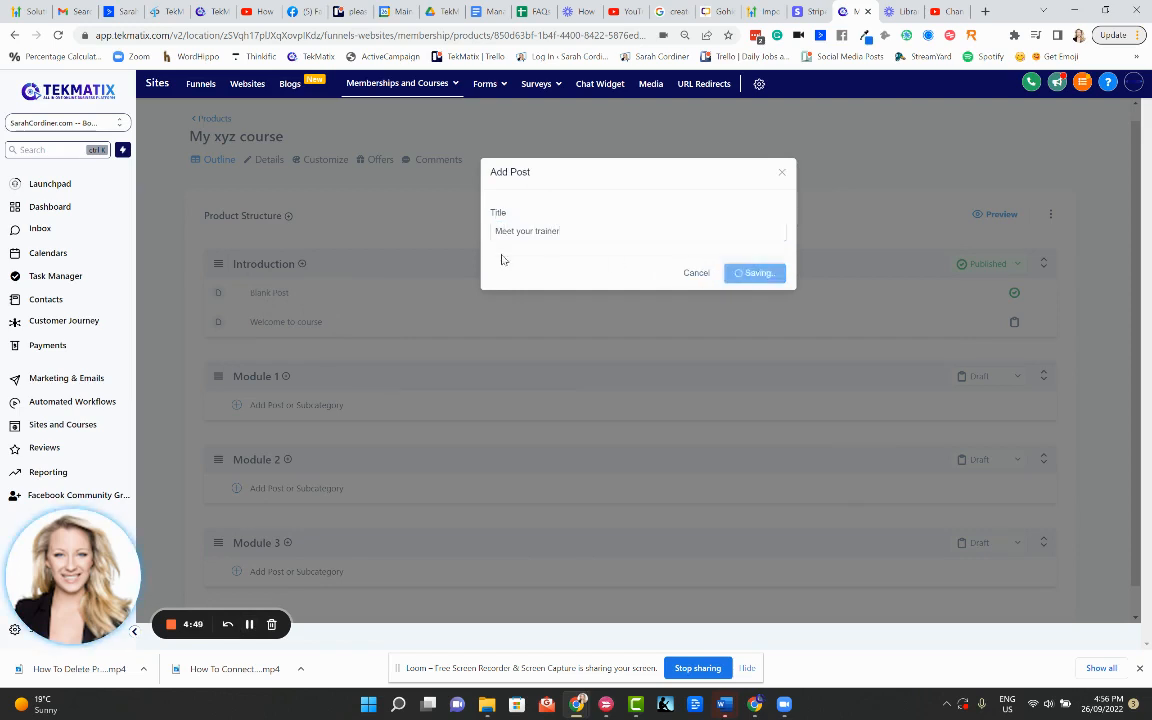
left_click(755, 272)
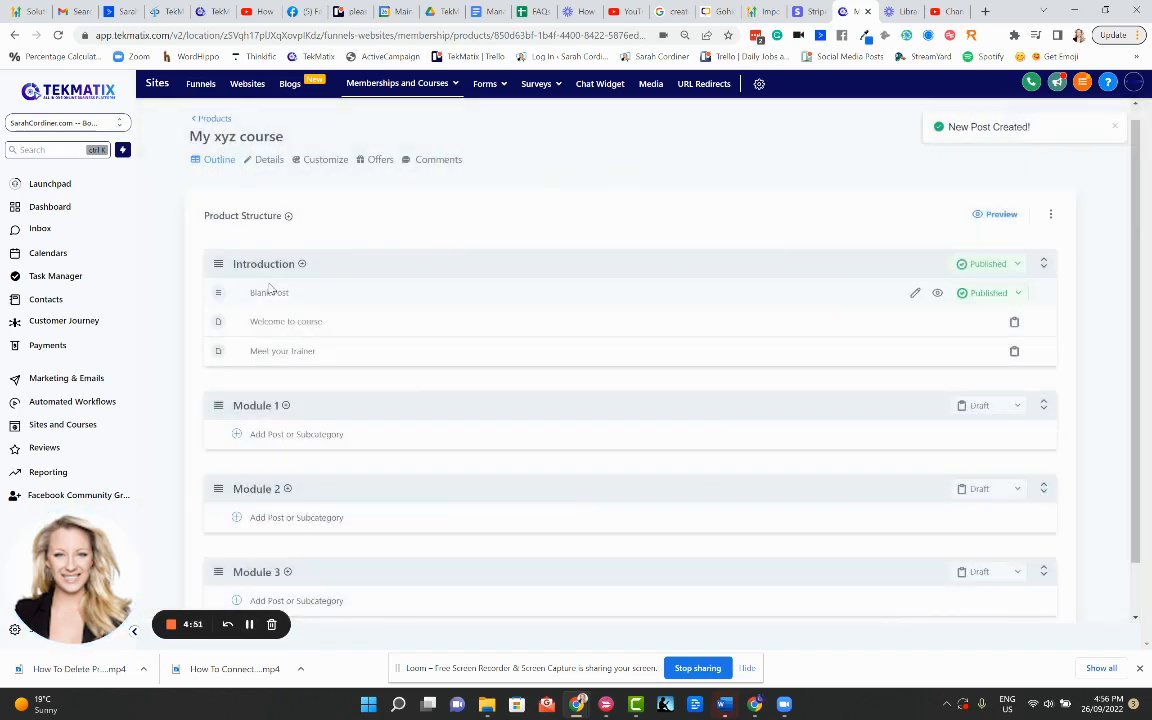
left_click(1017, 292)
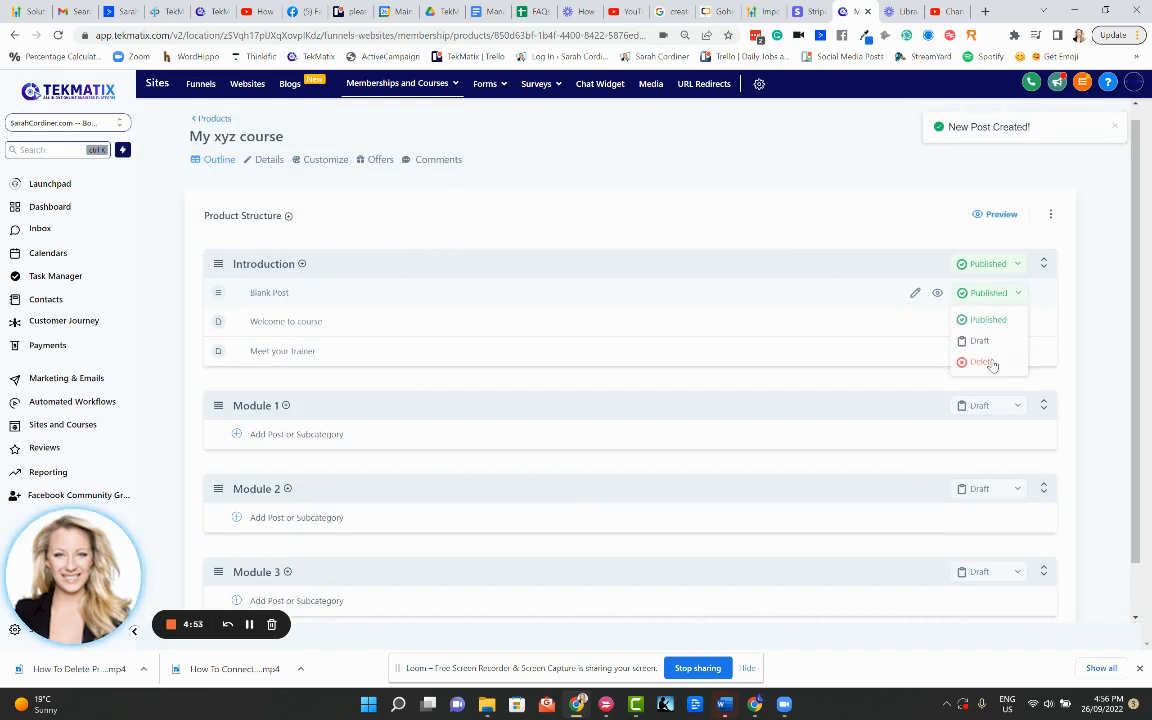
Delete Blank Post through its status dropdown and confirm the deletion
left_click(983, 361)
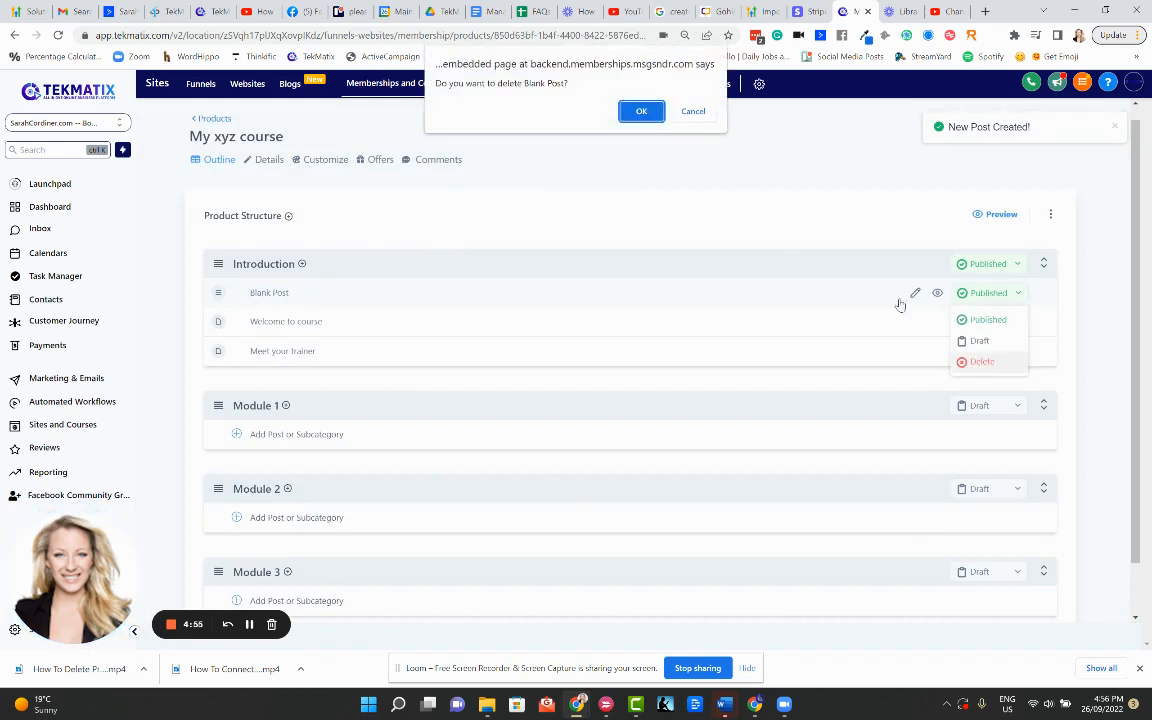
left_click(641, 111)
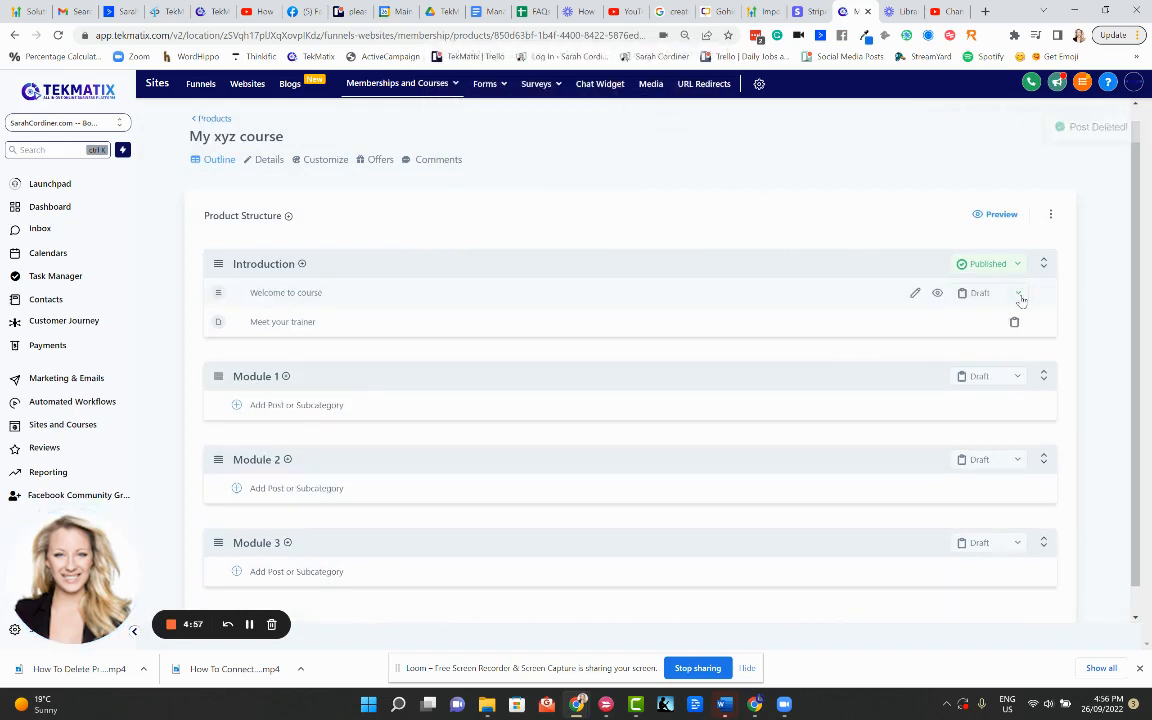
left_click(1017, 293)
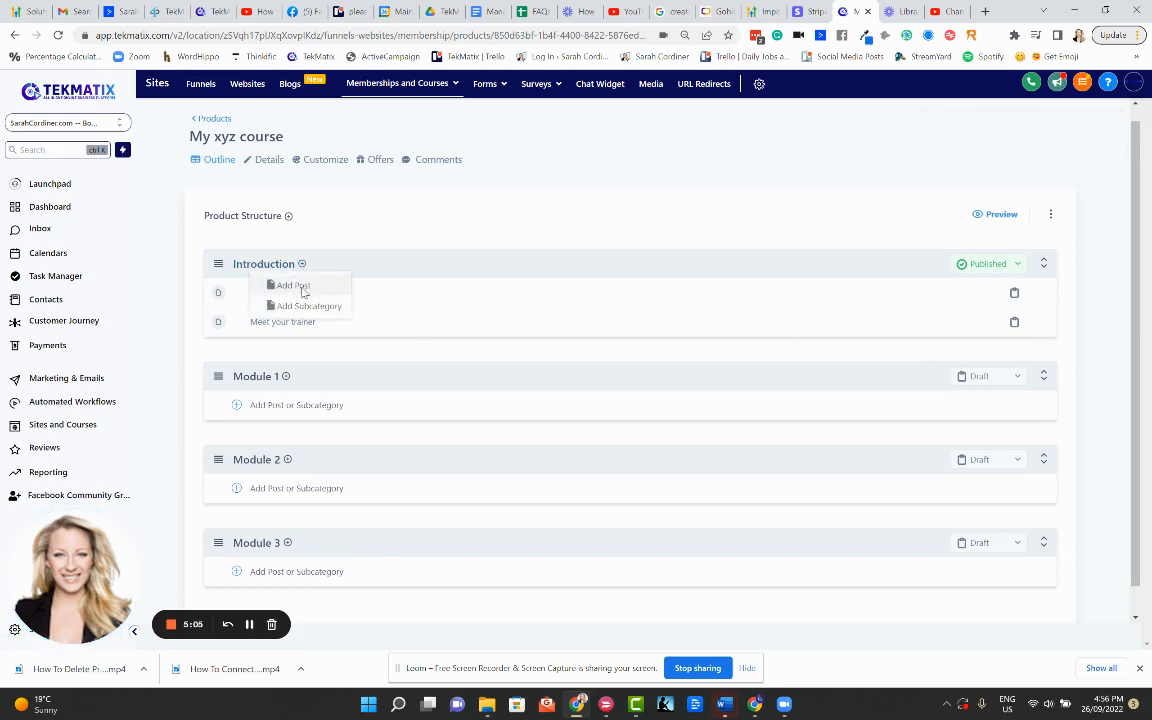
Add a post titled 'DOWNLOAD YOUR WORKBOOK' after 'Meet your trainer' in Introduction
left_click(293, 285)
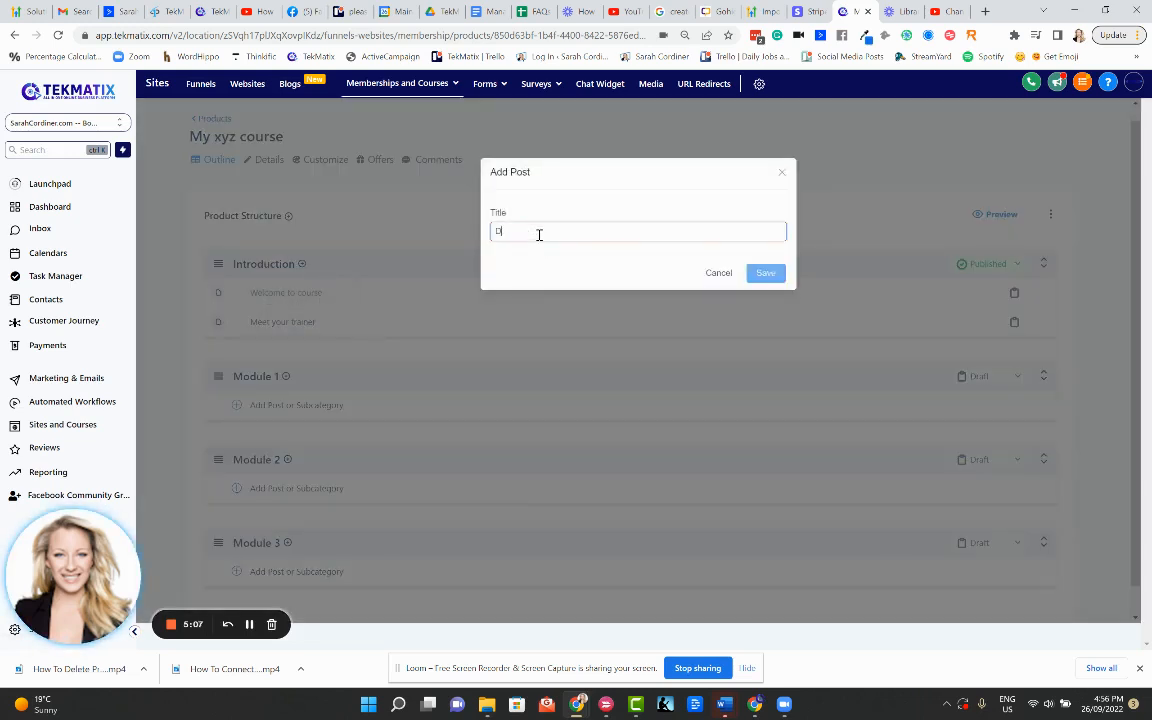
type("OWNLAOD YOUR WORKB")
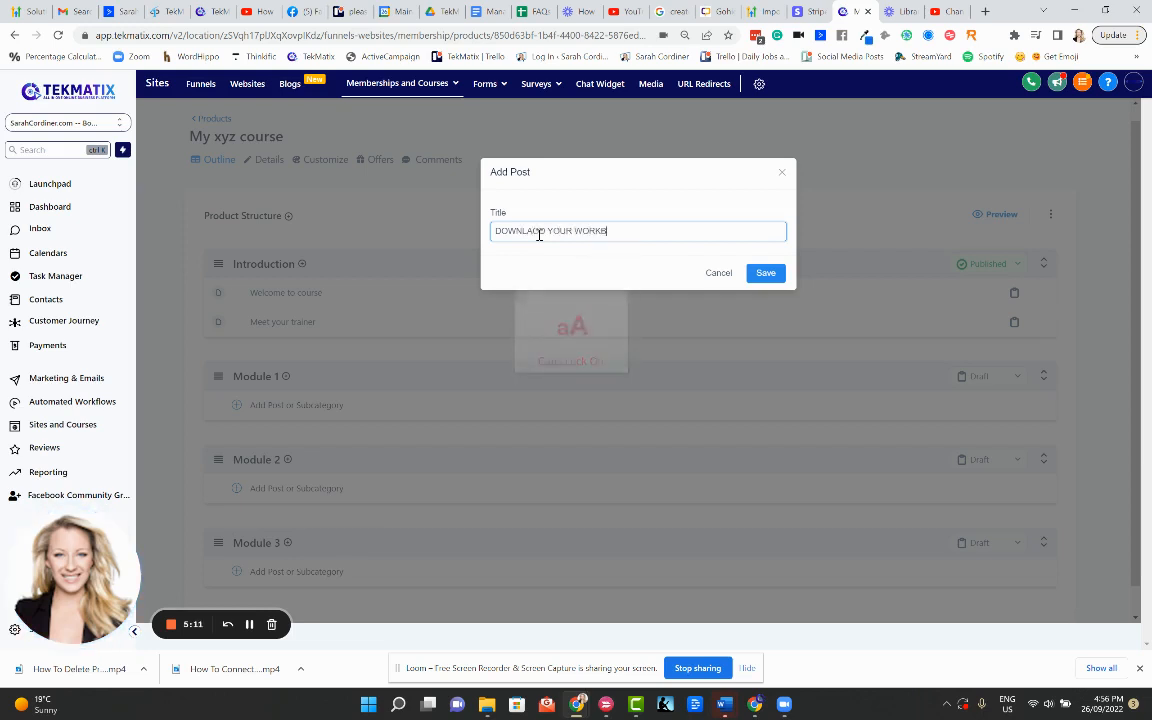
left_click(765, 272)
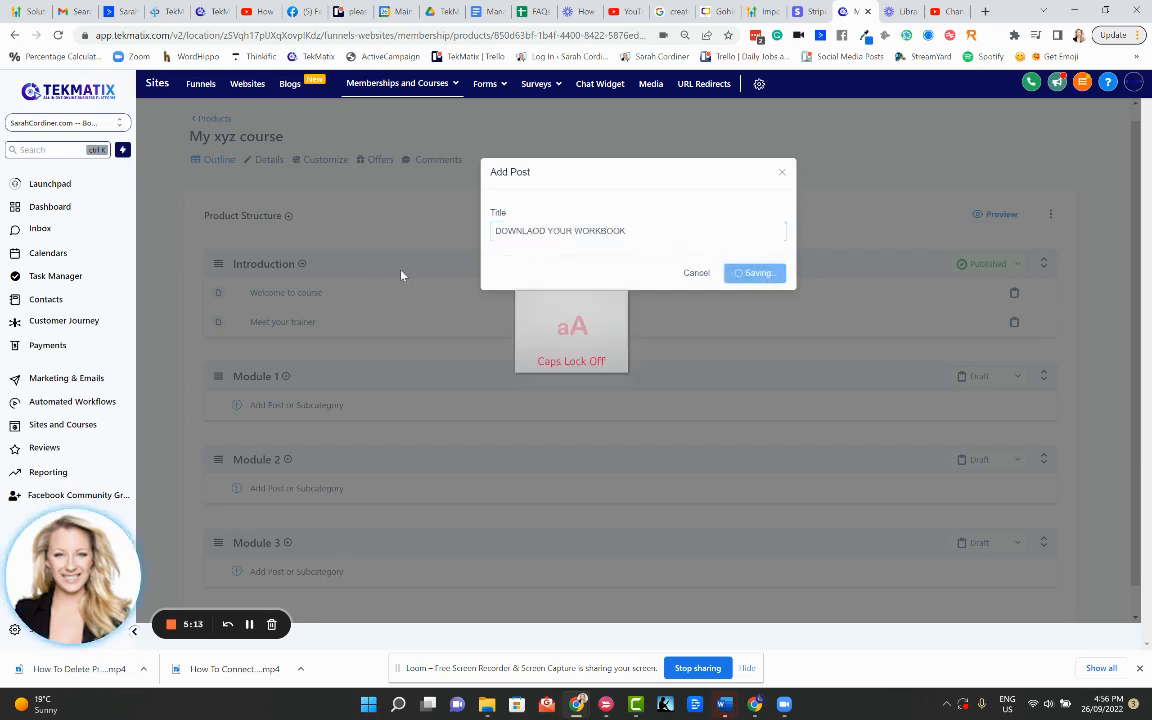
left_click(755, 272)
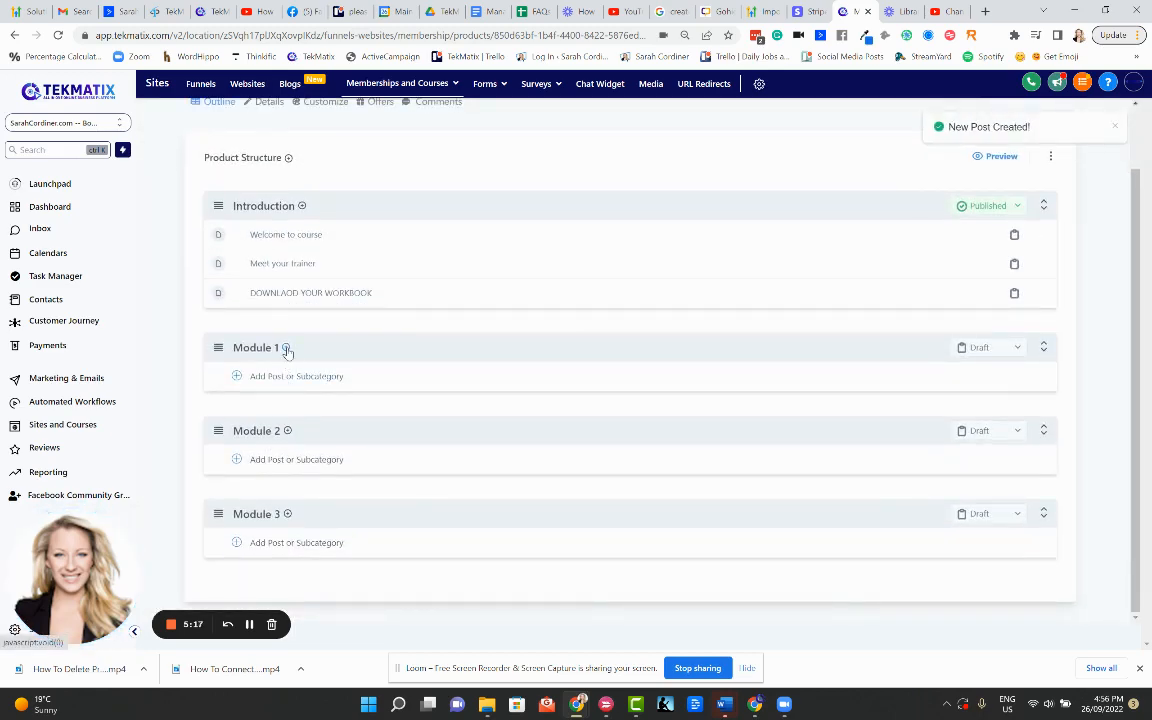
Add posts 'Lesson 1' and 'Lesson 2' to Module 1
left_click(296, 376)
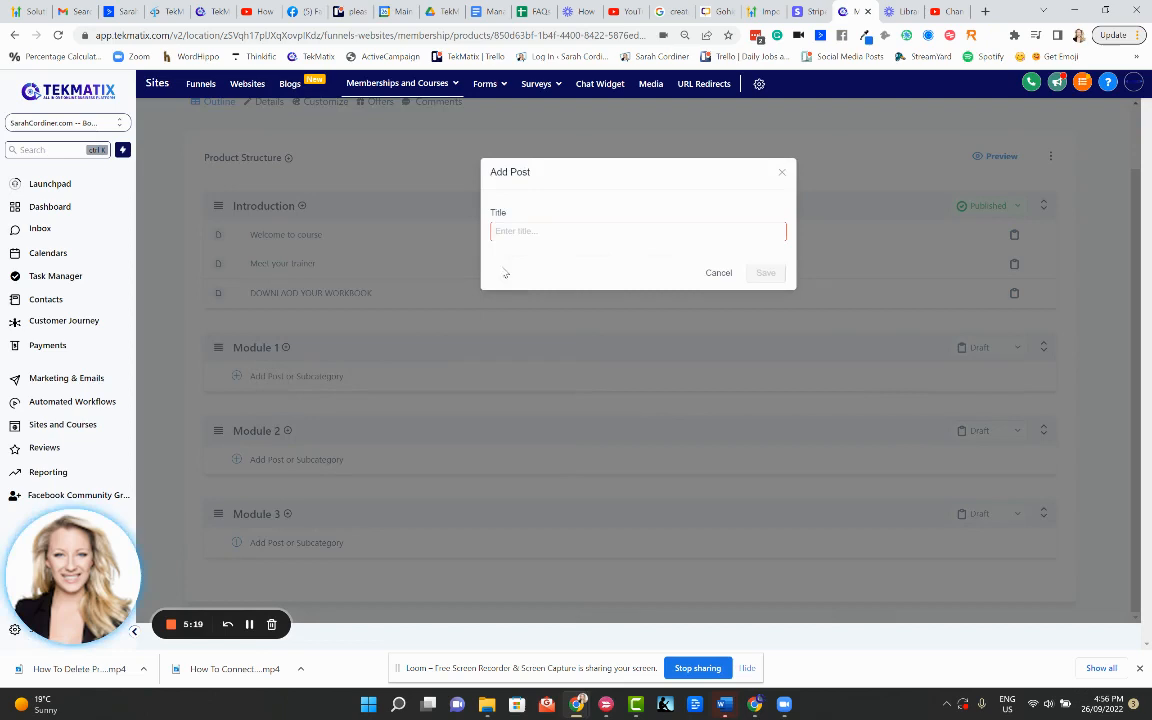
type("Lesson")
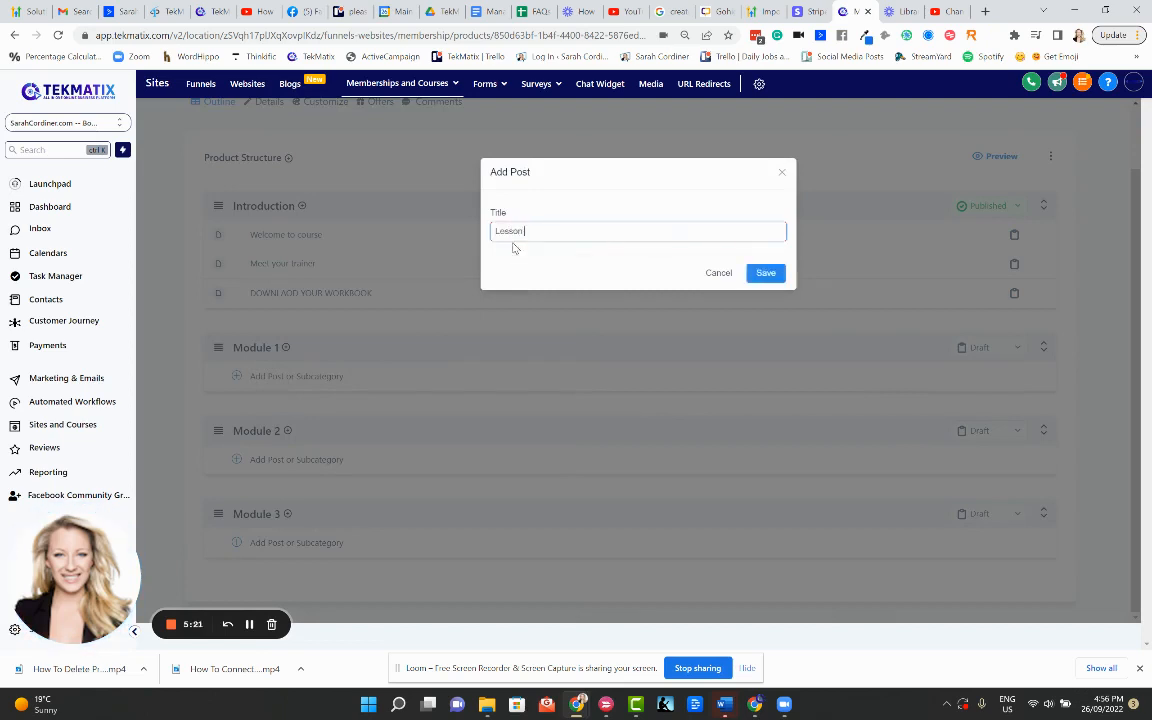
left_click(765, 272)
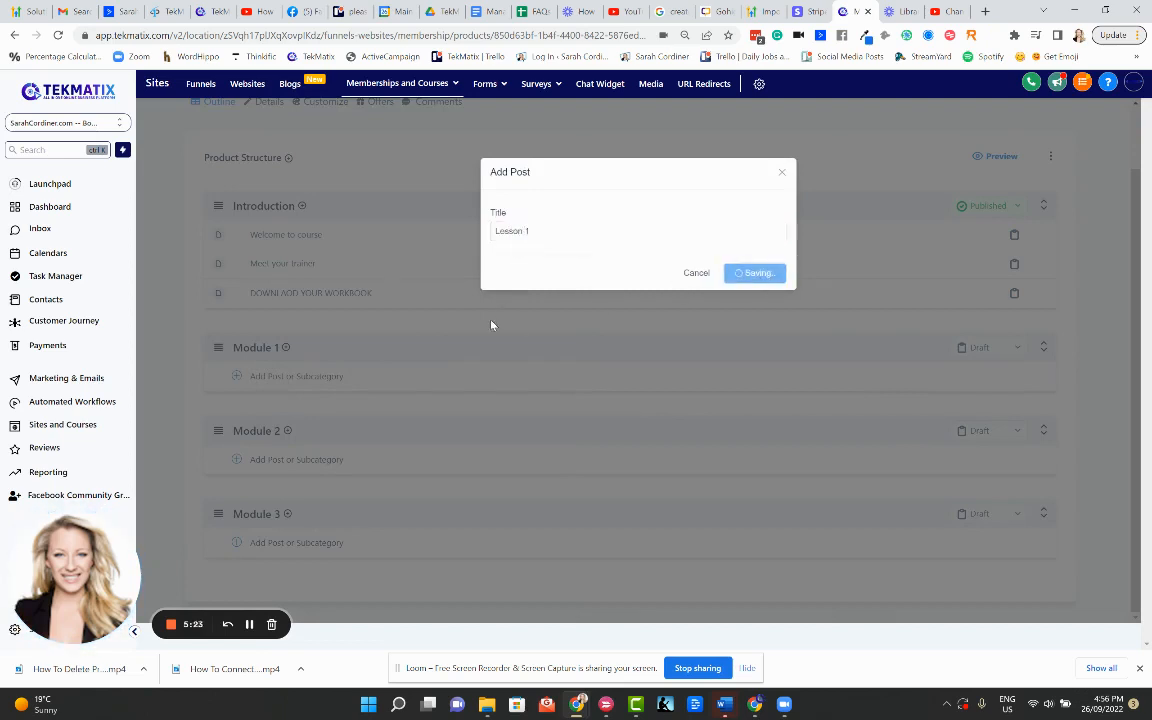
left_click(755, 273)
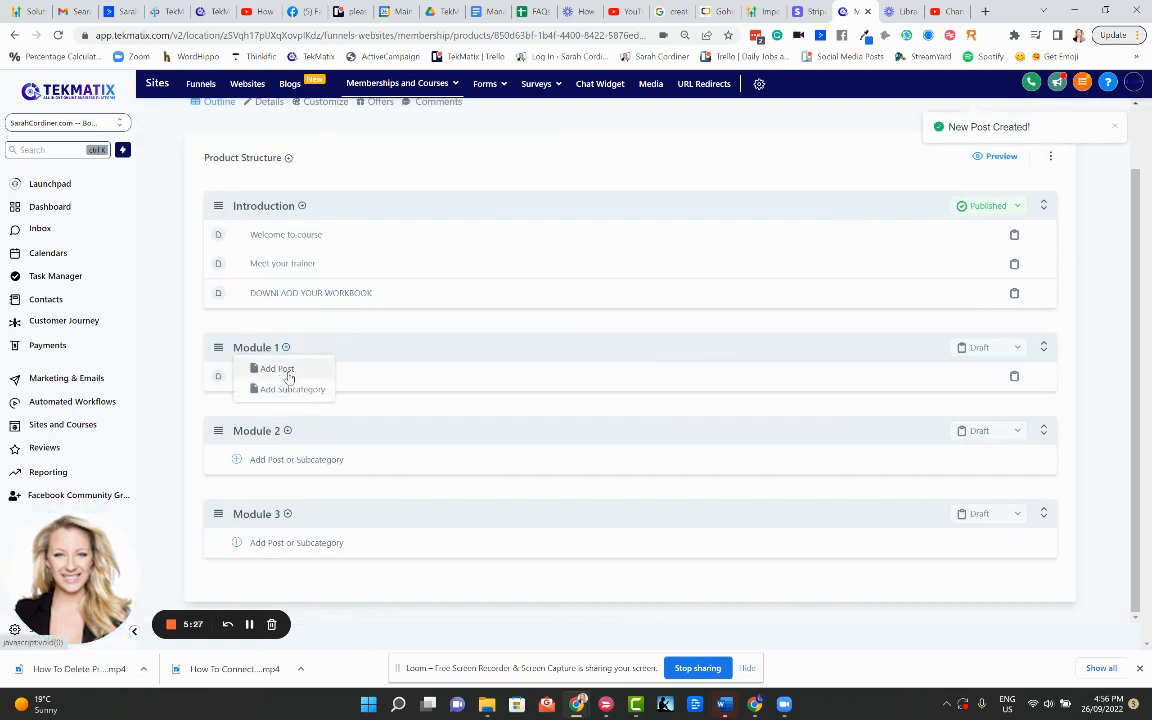
left_click(276, 368)
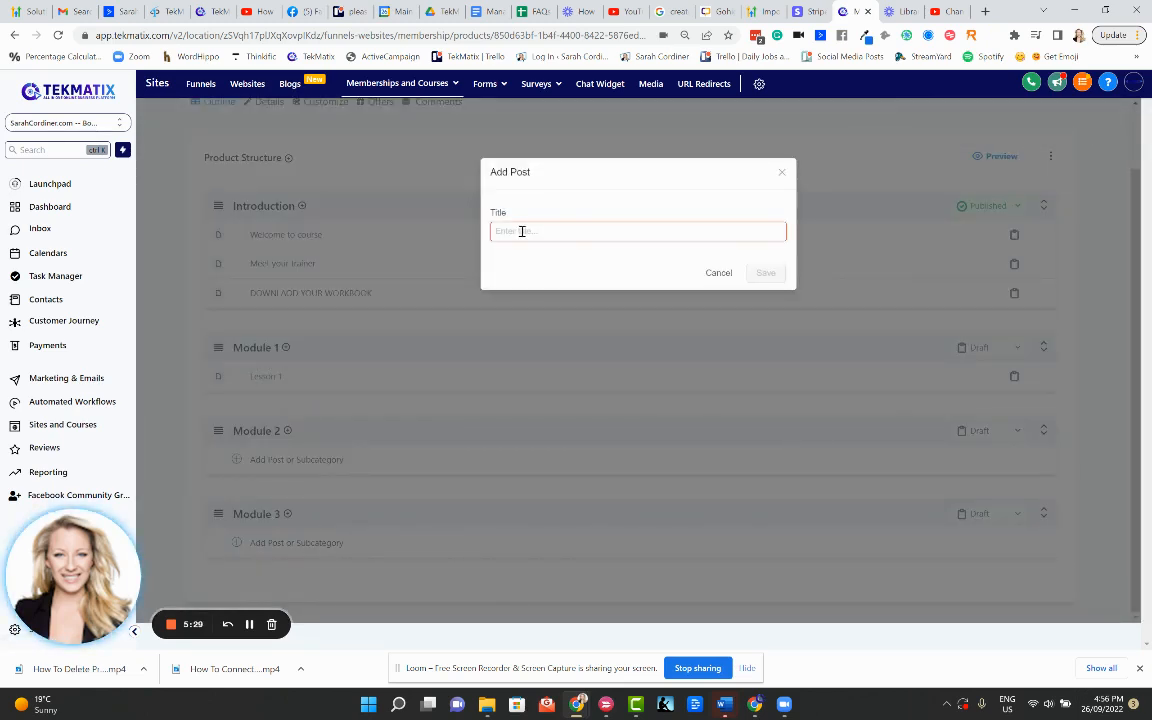
type("Lesson 2")
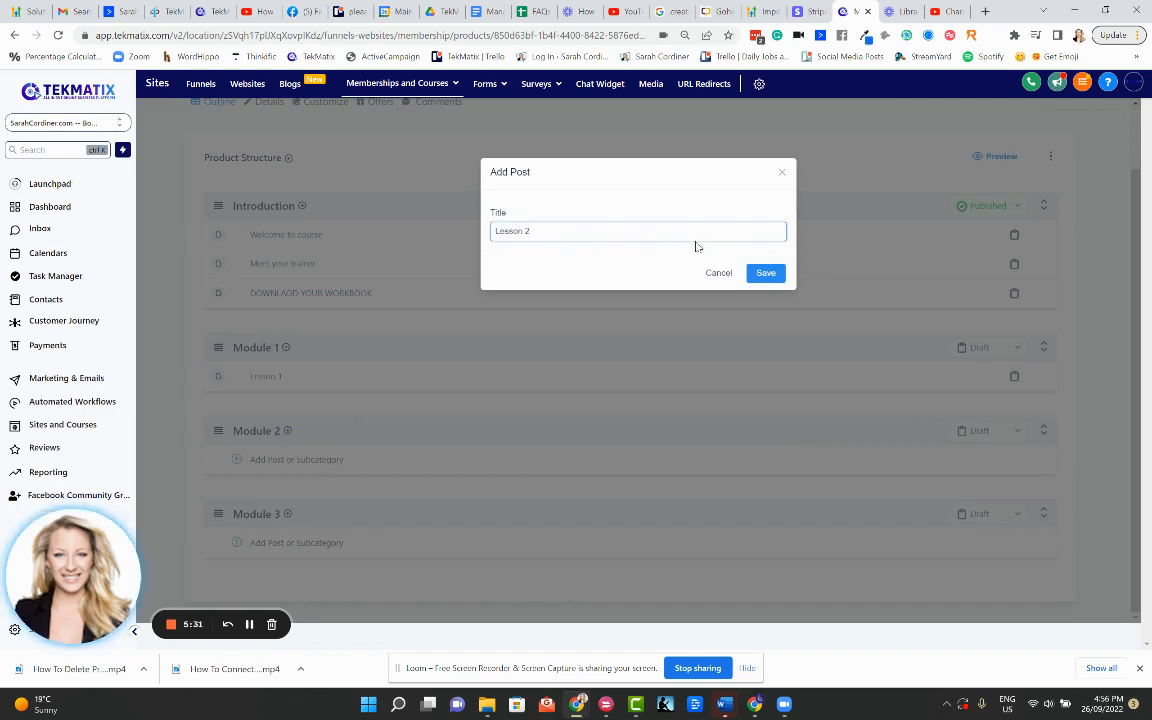
left_click(765, 272)
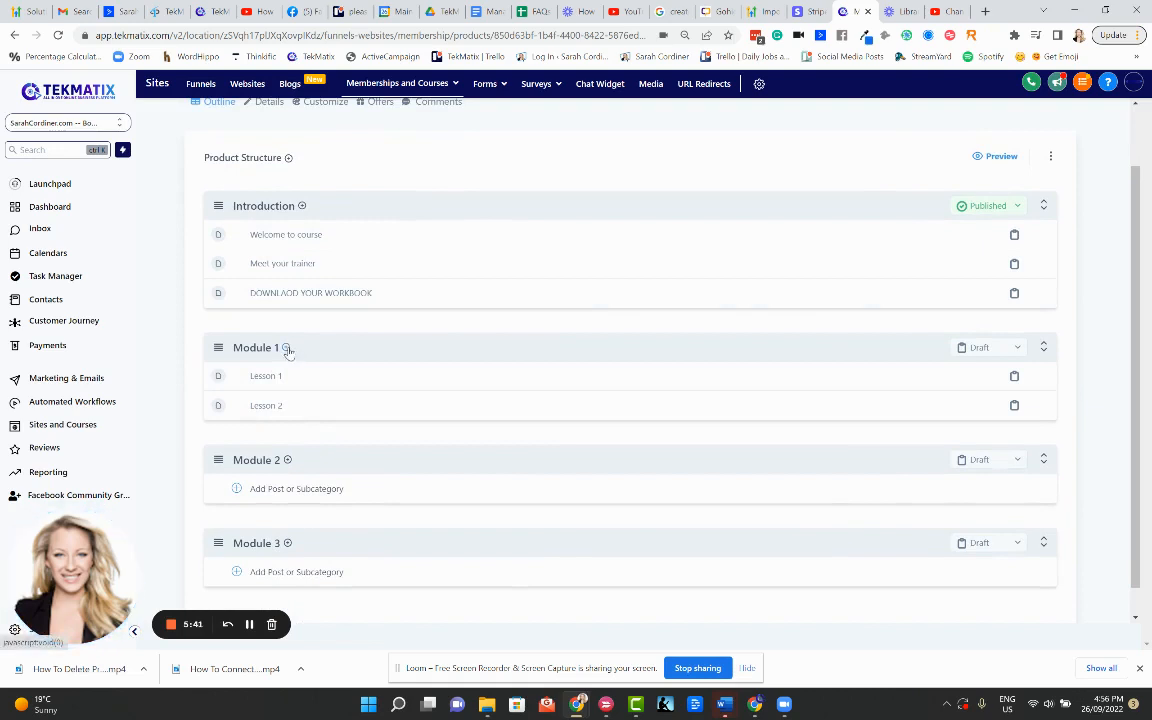
mouse_move(268, 446)
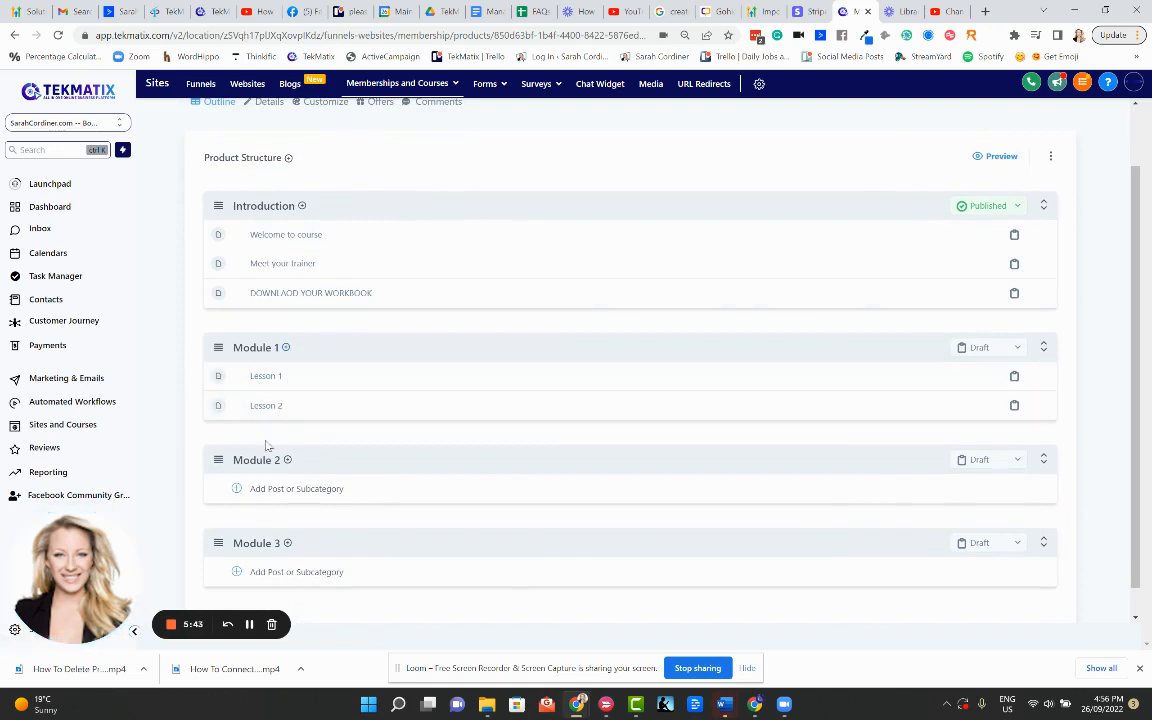
mouse_move(249, 624)
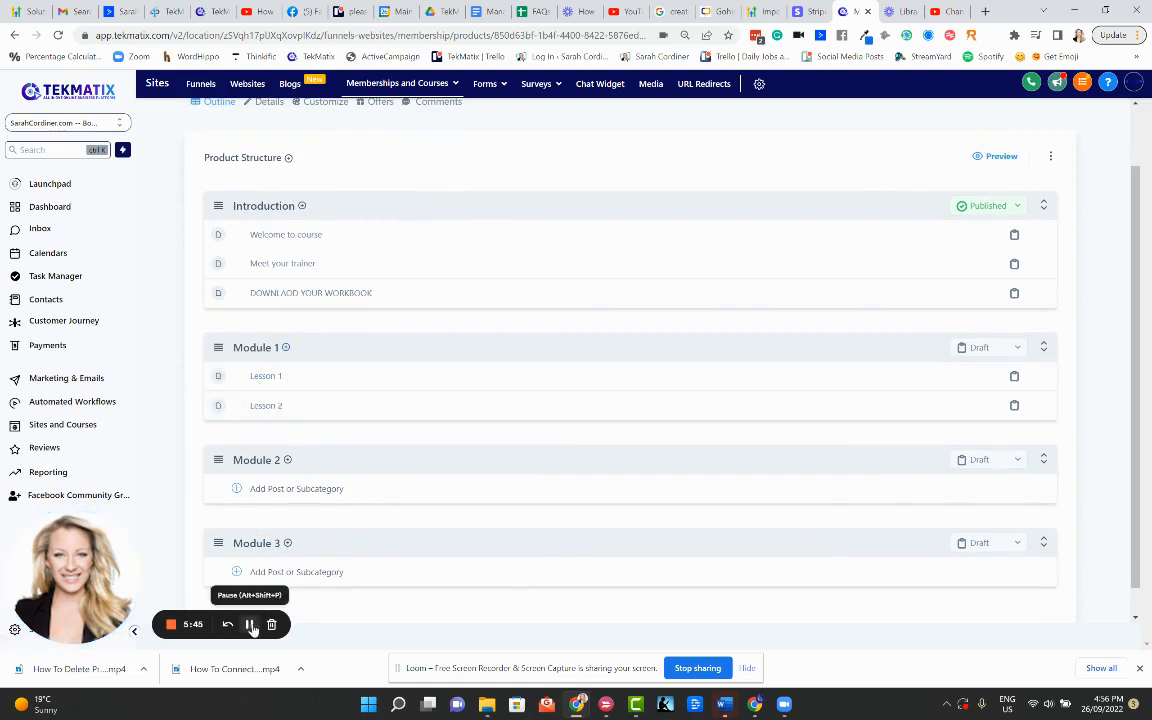
mouse_move(266, 405)
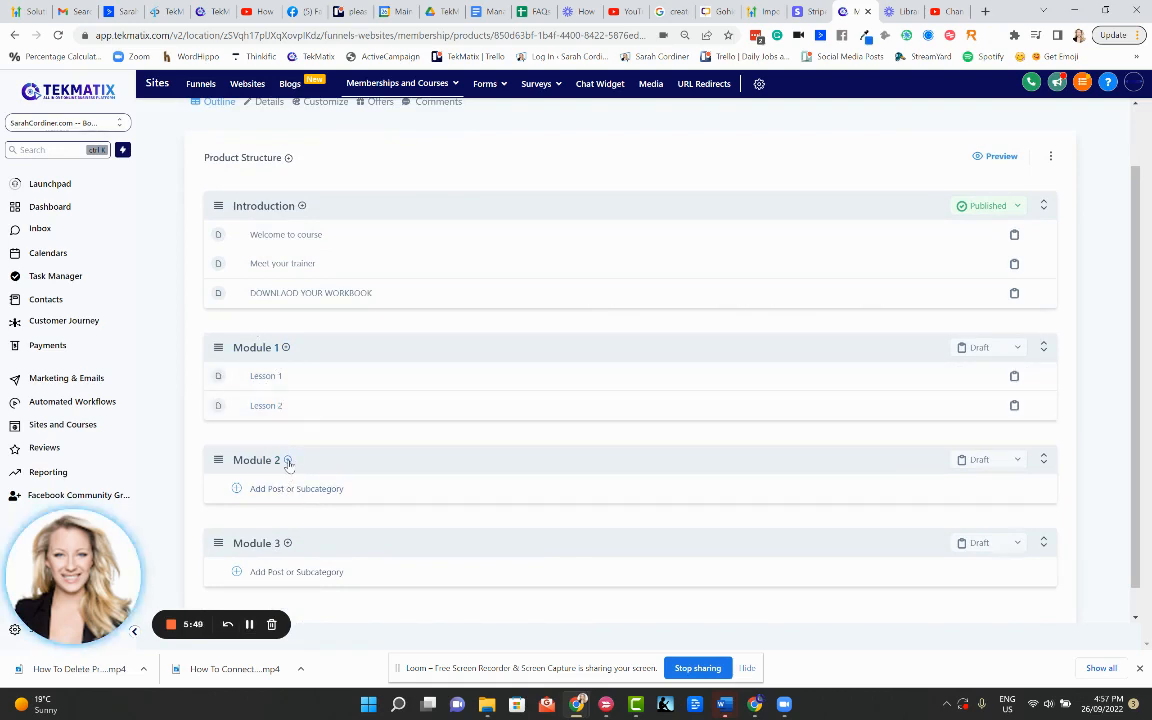
Add a post titled 'Lesson xyz' to Module 2
left_click(296, 488)
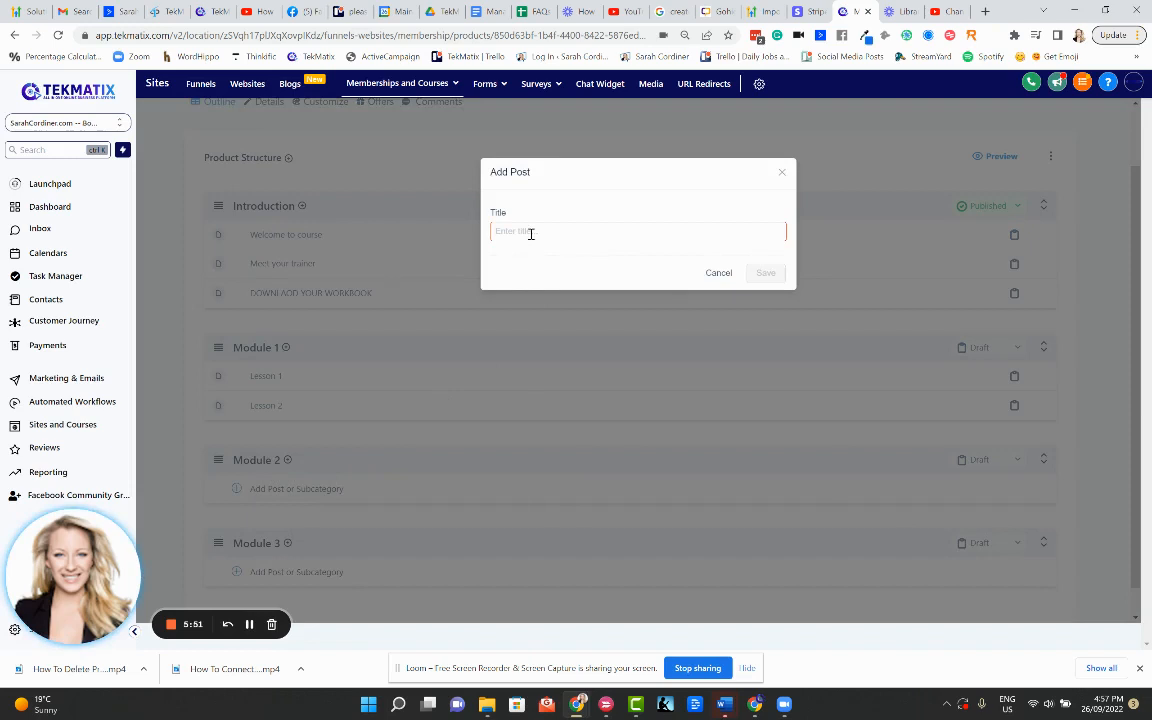
type("Lesson xy")
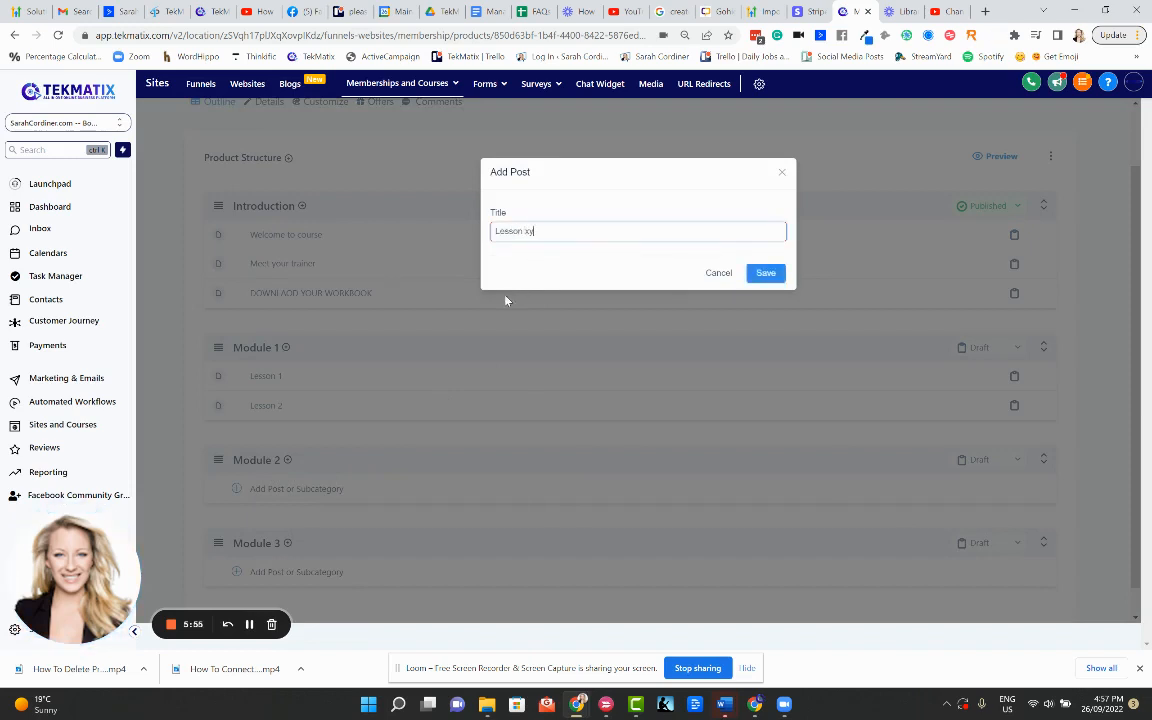
left_click(765, 273)
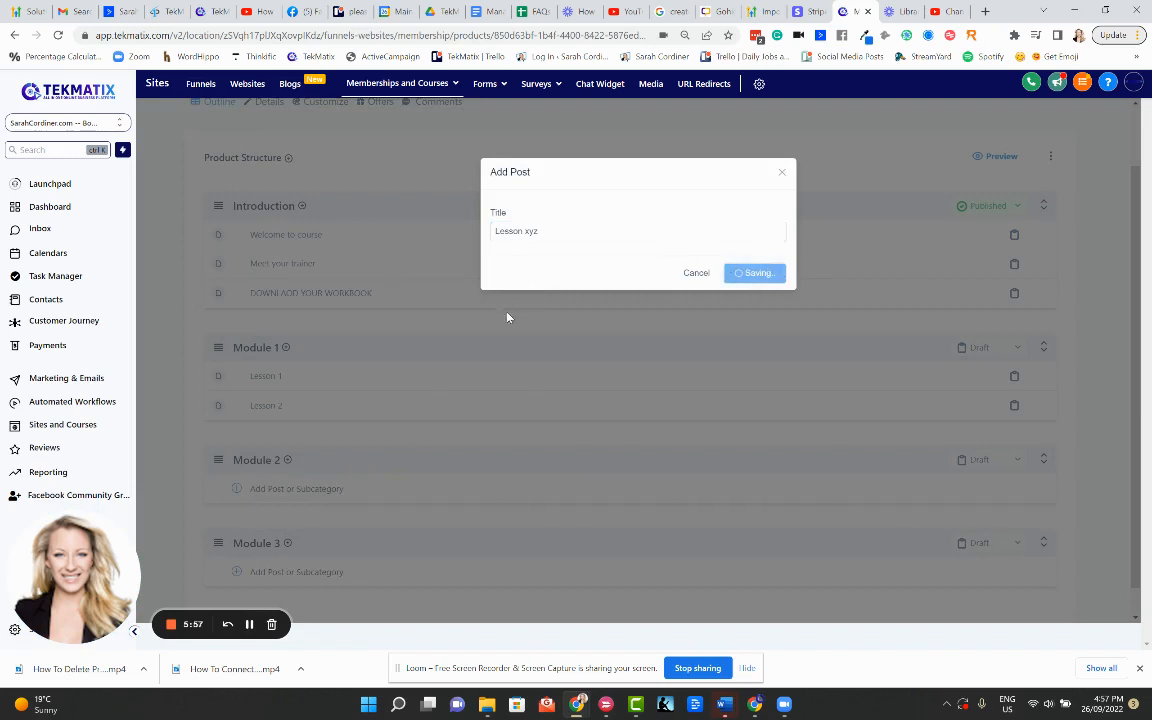
left_click(754, 272)
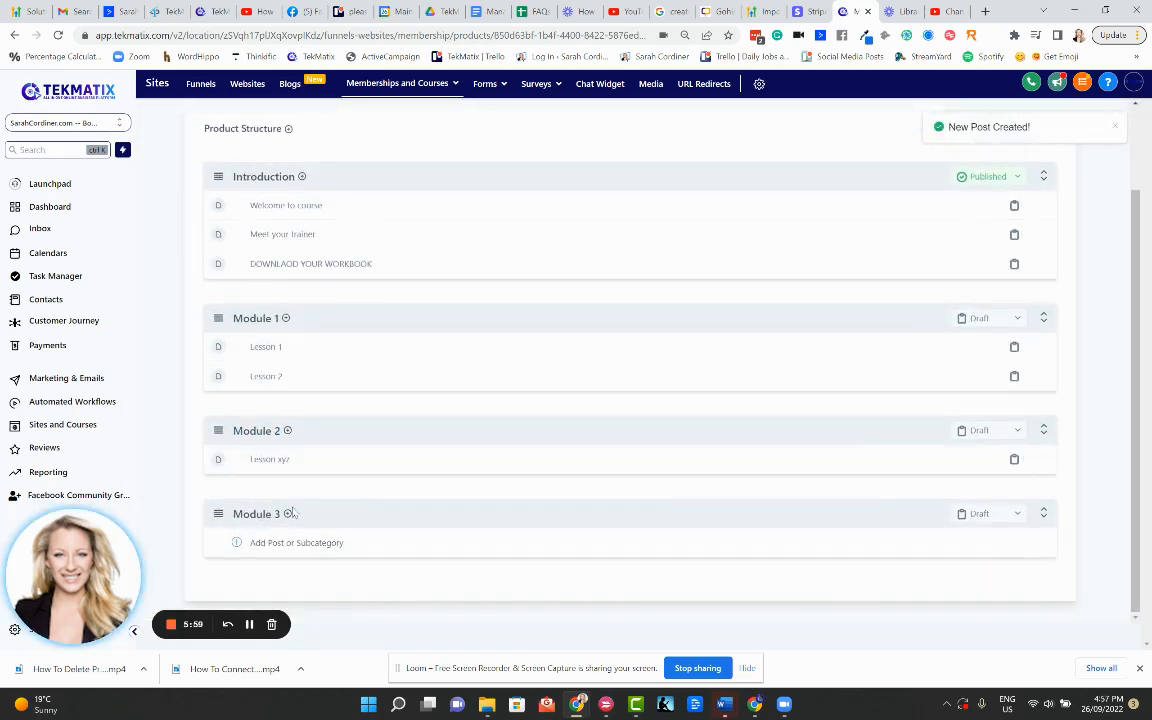
left_click(296, 542)
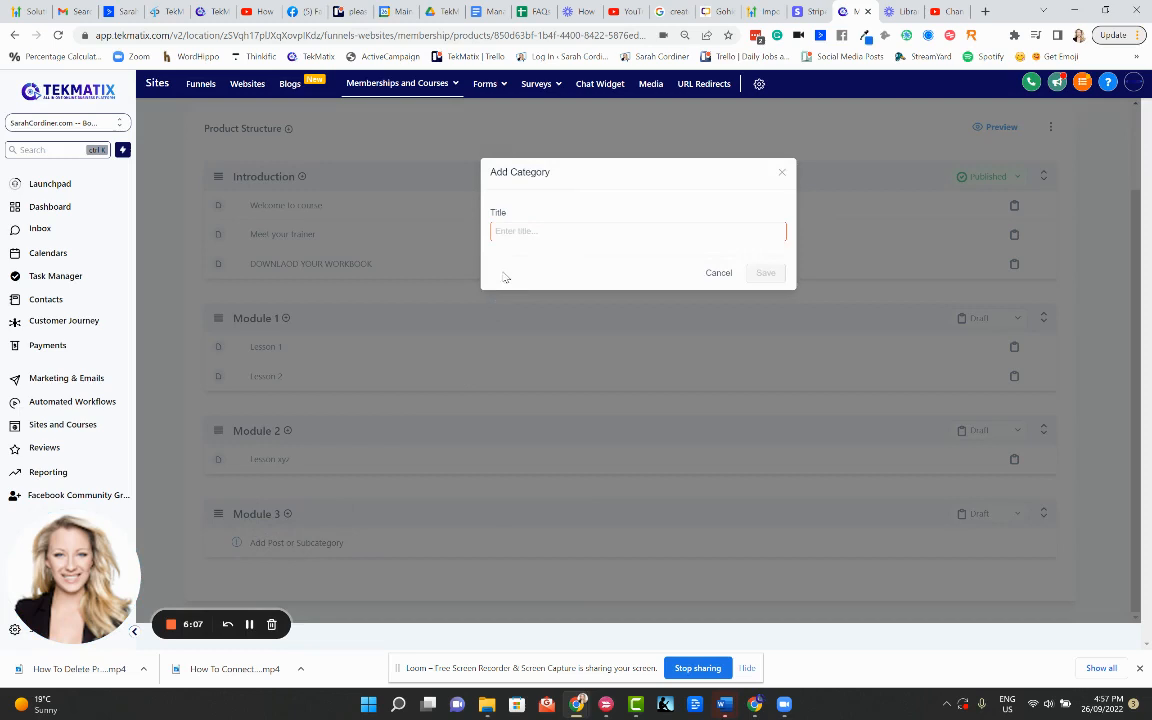
Create draft subcategories 'Part 1', 'Part 2' and 'Part 3' inside Module 3
type("Part 1")
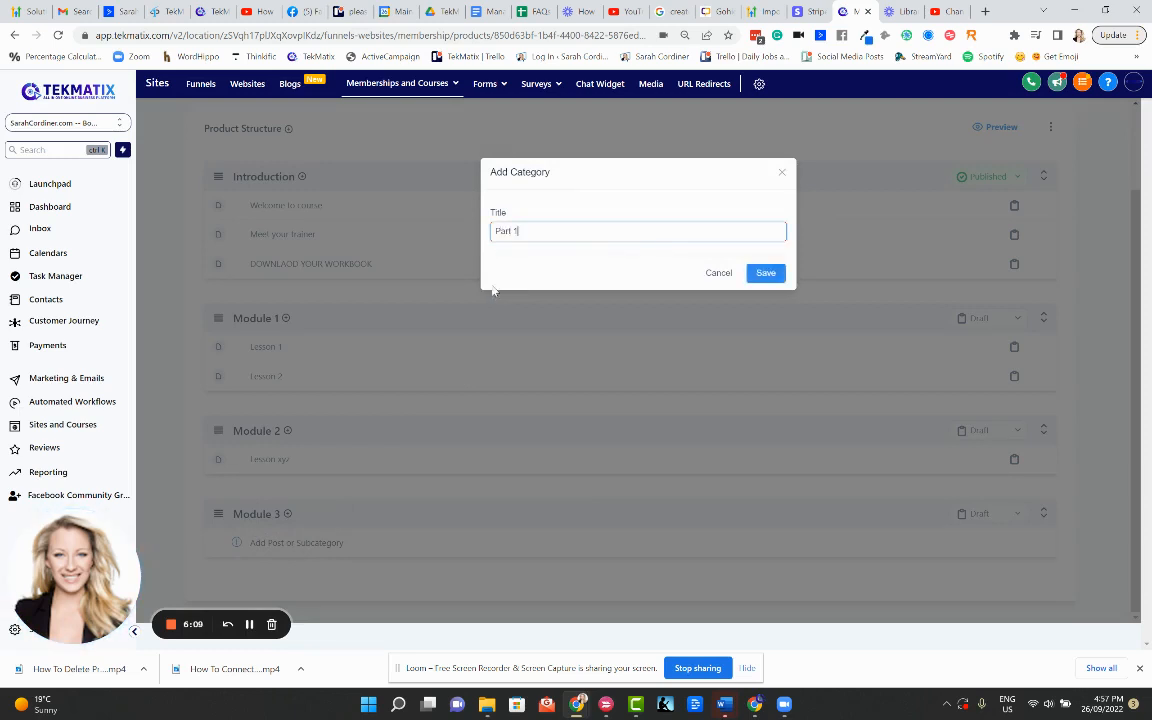
left_click(765, 272)
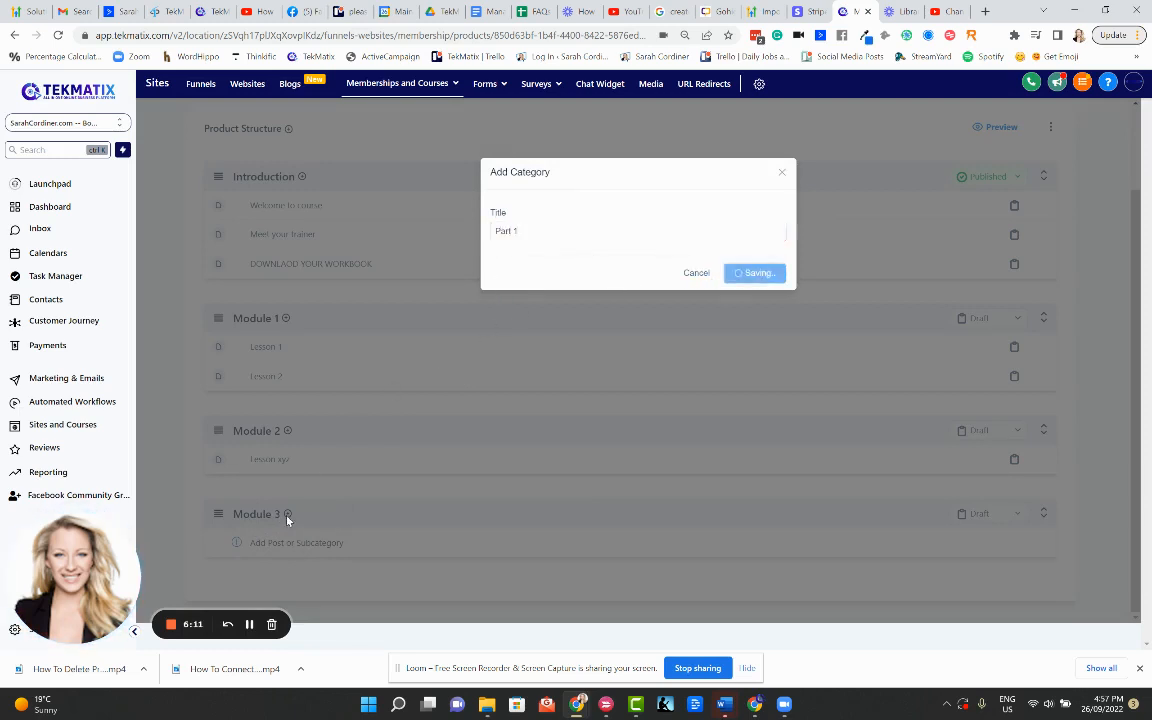
left_click(754, 272)
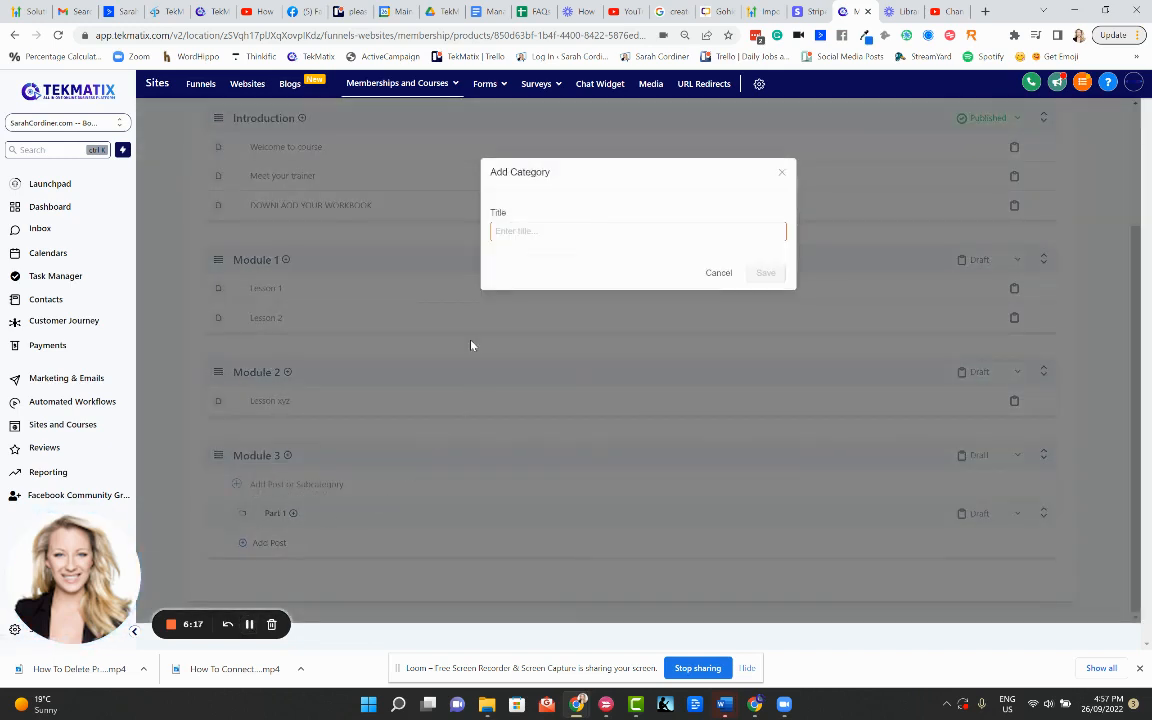
type("Part")
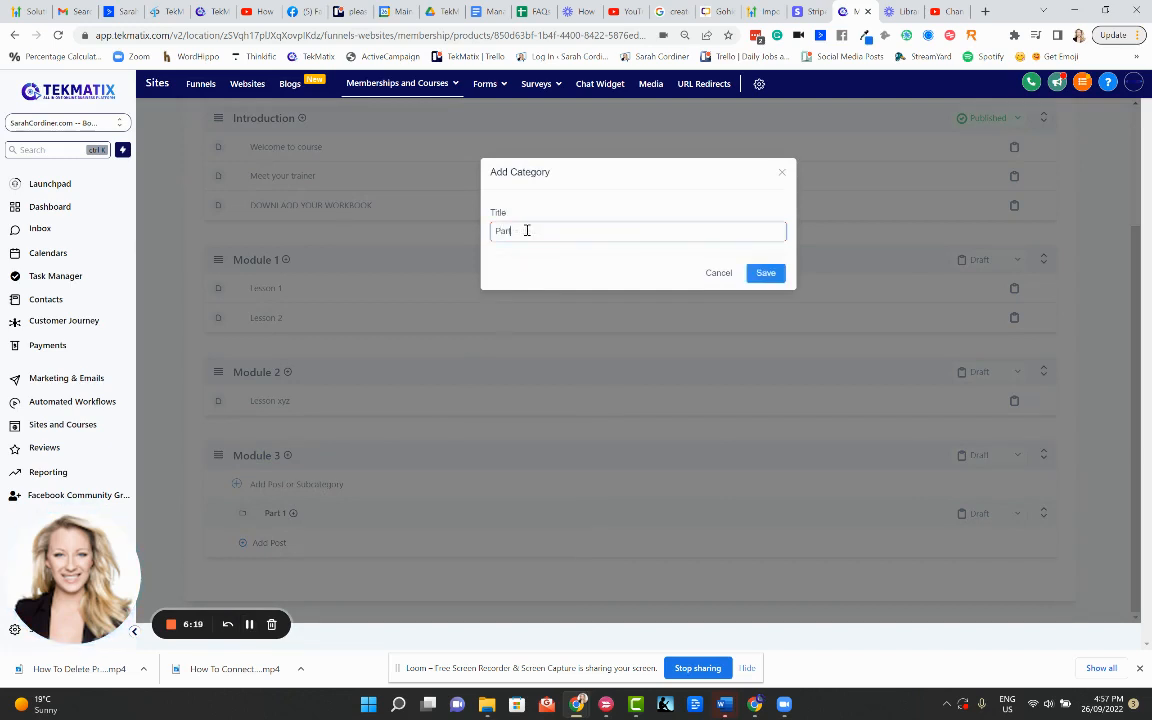
left_click(765, 272)
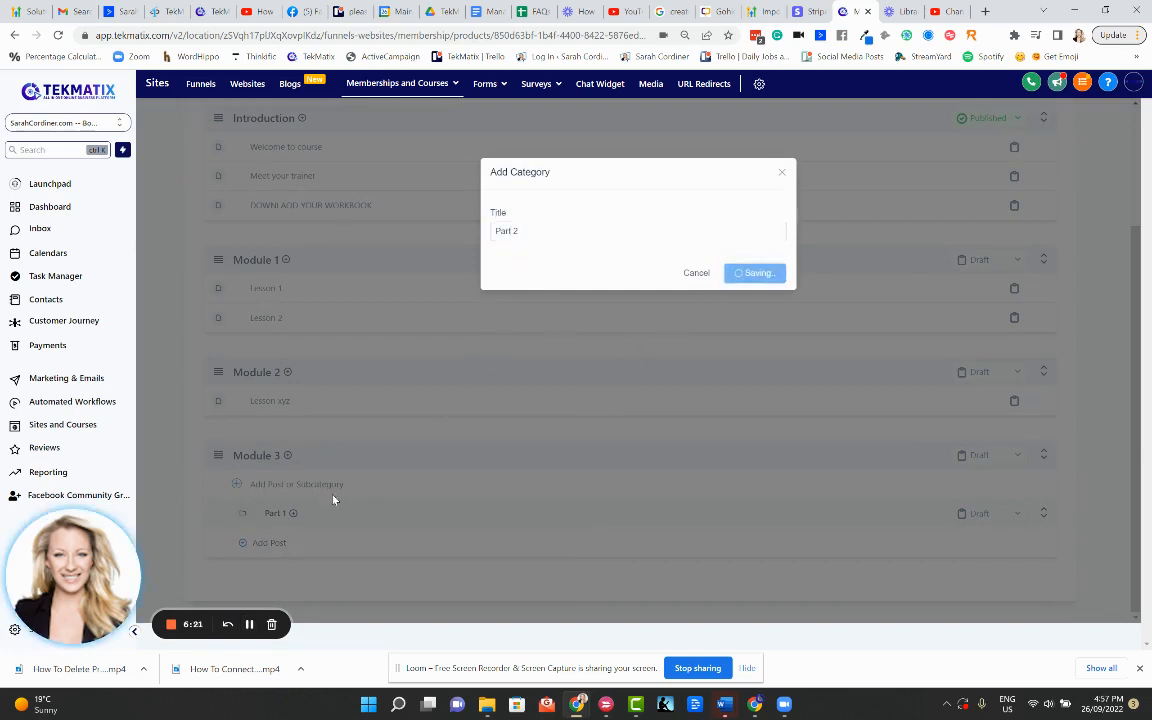
left_click(755, 272)
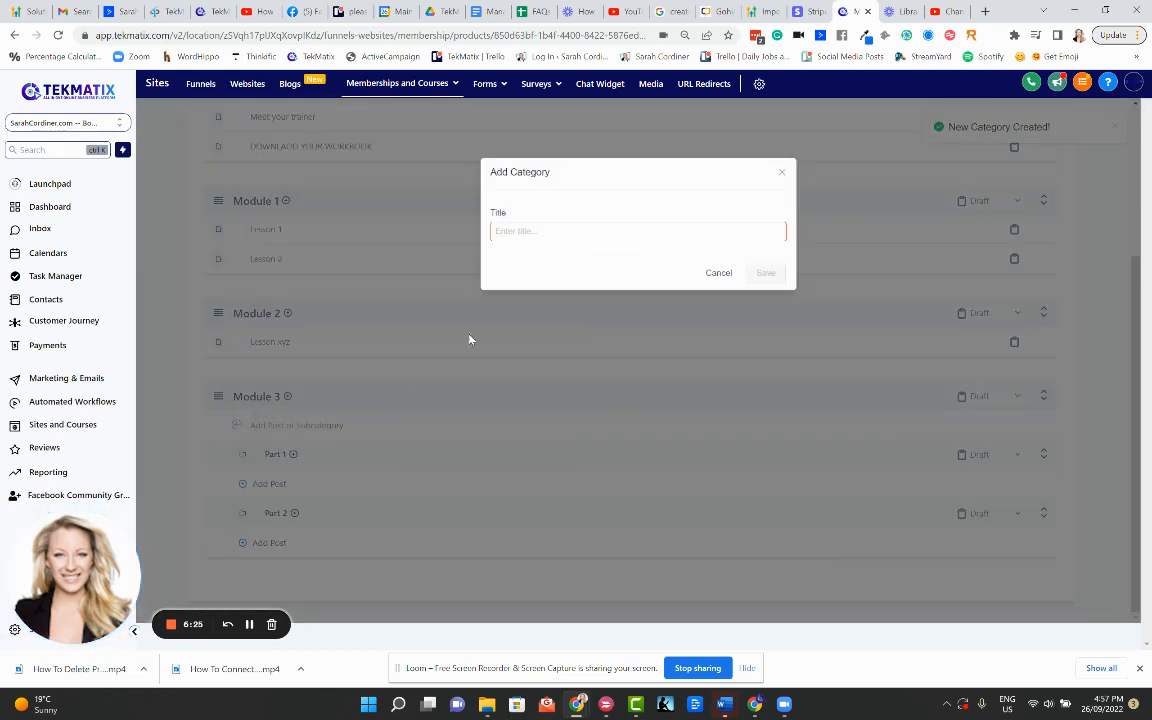
type("Part 3")
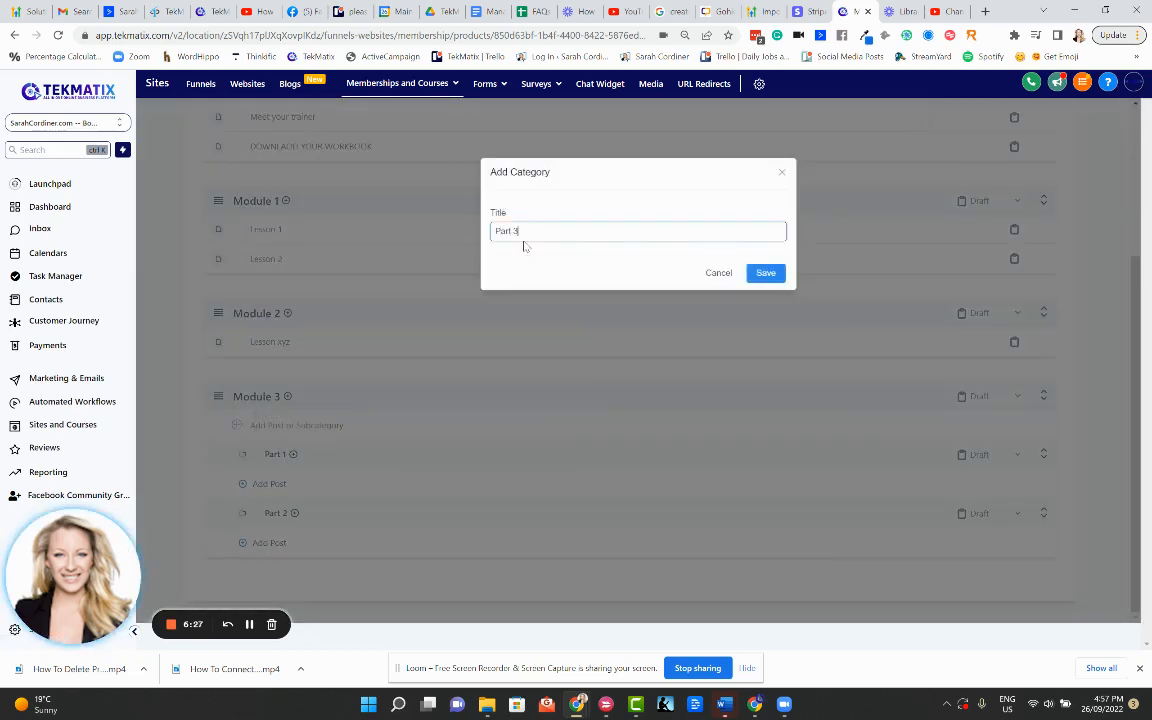
left_click(765, 272)
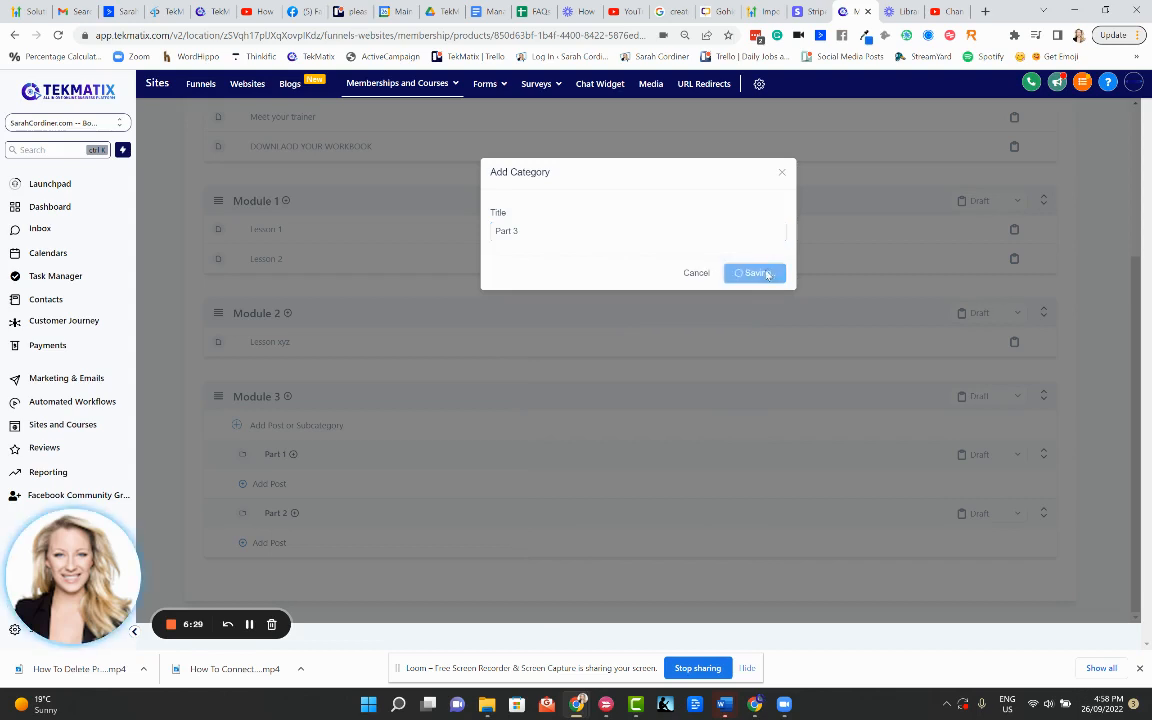
left_click(755, 272)
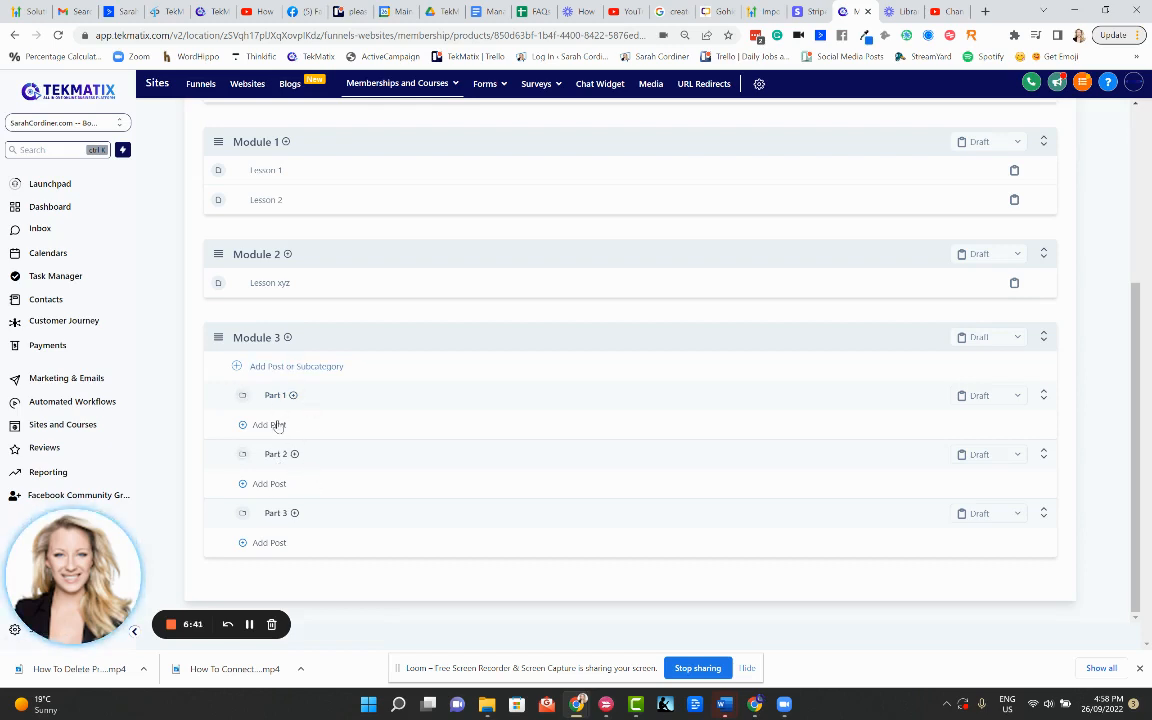
Add and save two Part 1 posts named 'Lesson xyz' and 'Lesson 2'
left_click(269, 425)
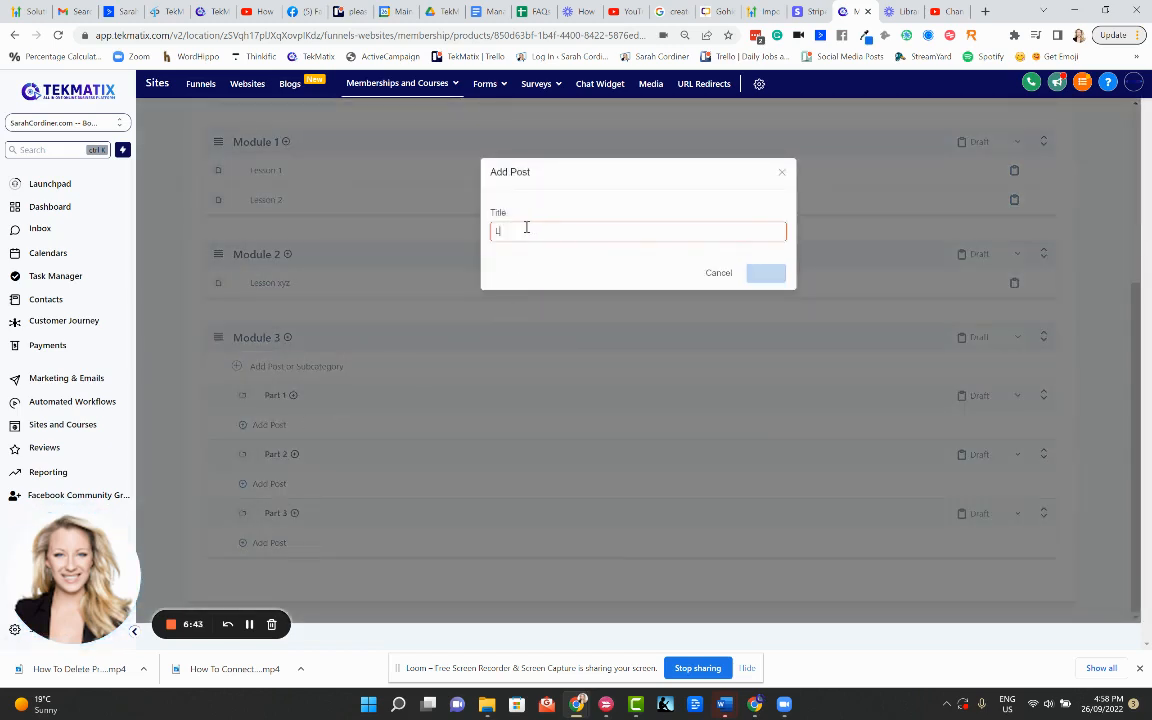
type("Lesson xyz")
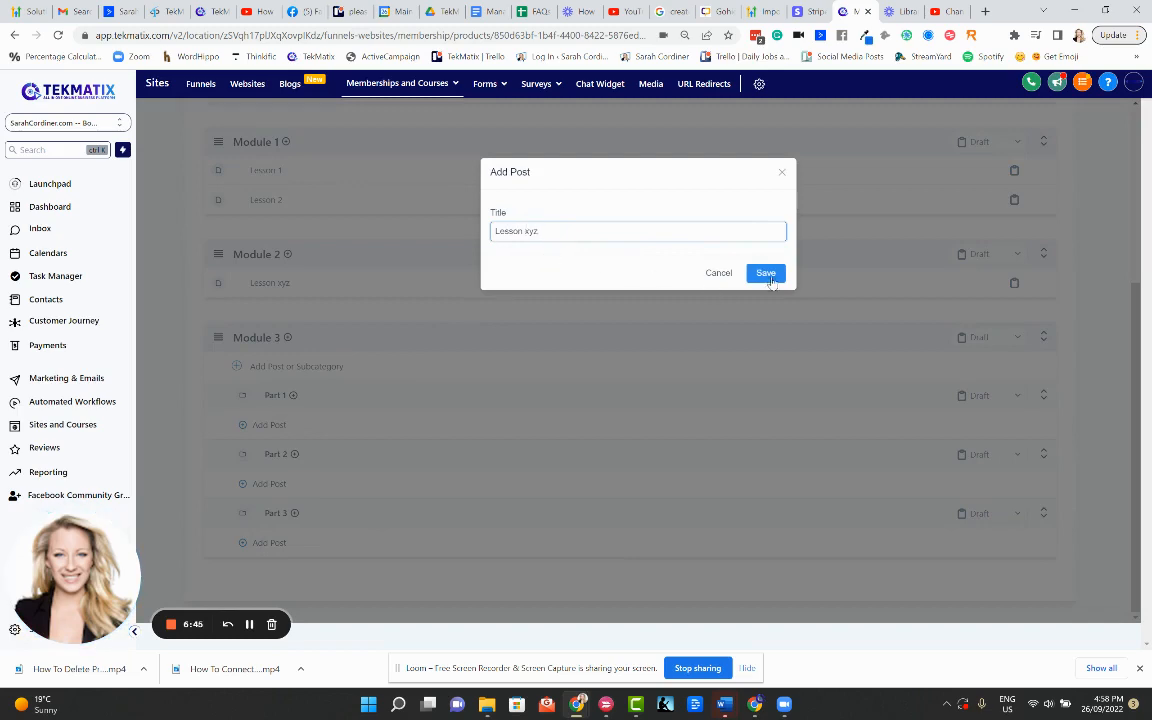
left_click(765, 273)
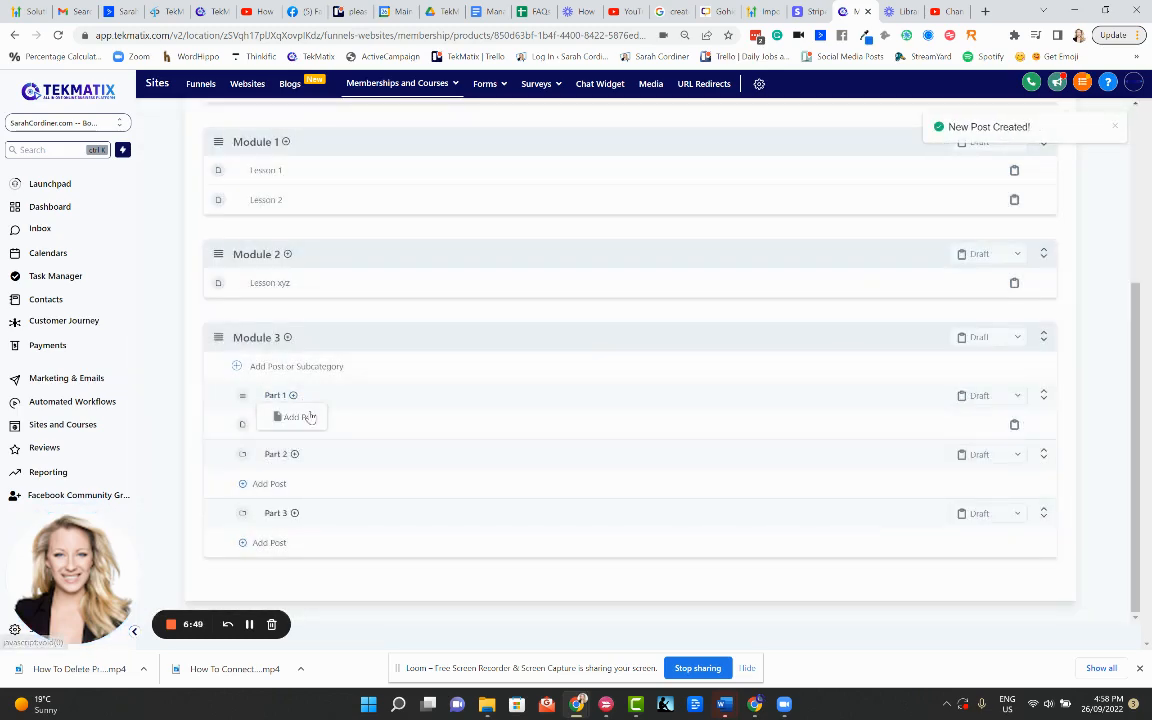
left_click(295, 417)
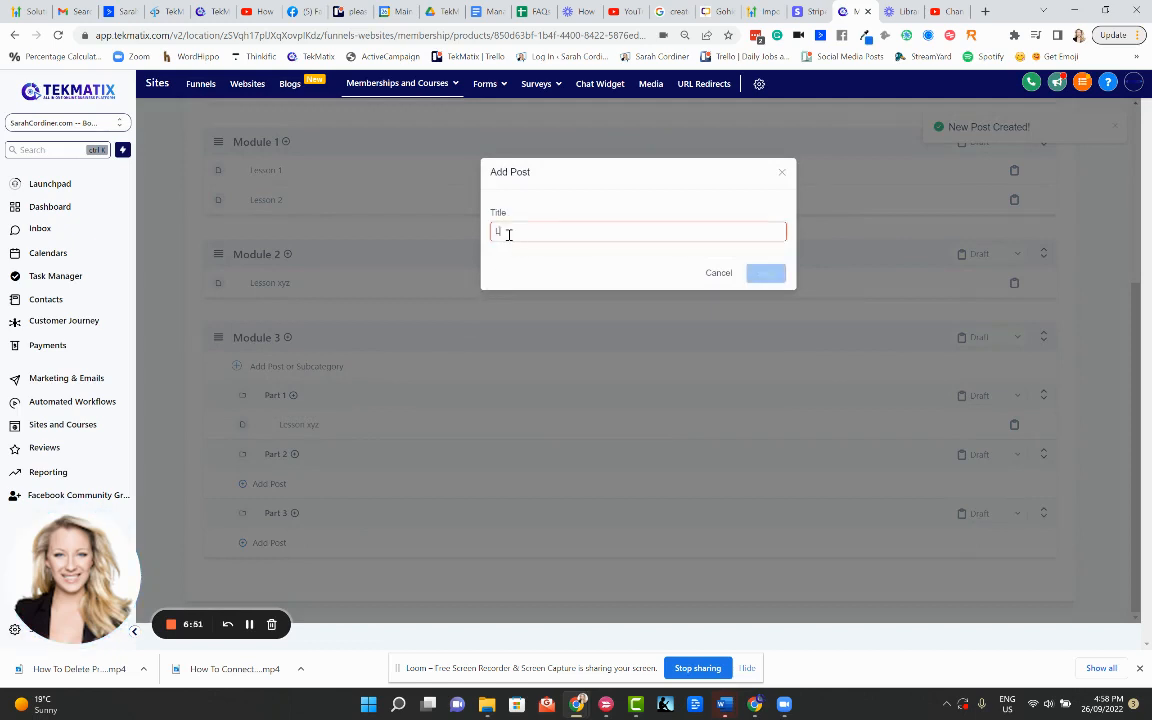
type("Lesson 2")
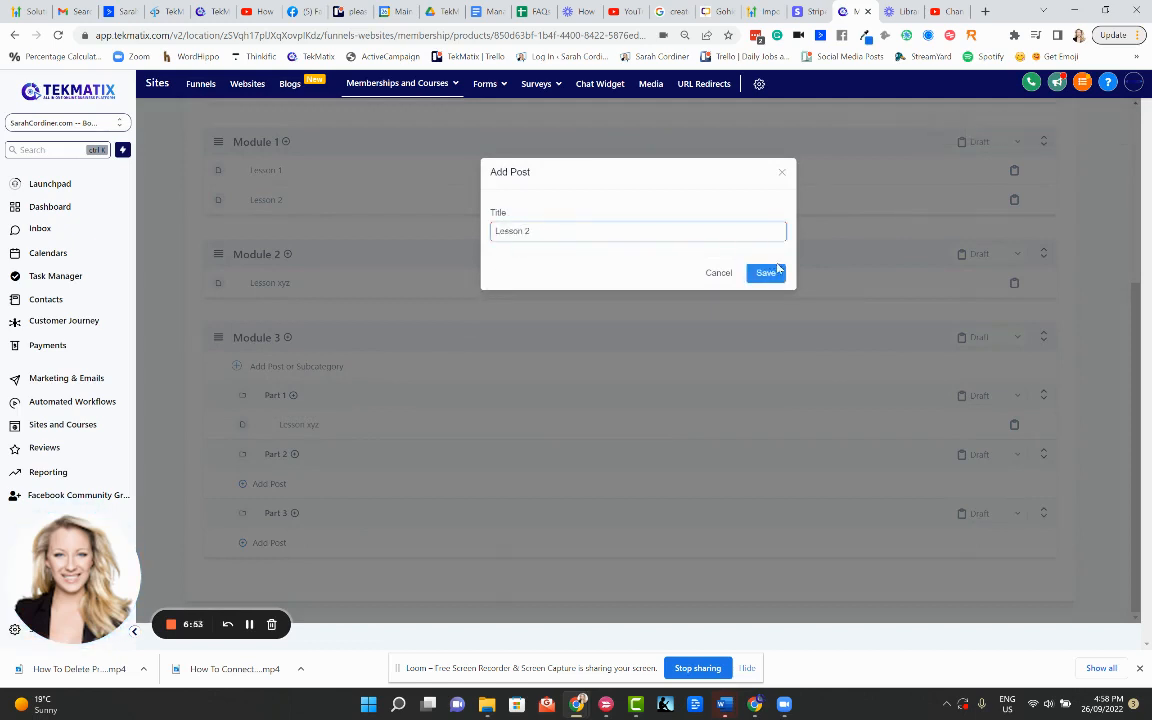
left_click(766, 272)
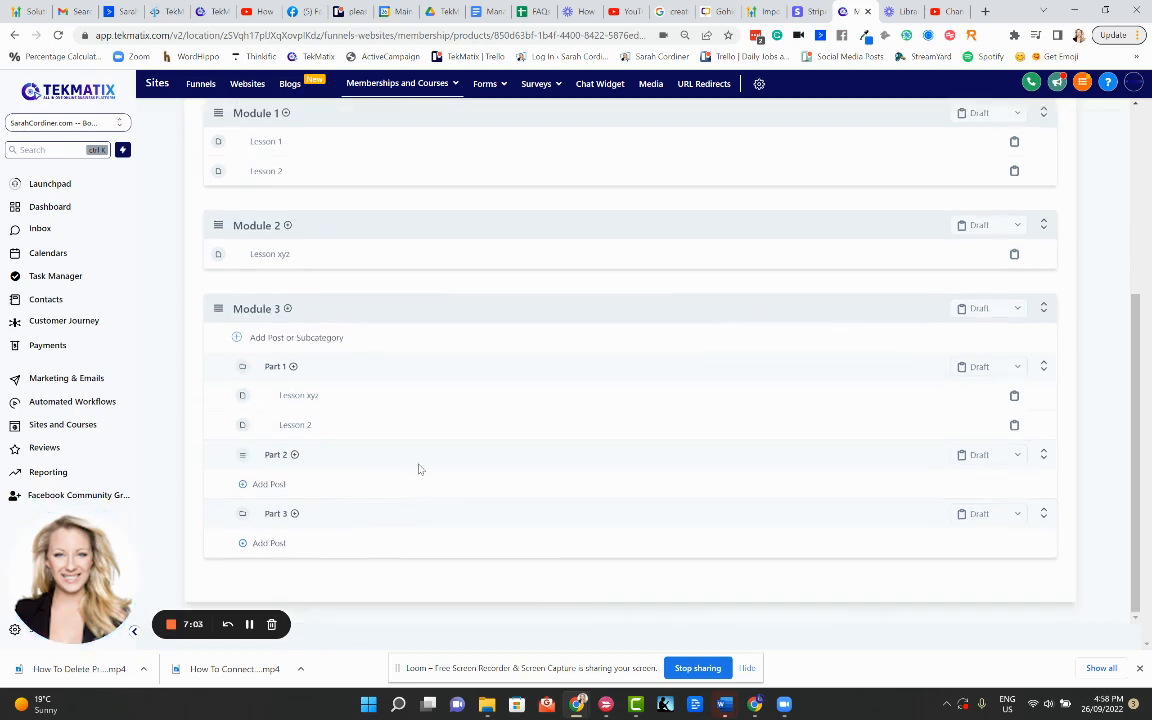
mouse_move(249, 624)
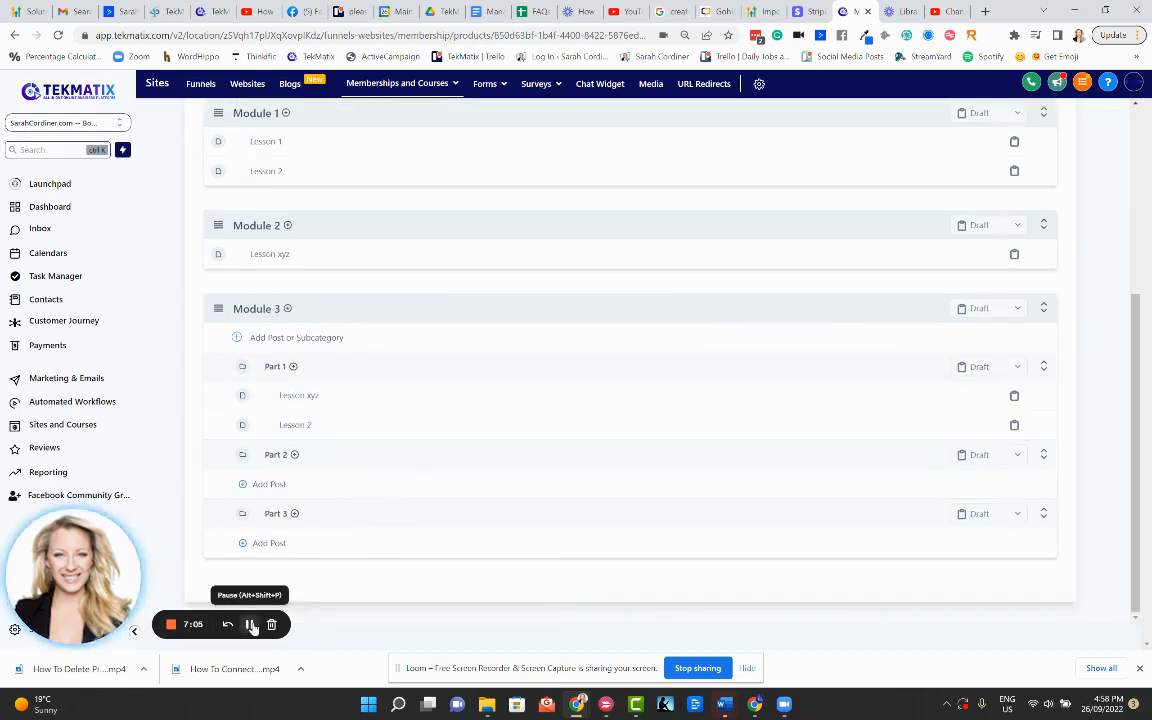
scroll("up", 3)
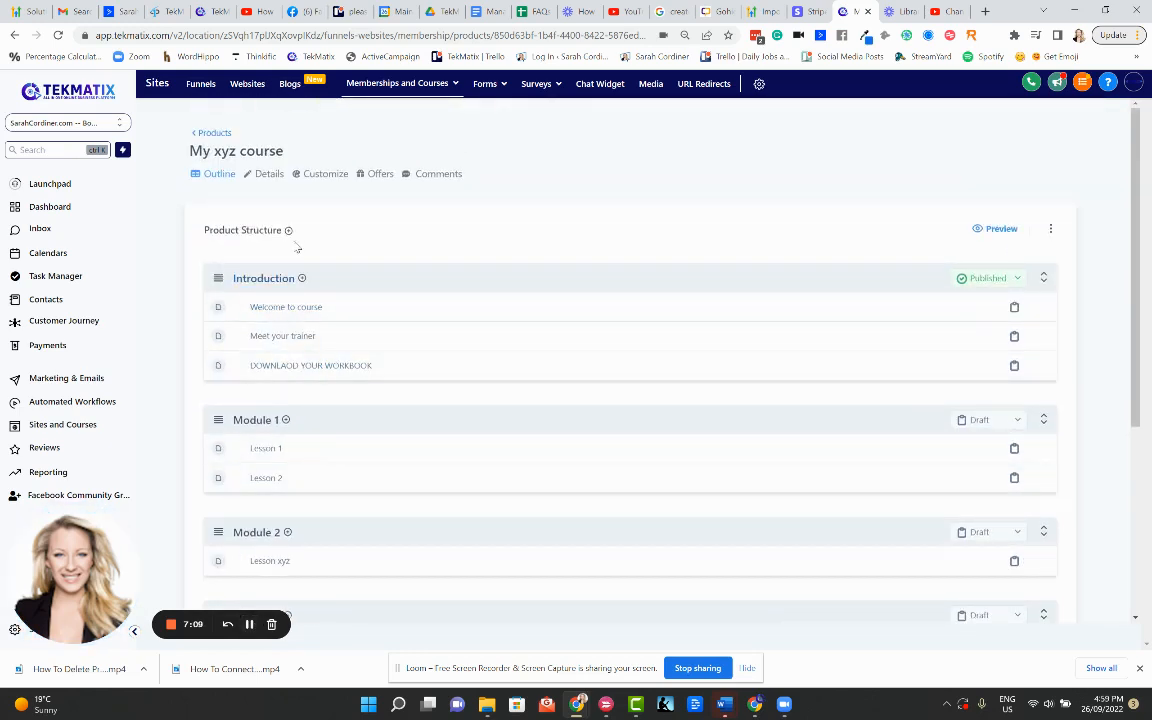
scroll("down", 3)
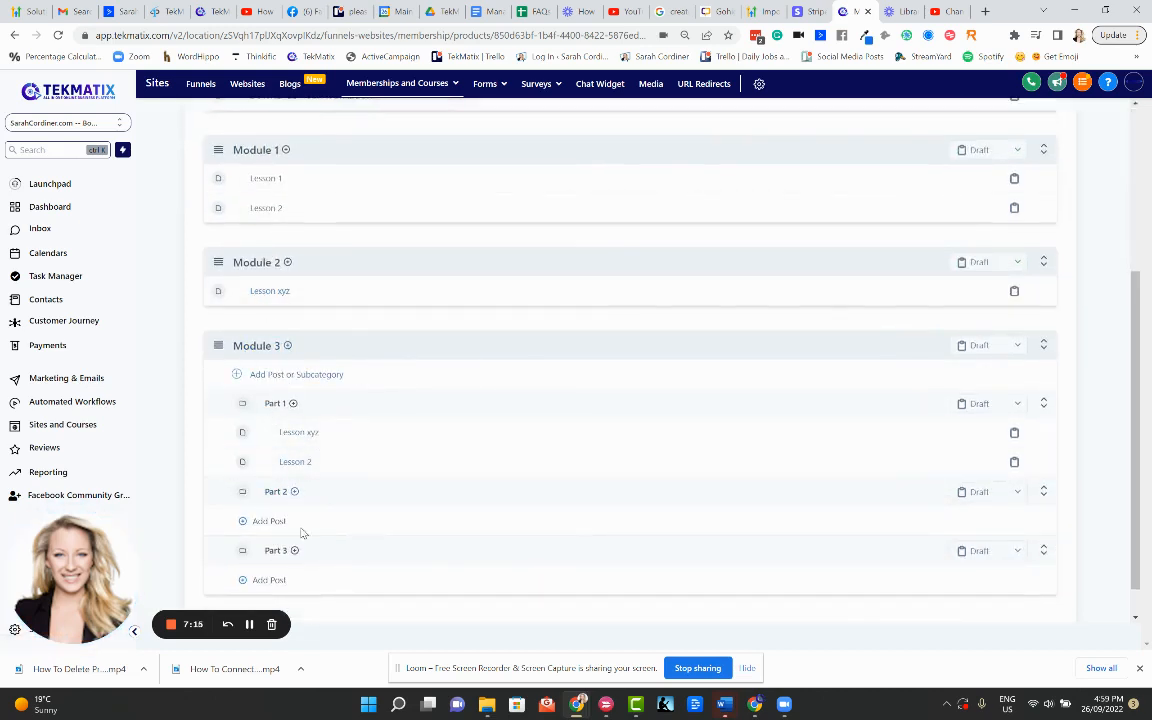
scroll("up", 3)
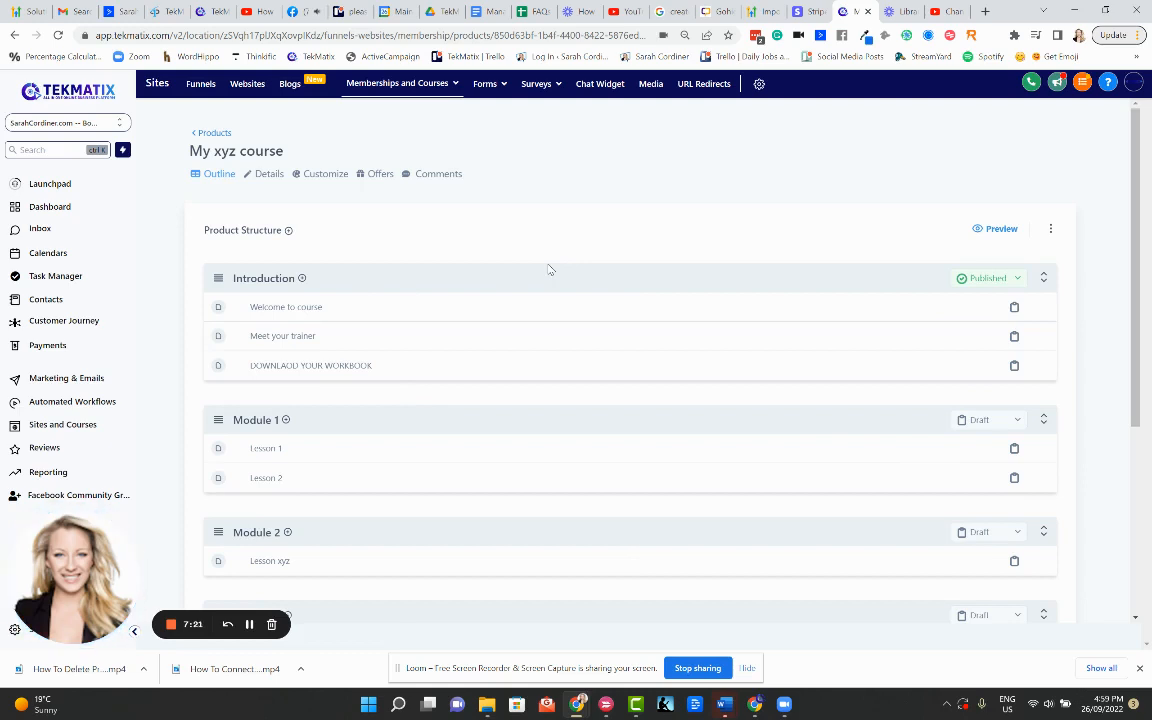
mouse_move(290, 307)
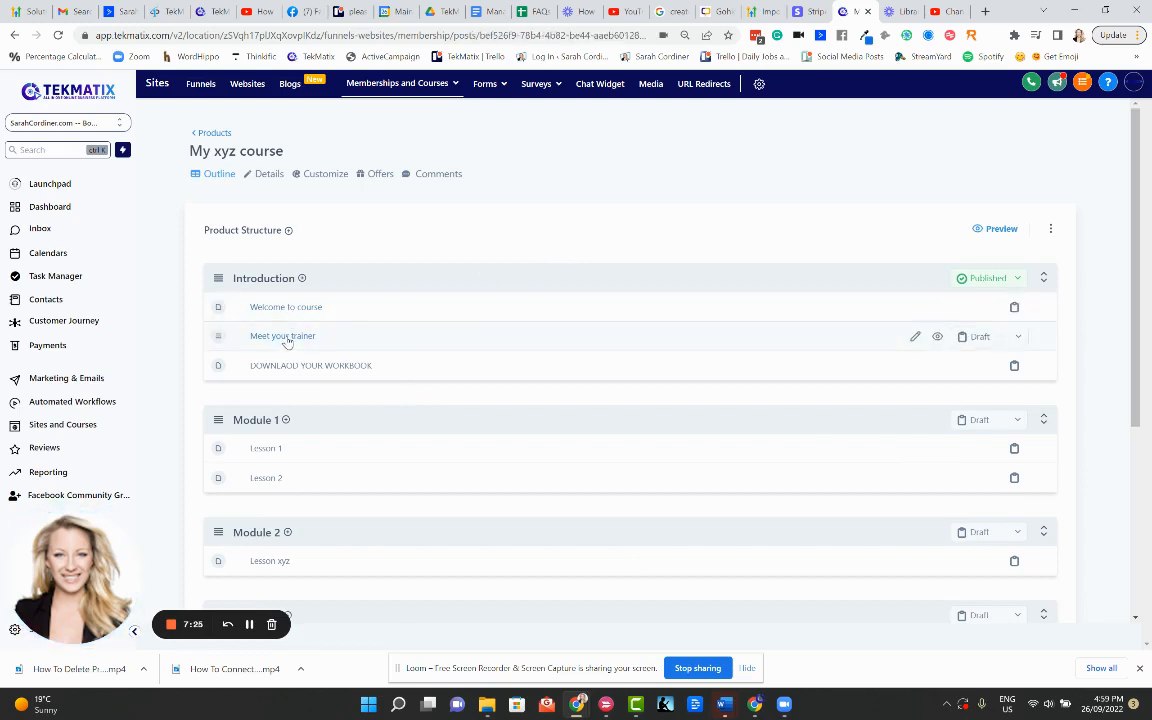
Open 'Meet your trainer' and upload a video file from Downloads as its lesson video
left_click(282, 335)
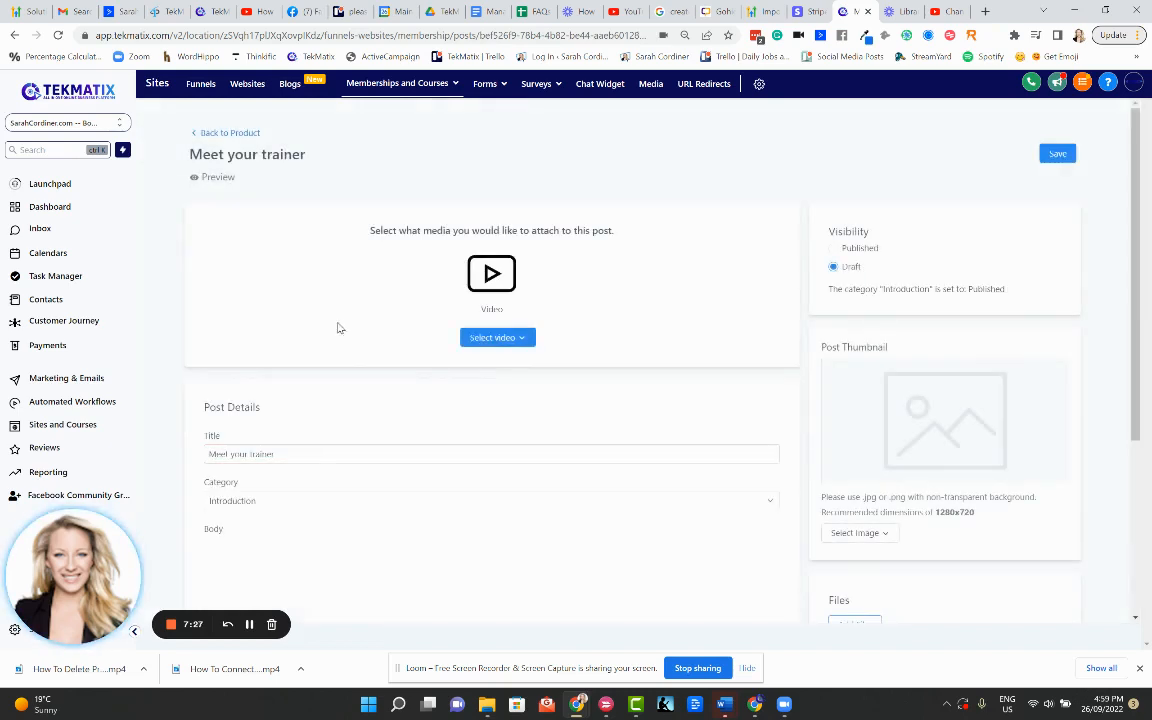
scroll("down", 3)
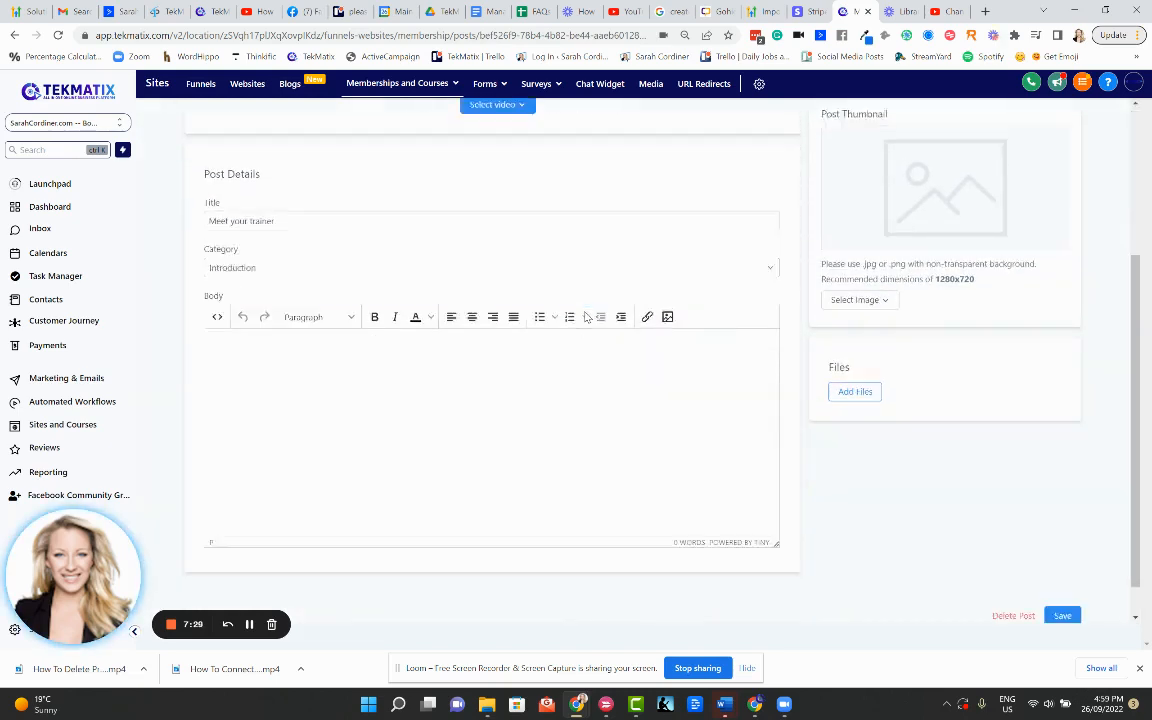
scroll("up", 3)
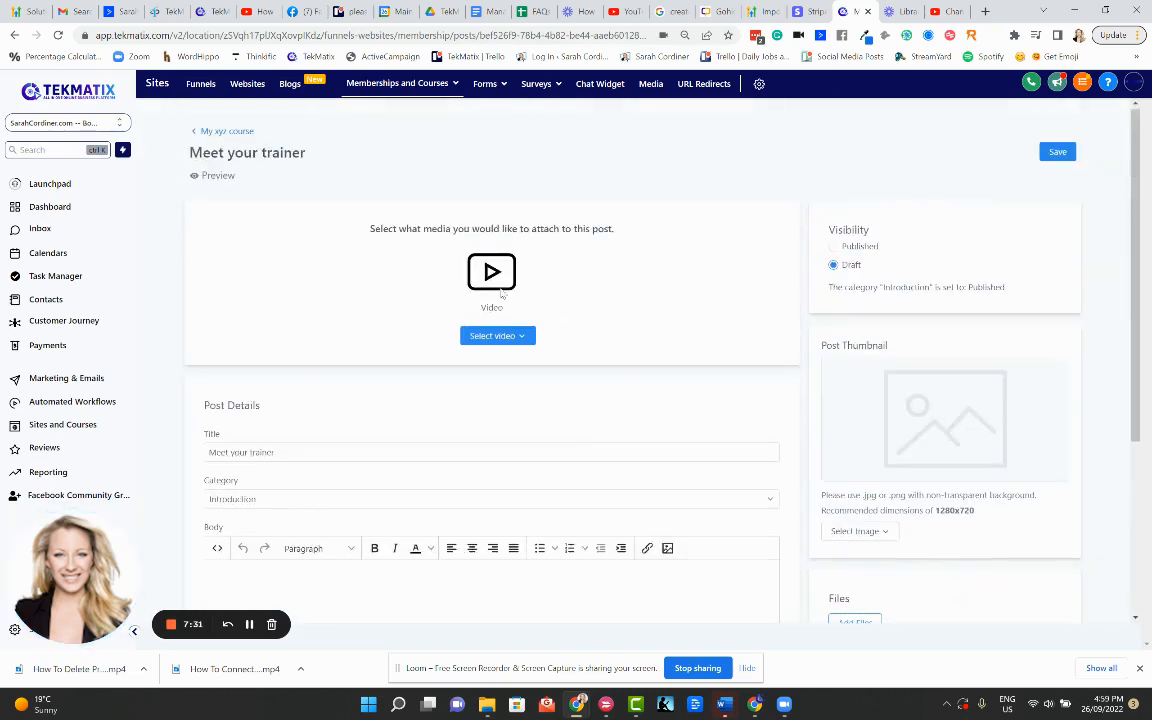
left_click(497, 335)
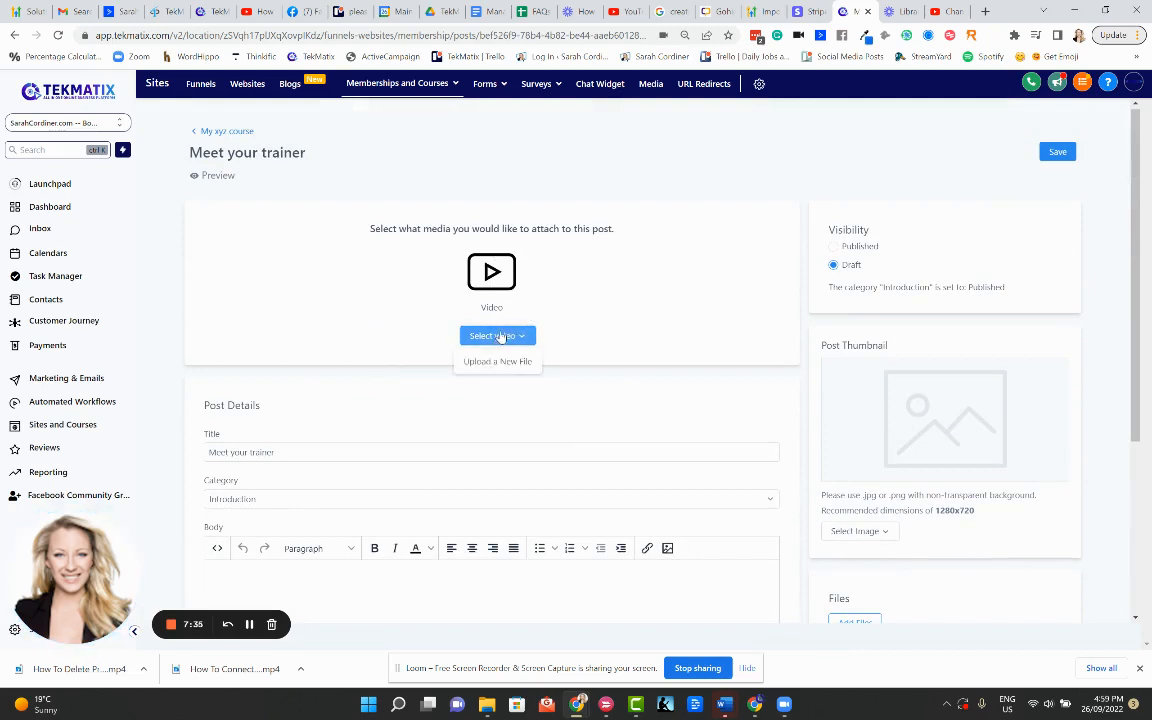
left_click(497, 361)
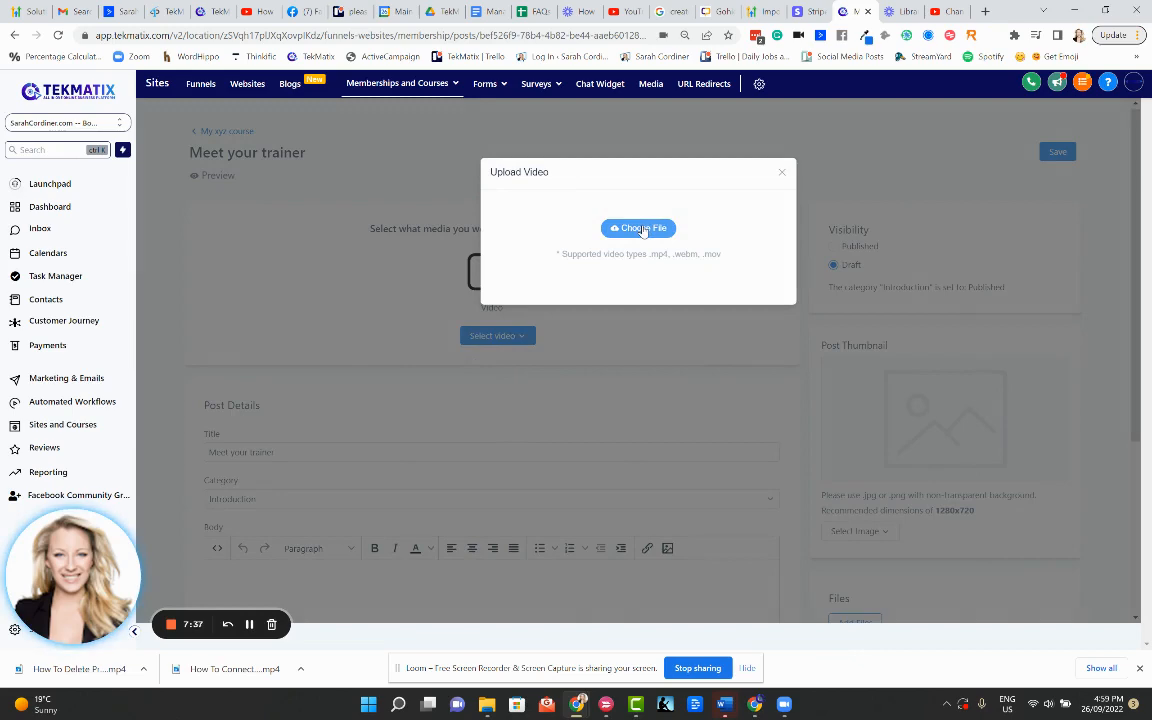
left_click(638, 228)
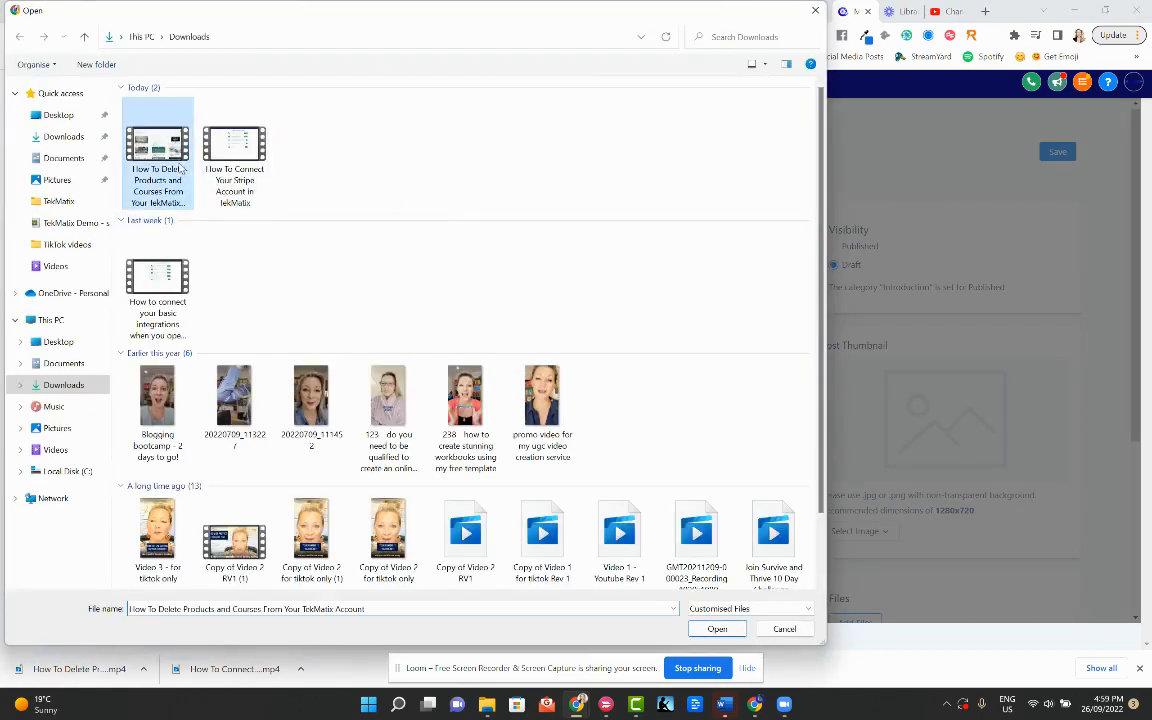
left_click(717, 628)
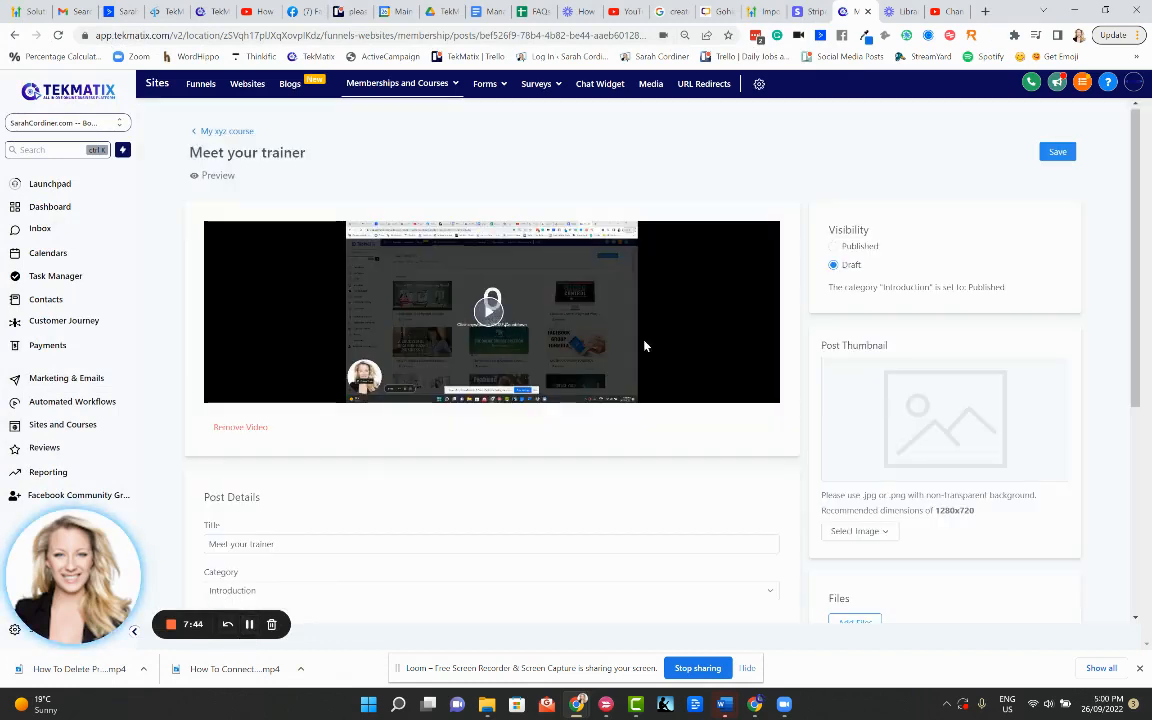
mouse_move(1013, 356)
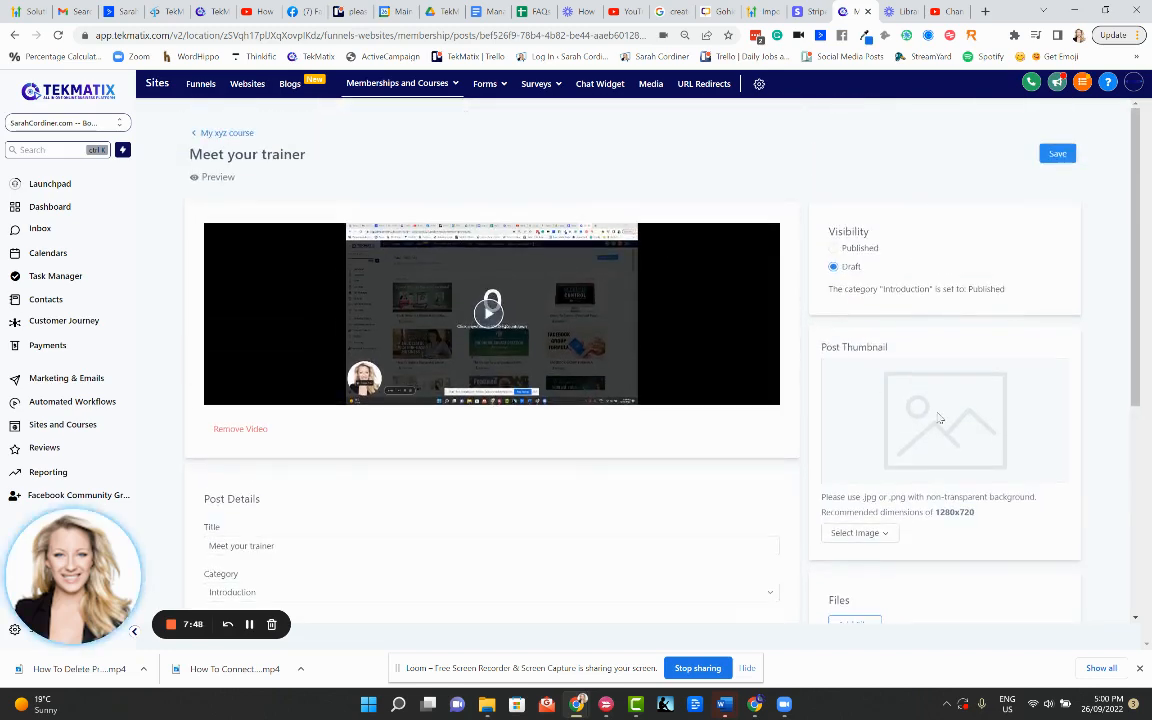
mouse_move(914, 410)
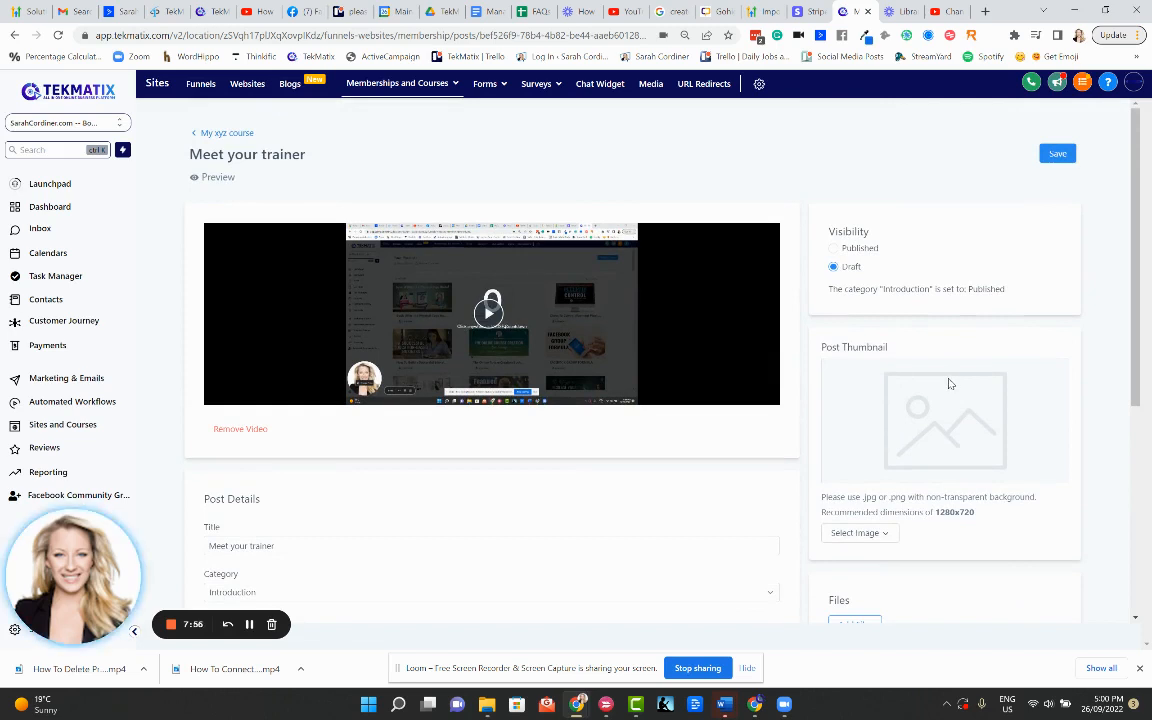
mouse_move(911, 401)
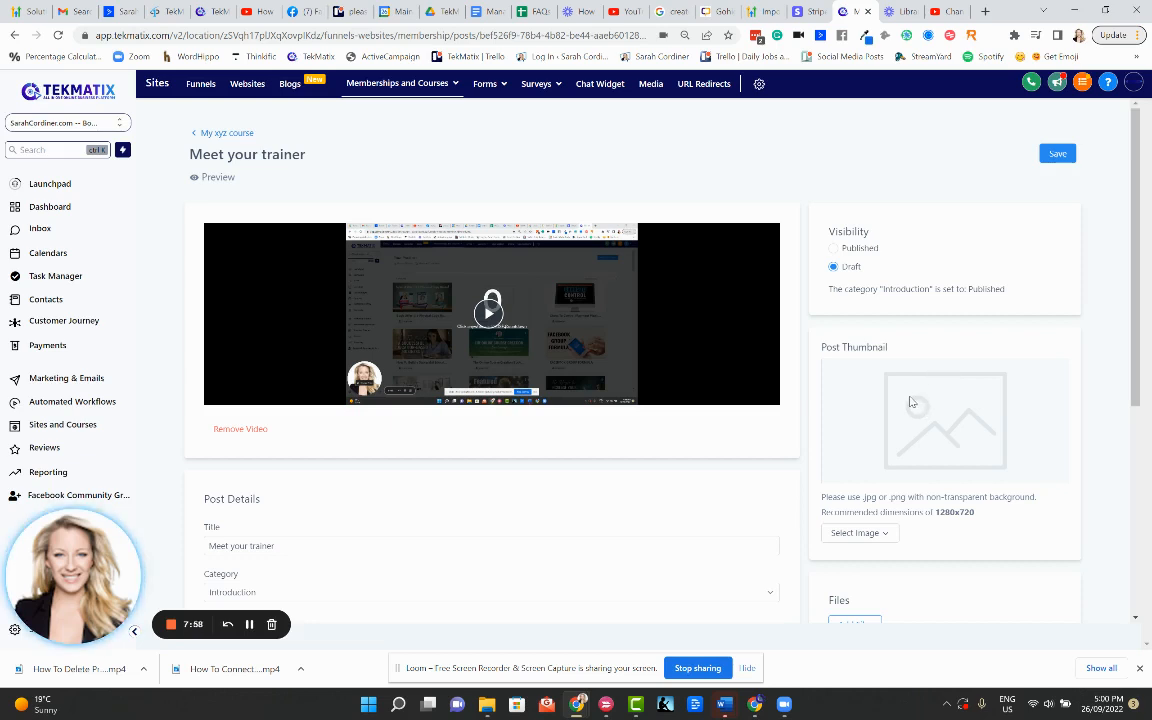
mouse_move(879, 406)
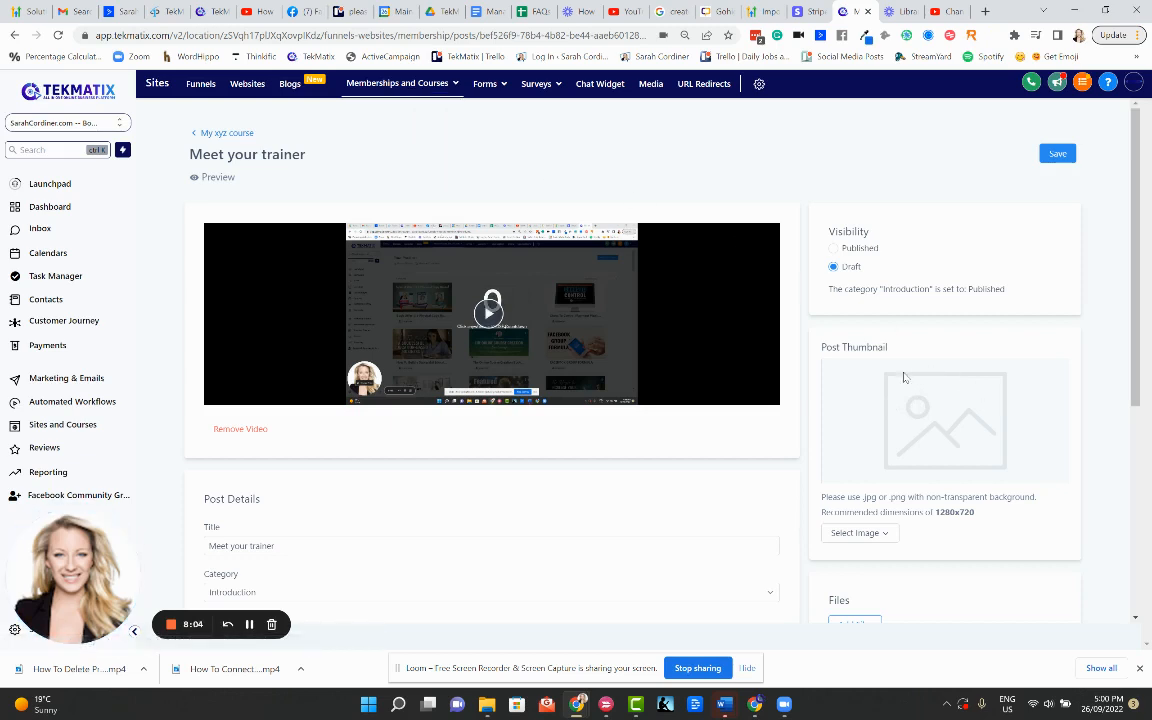
mouse_move(893, 376)
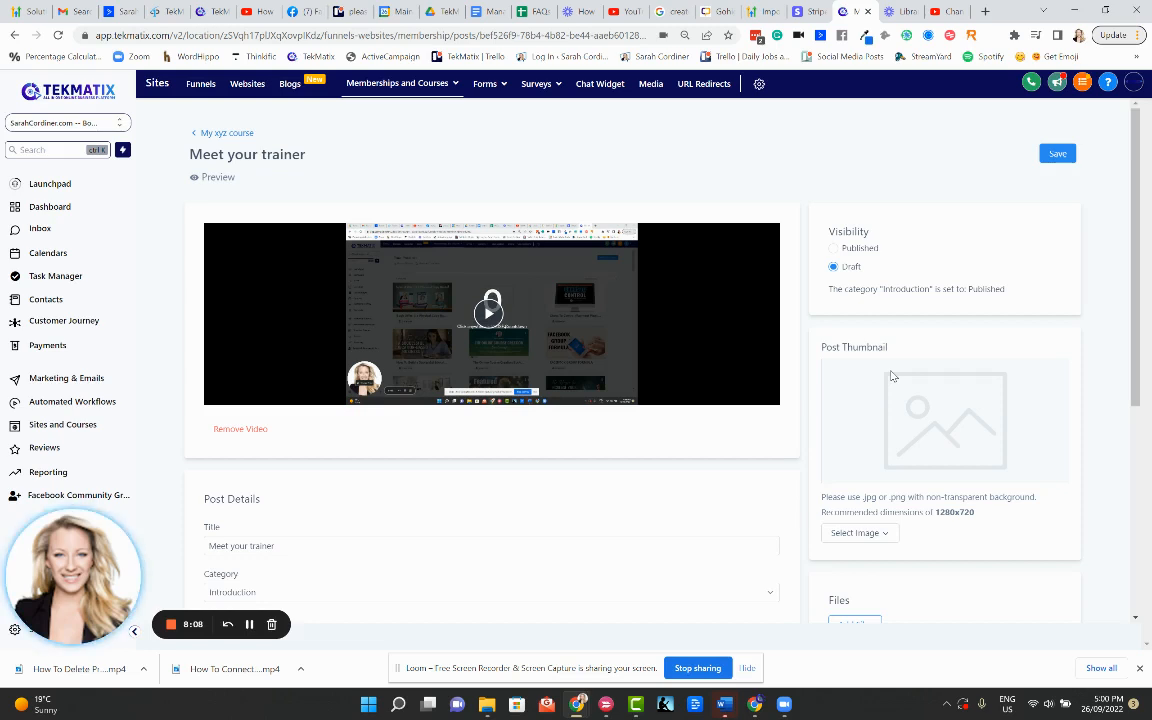
mouse_move(890, 390)
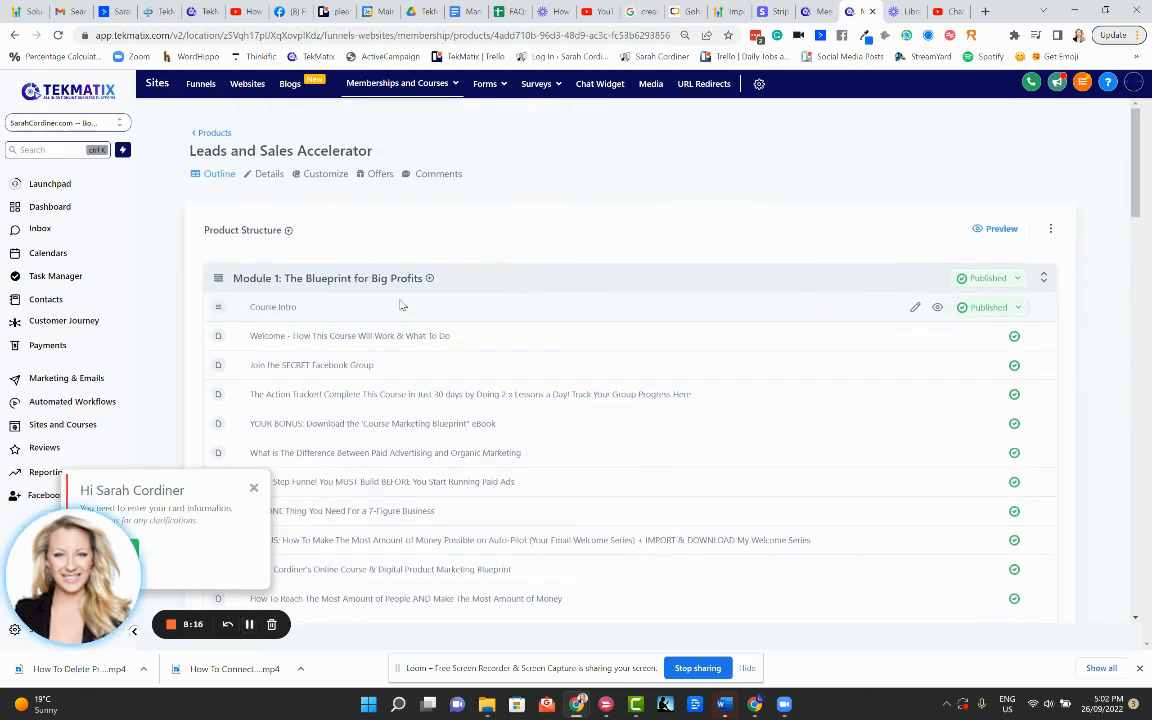
mouse_move(537, 317)
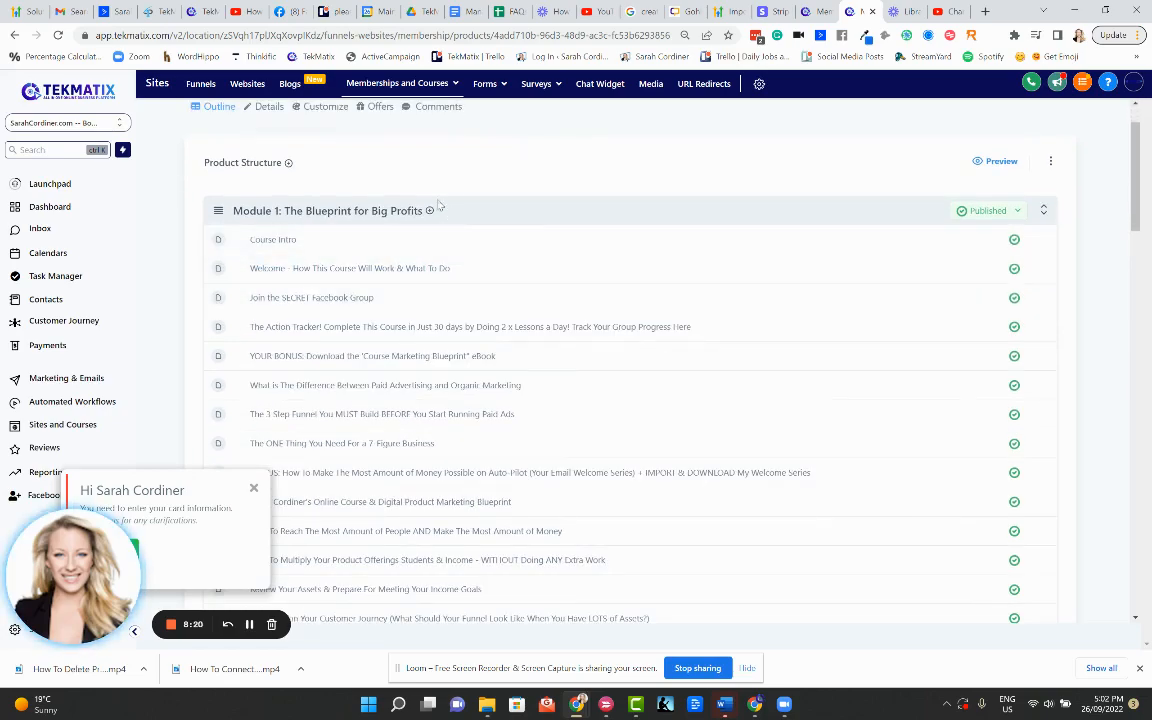
Review the Product Structure outline, then preview the Leads and Sales Accelerator course as a student
scroll("down", 3)
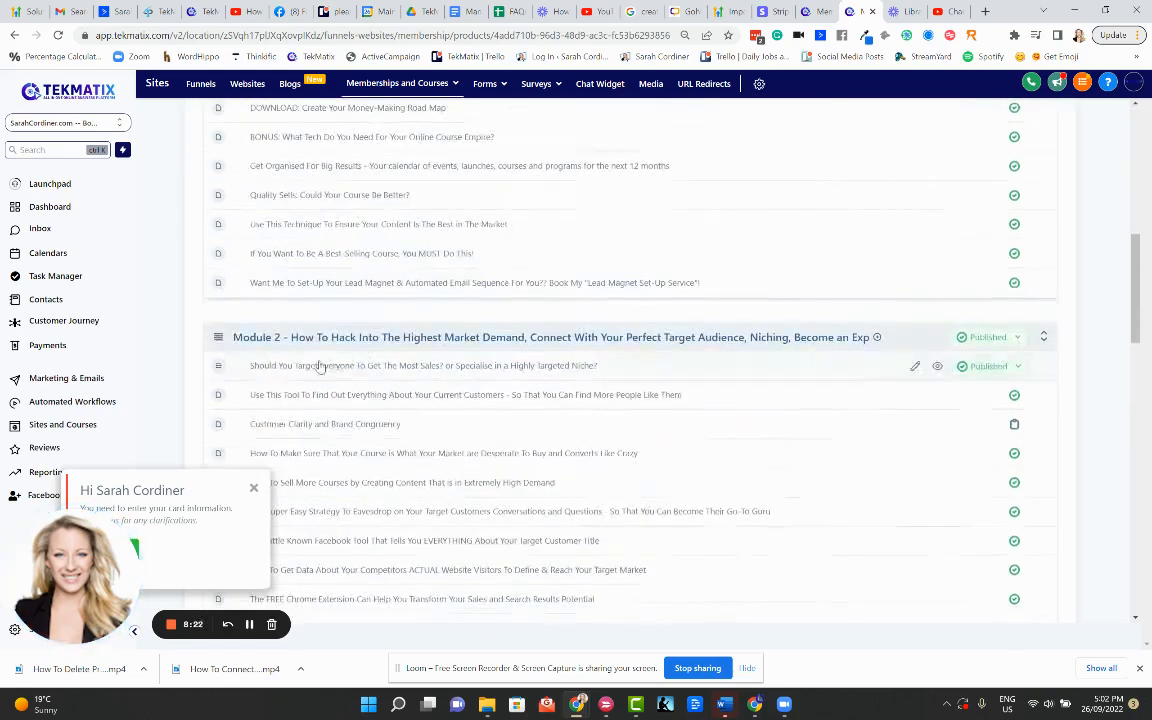
scroll("down", 3)
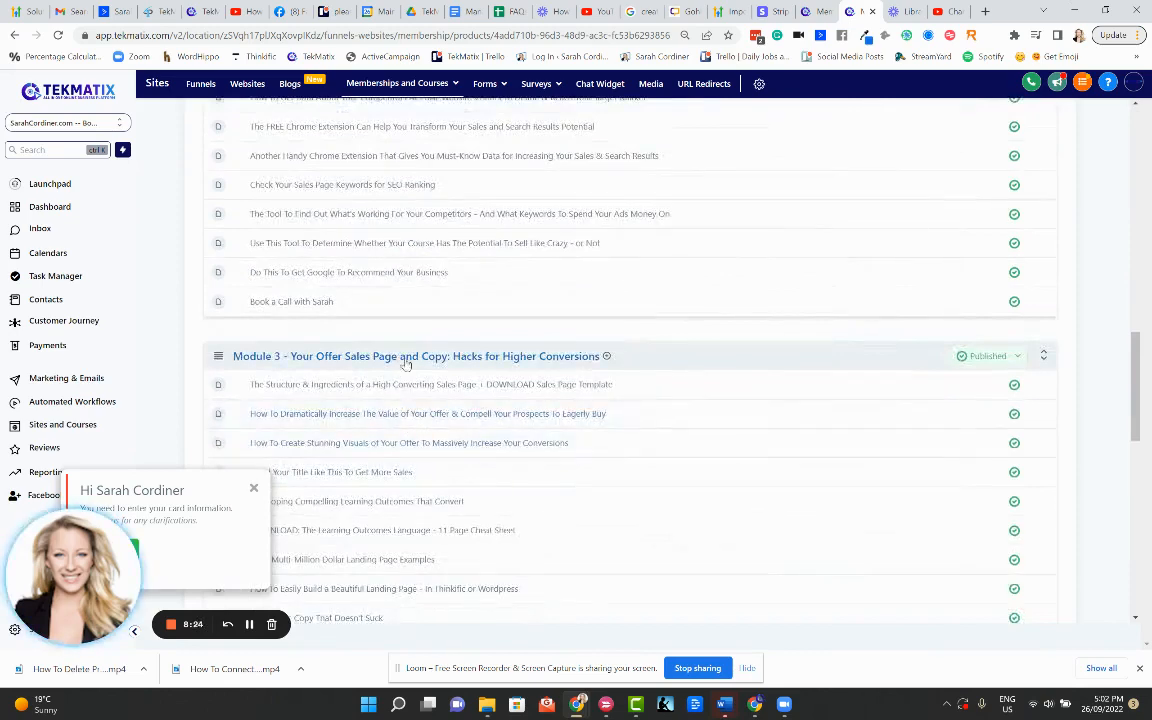
scroll("up", 3)
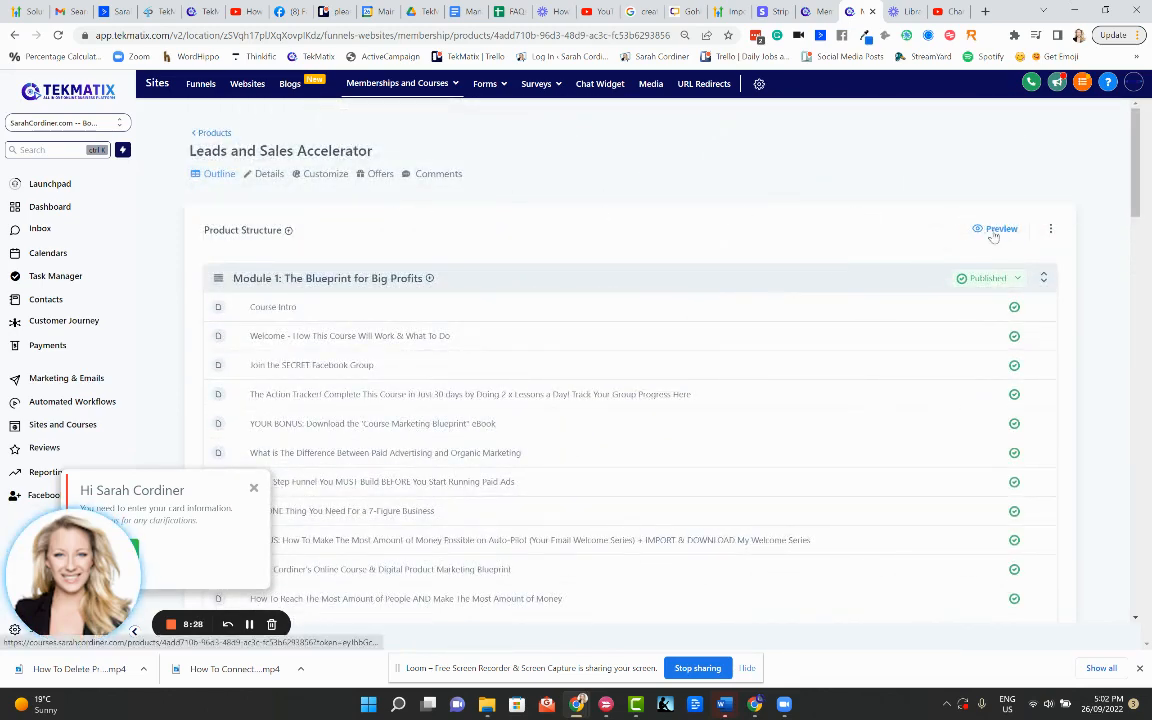
left_click(1001, 229)
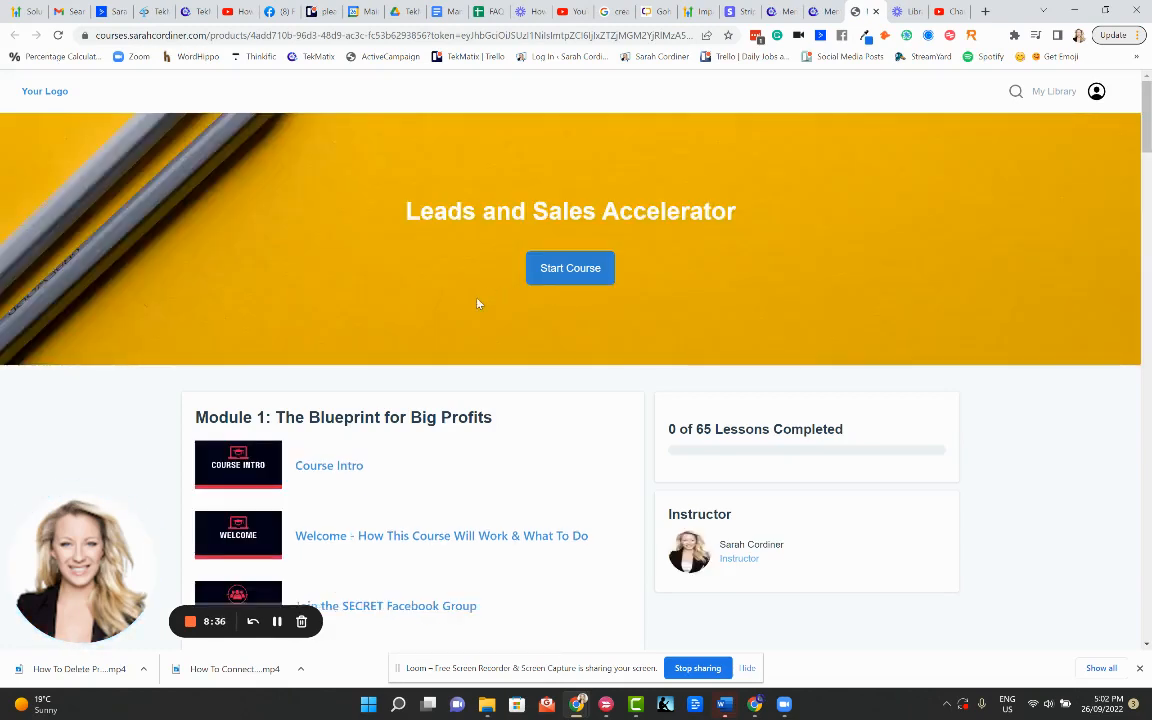
scroll("down", 3)
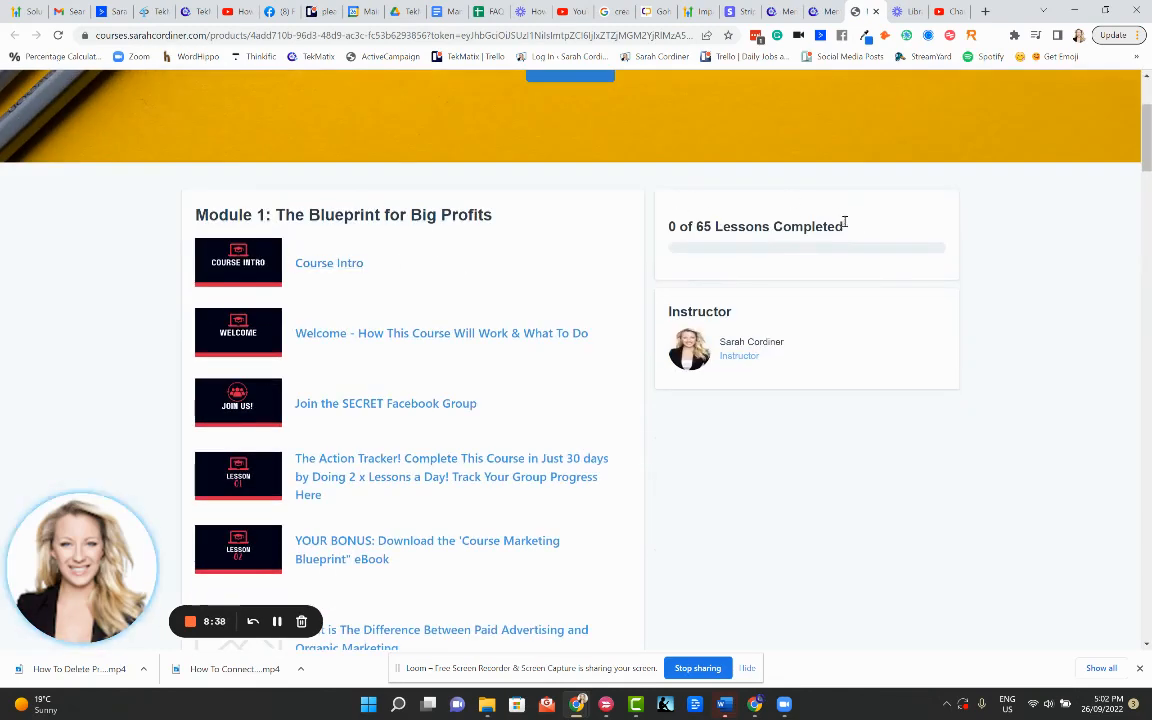
mouse_move(463, 248)
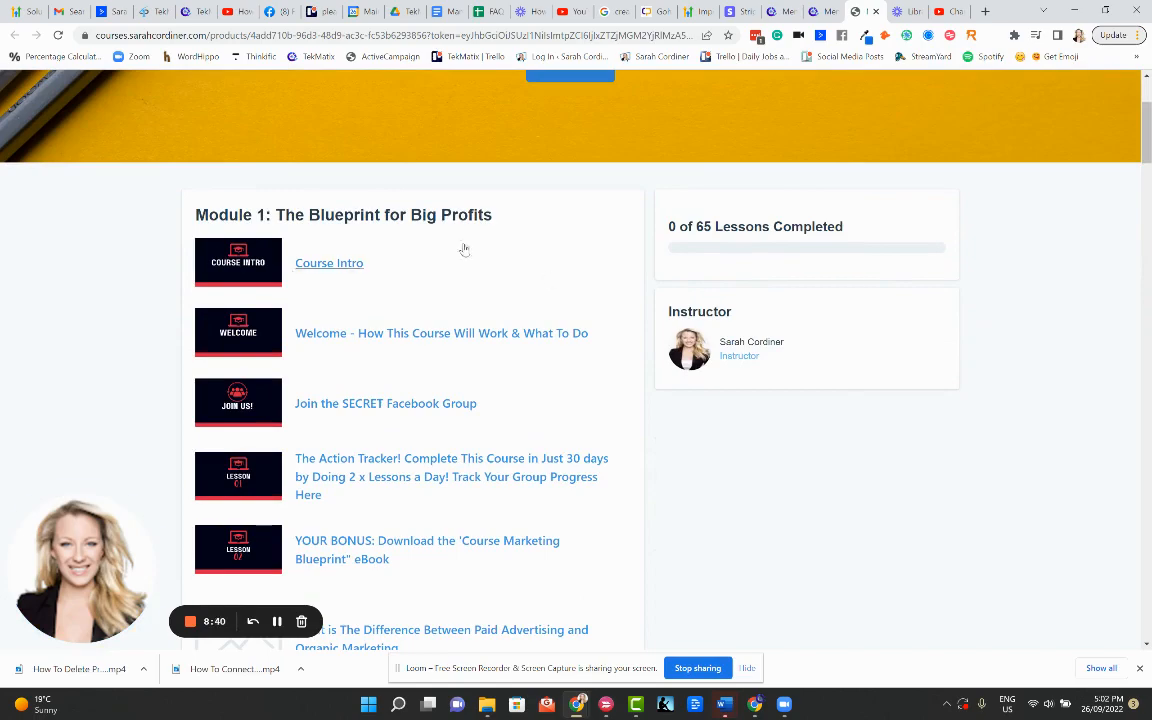
scroll("down", 3)
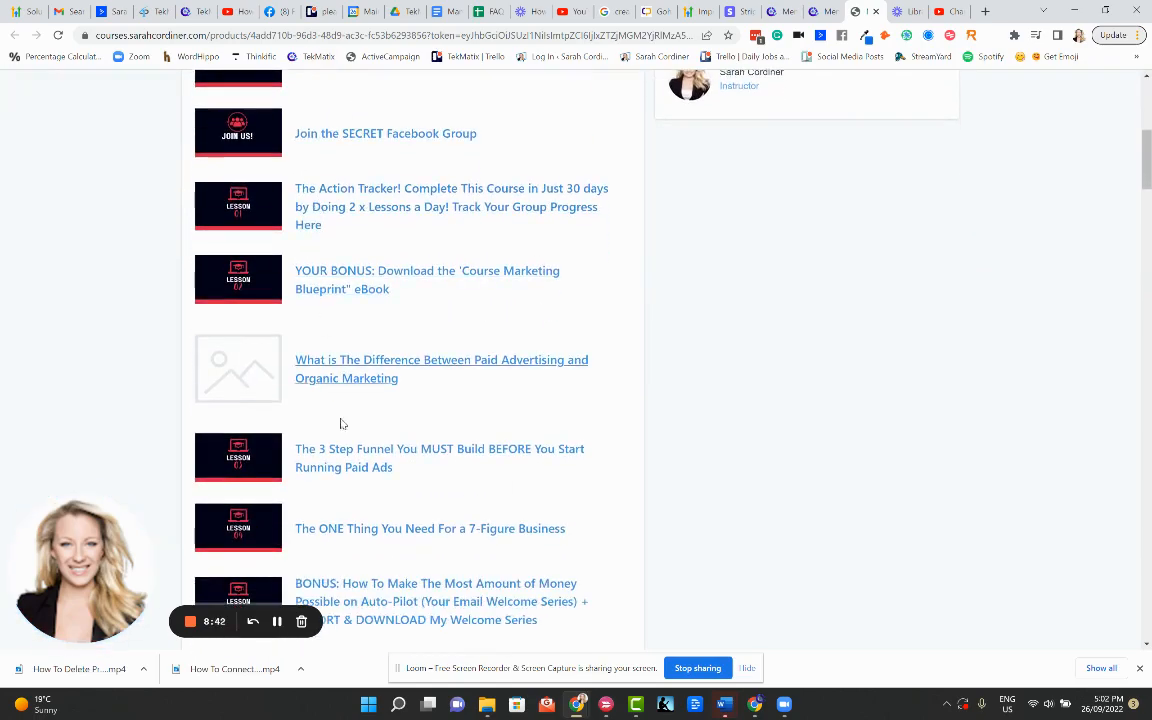
scroll("down", 3)
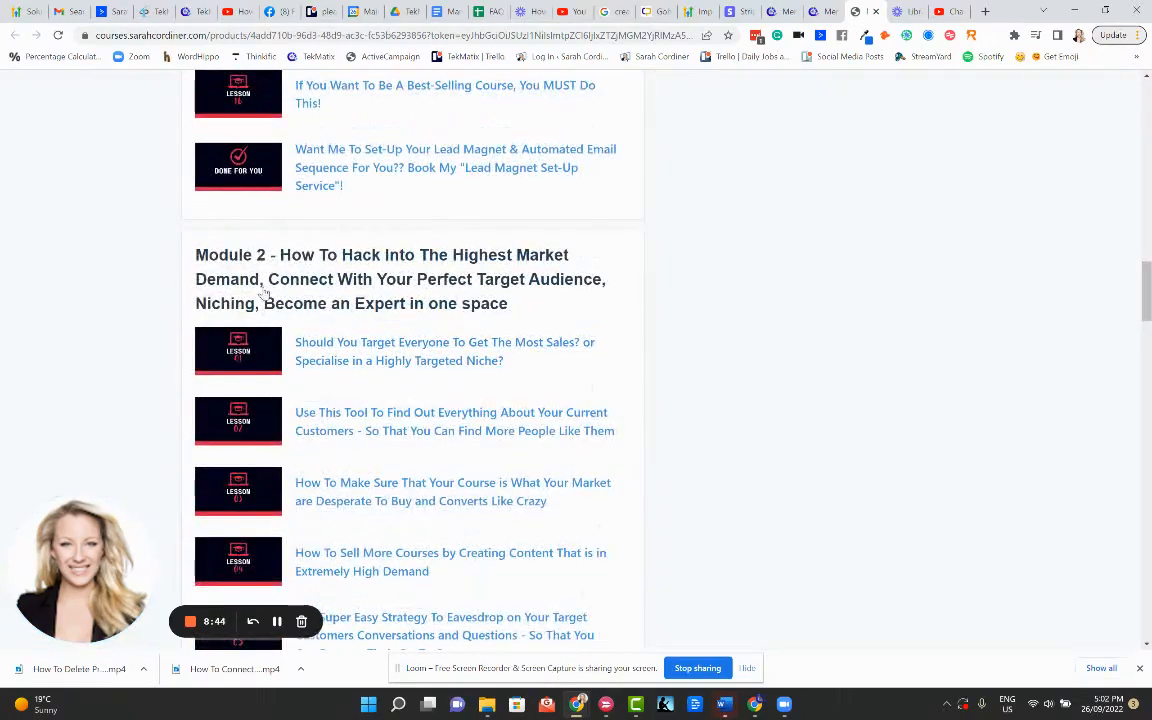
scroll("down", 3)
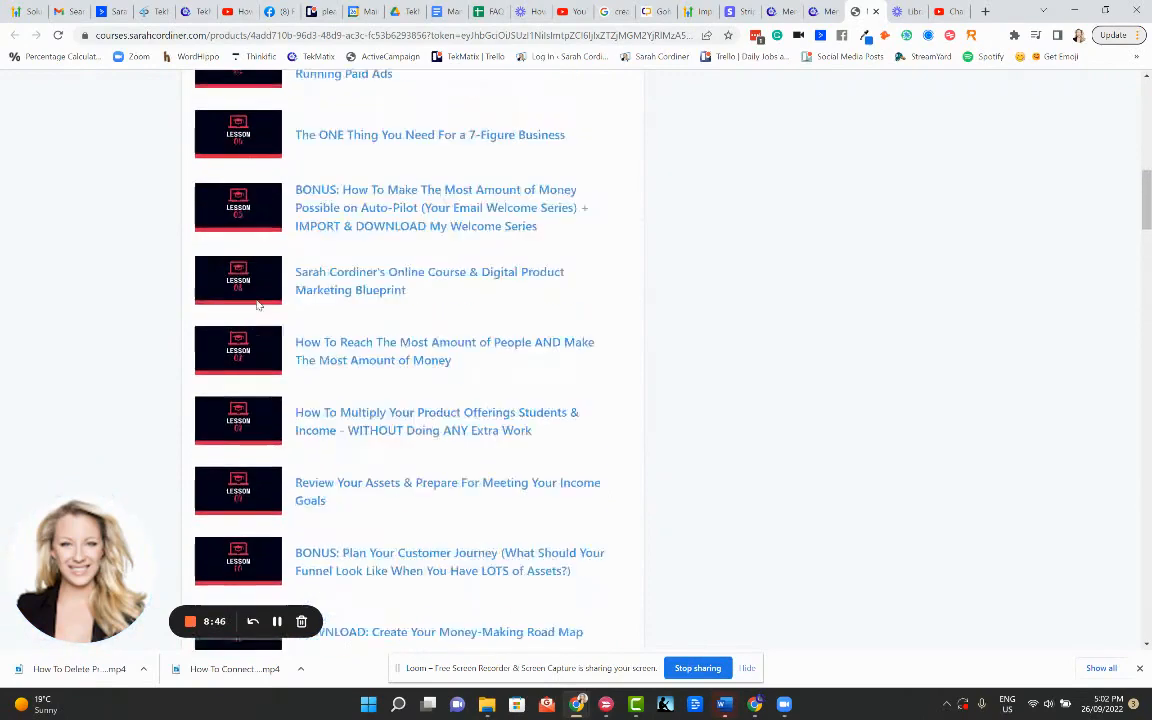
scroll("up", 3)
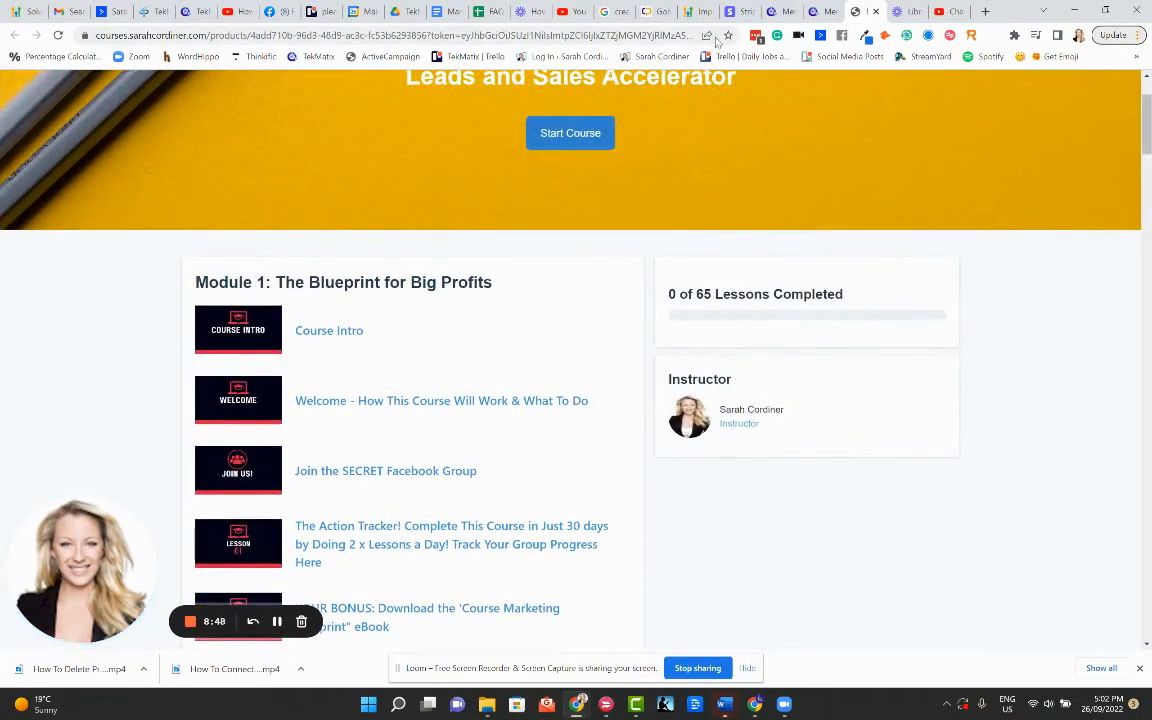
left_click(760, 11)
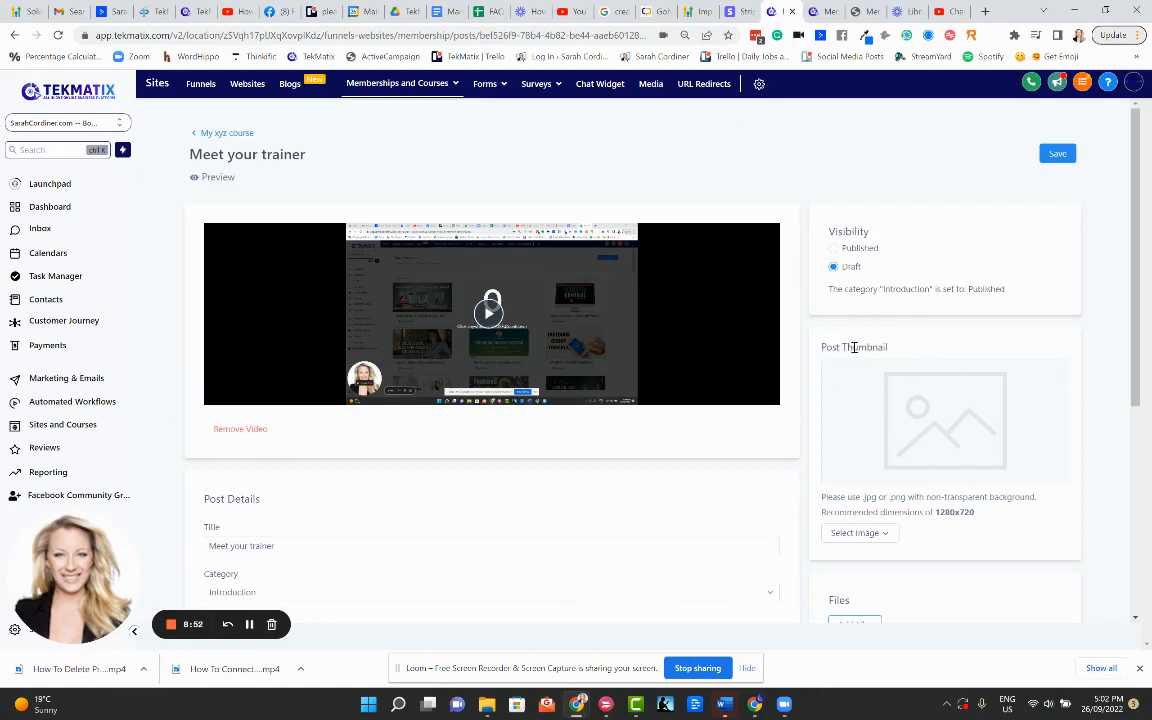
double_click(829, 347)
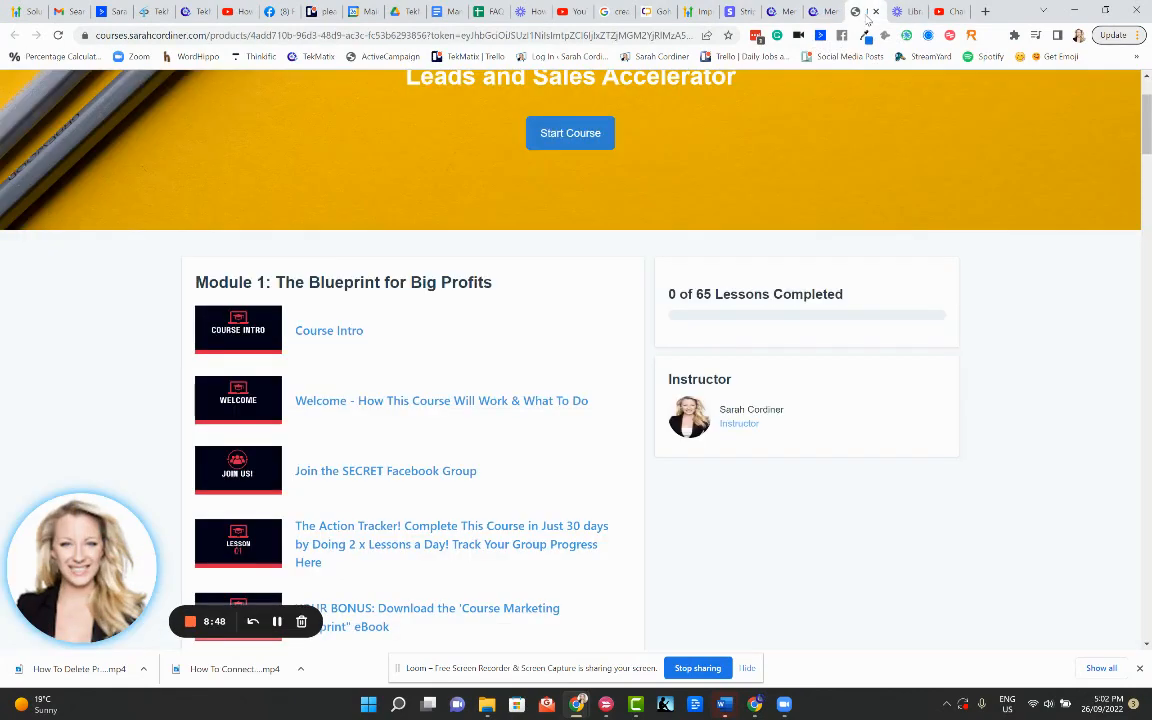
scroll("down", 3)
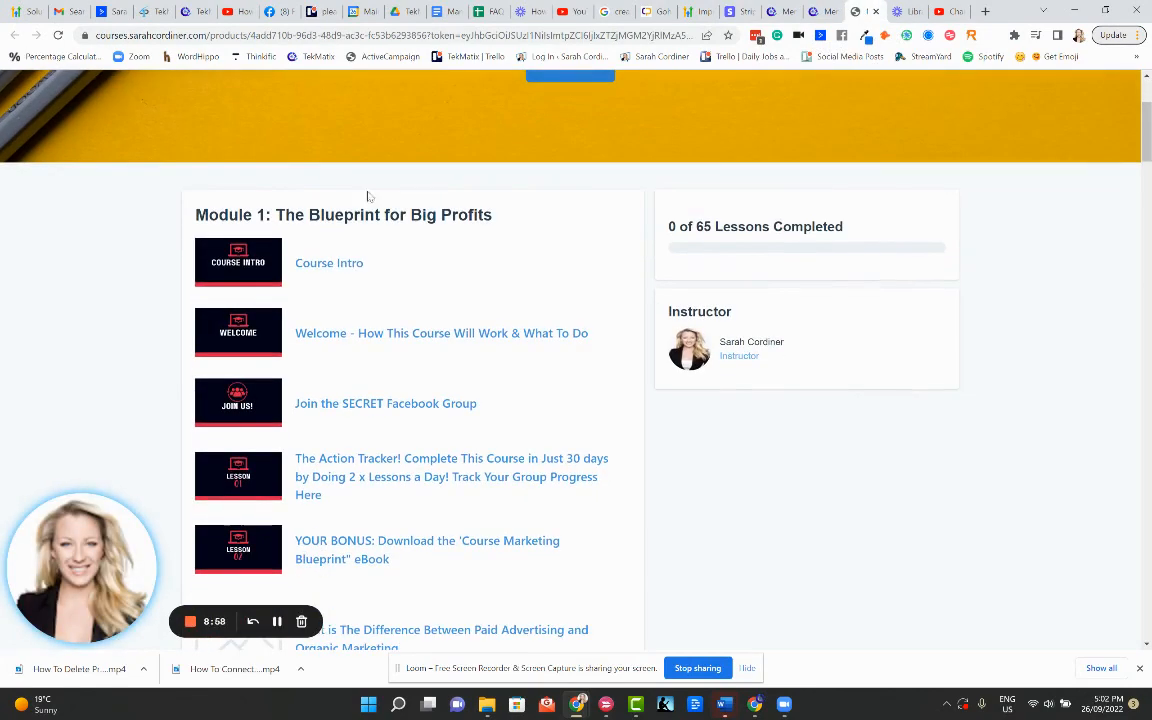
scroll("down", 3)
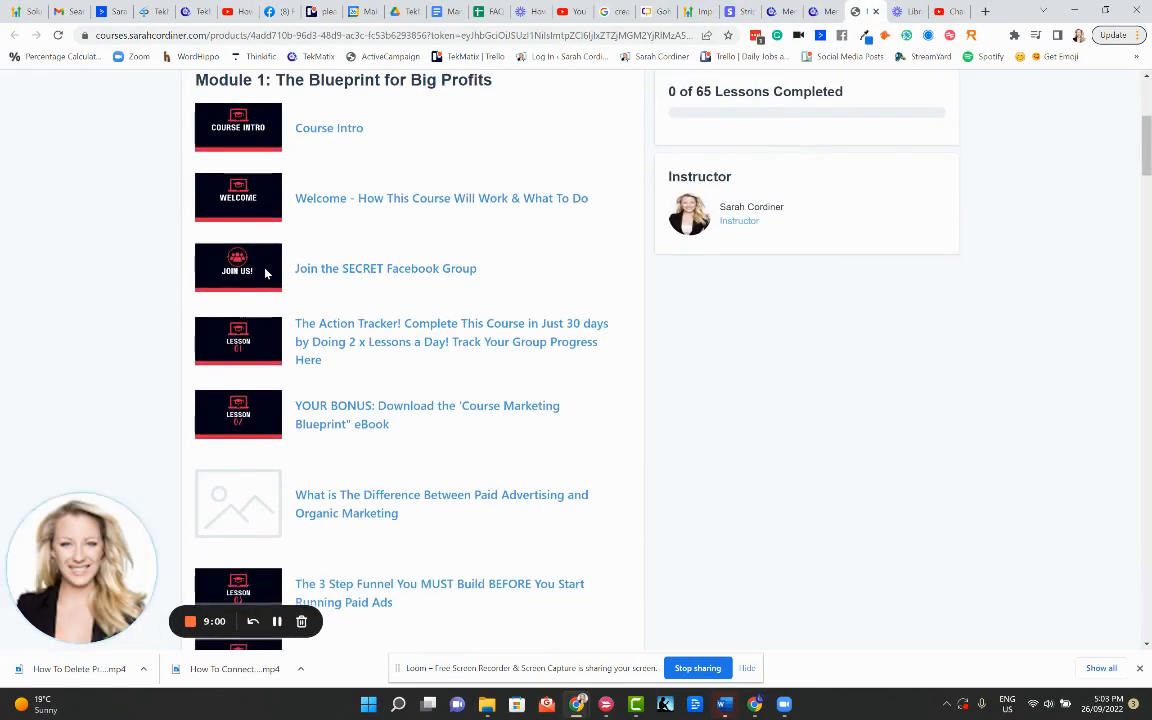
scroll("down", 3)
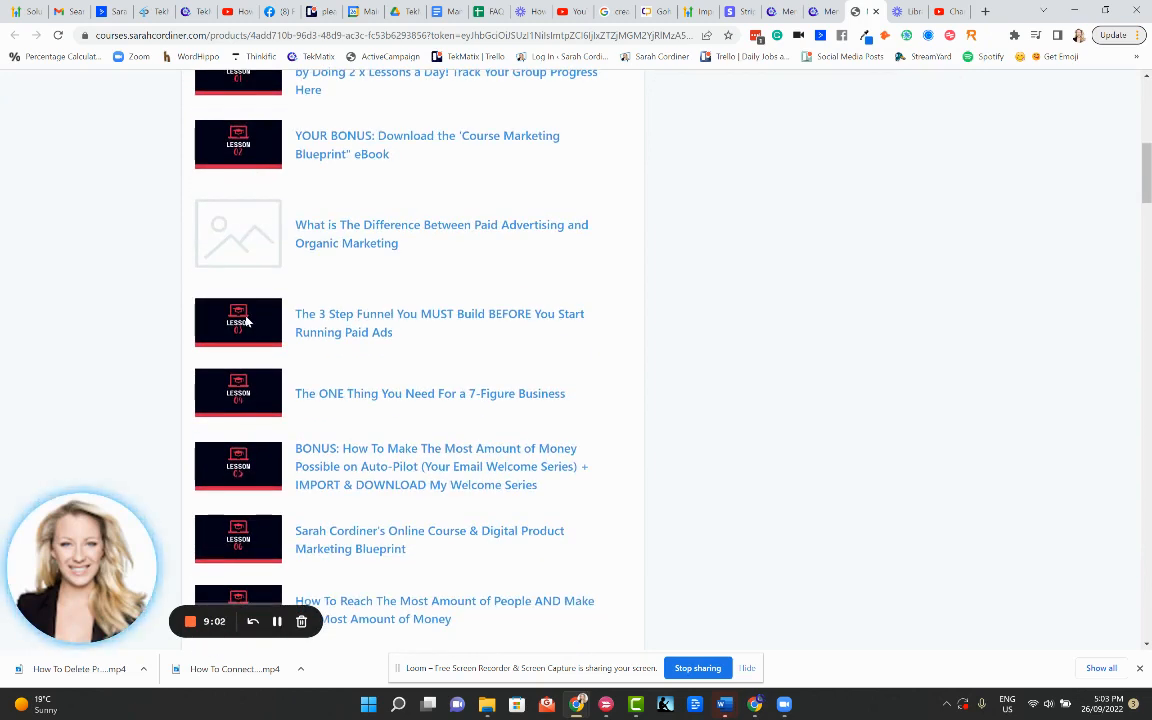
scroll("down", 3)
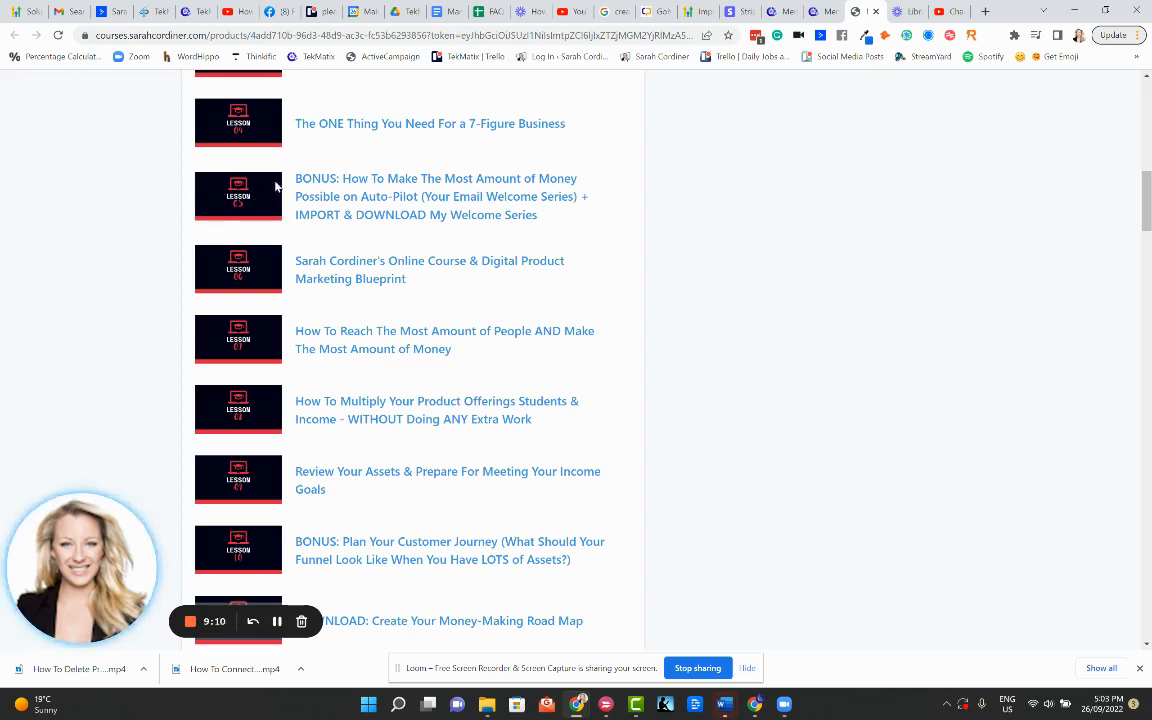
mouse_move(251, 213)
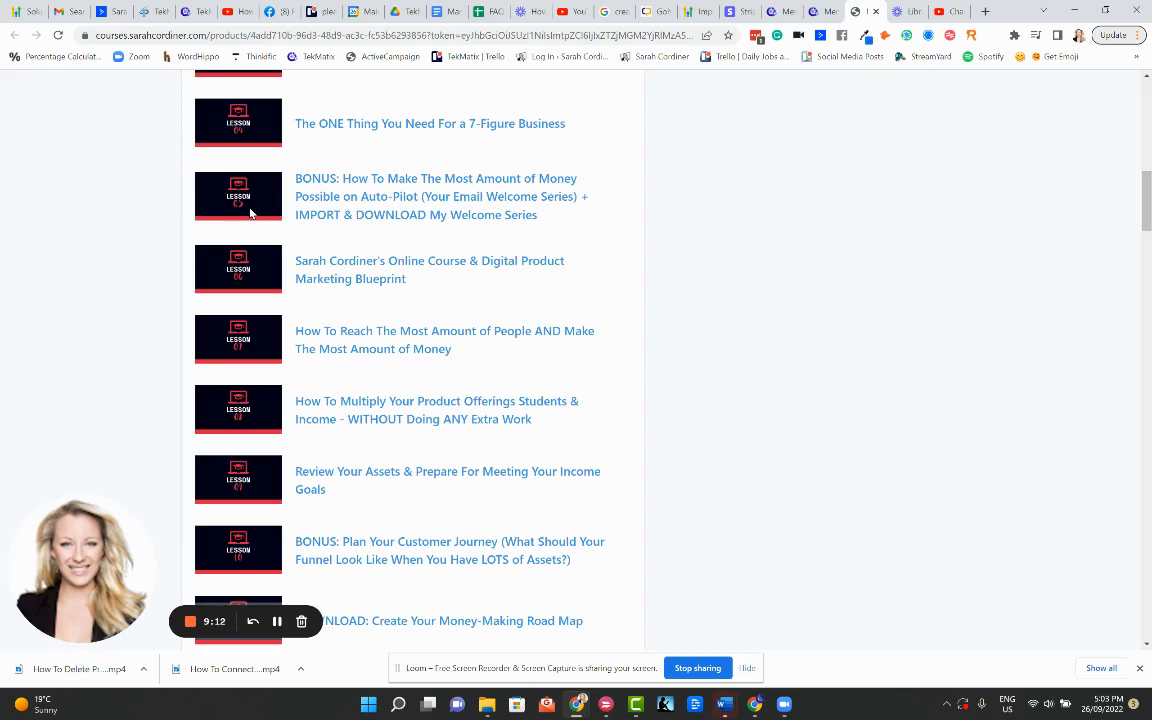
mouse_move(620, 131)
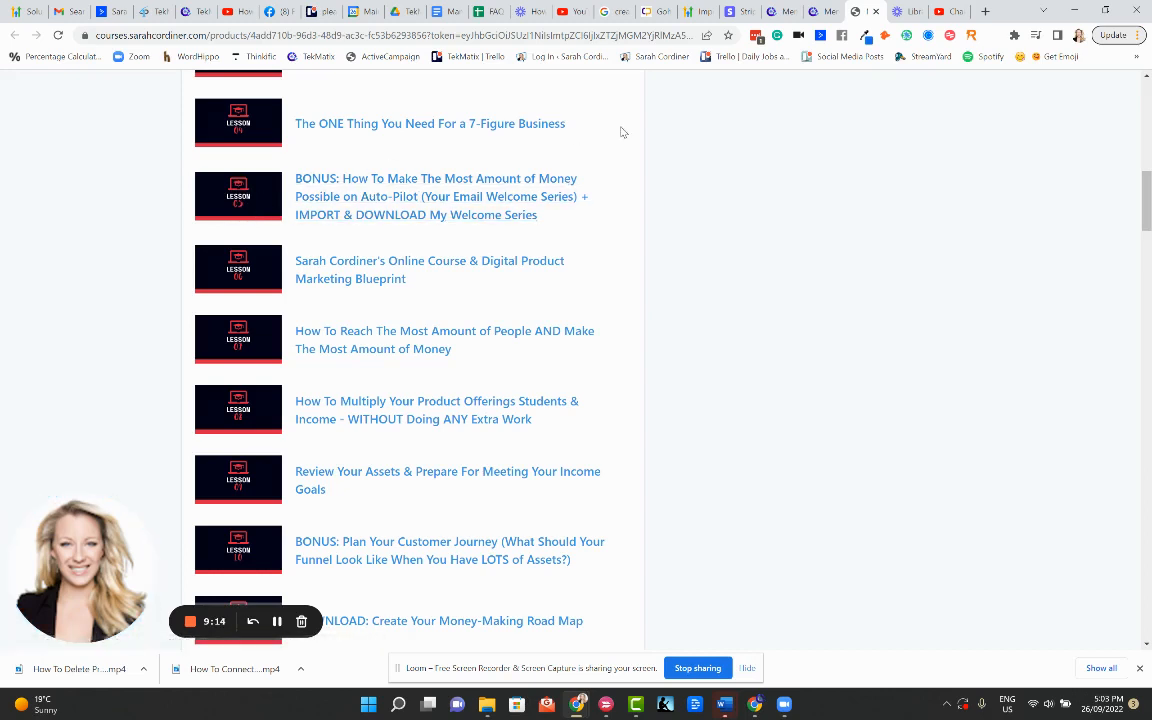
mouse_move(727, 116)
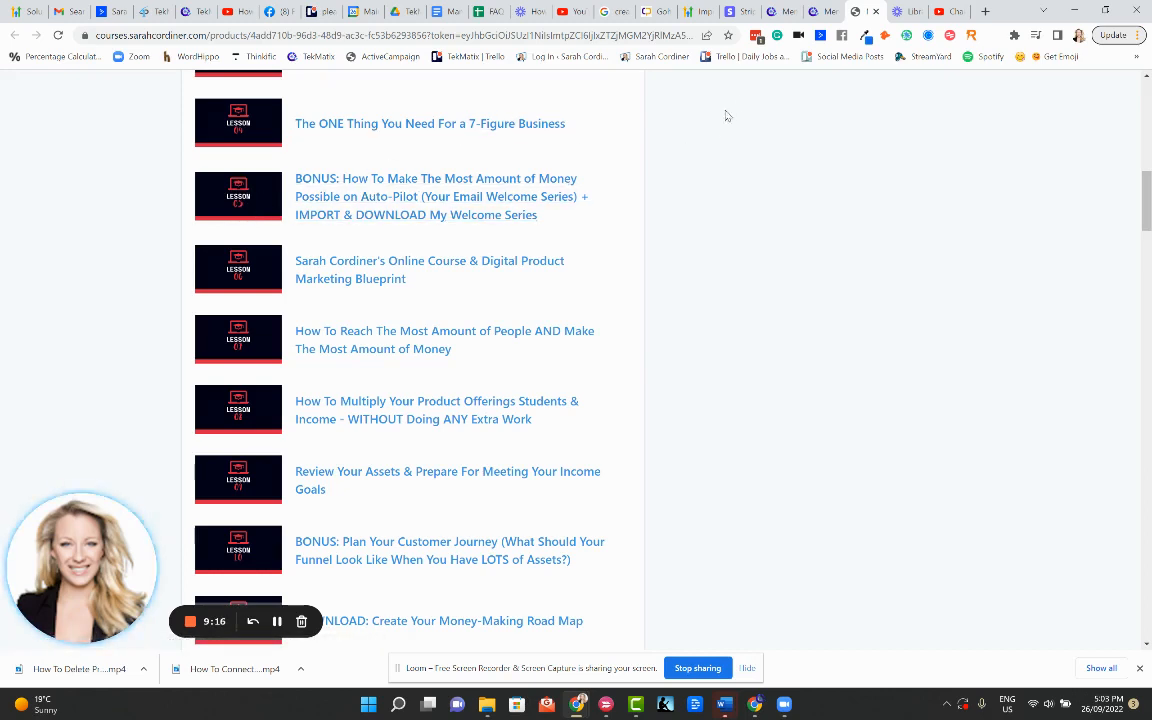
left_click(783, 11)
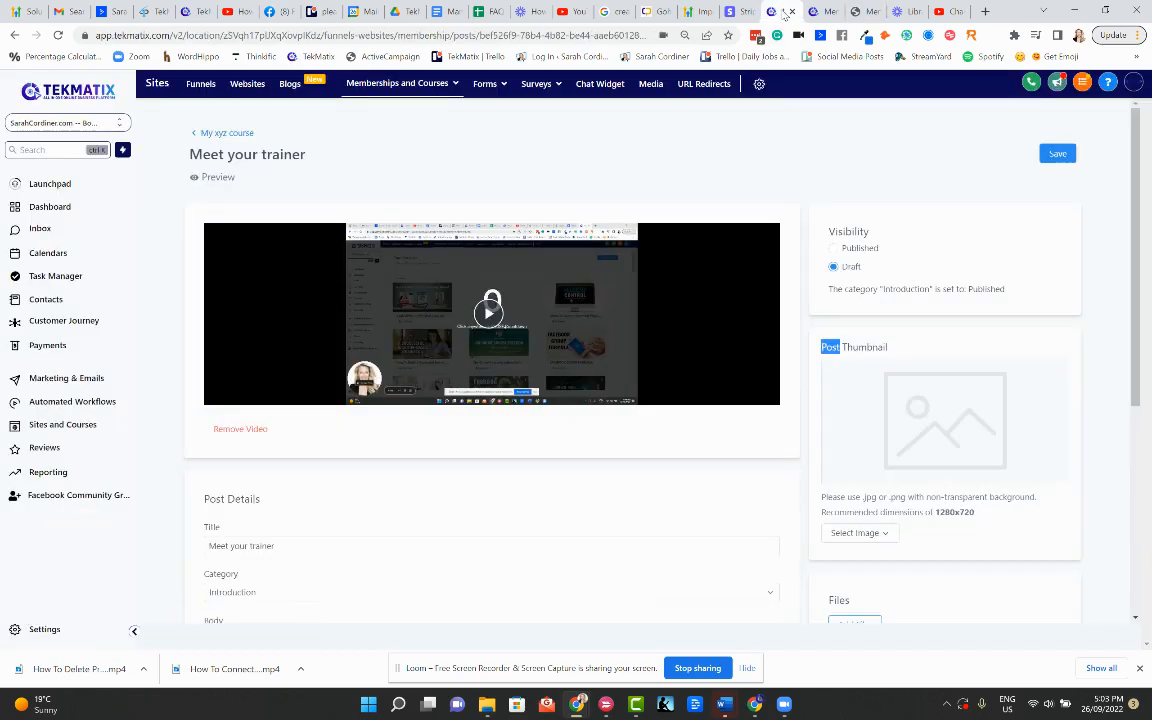
scroll("down", 3)
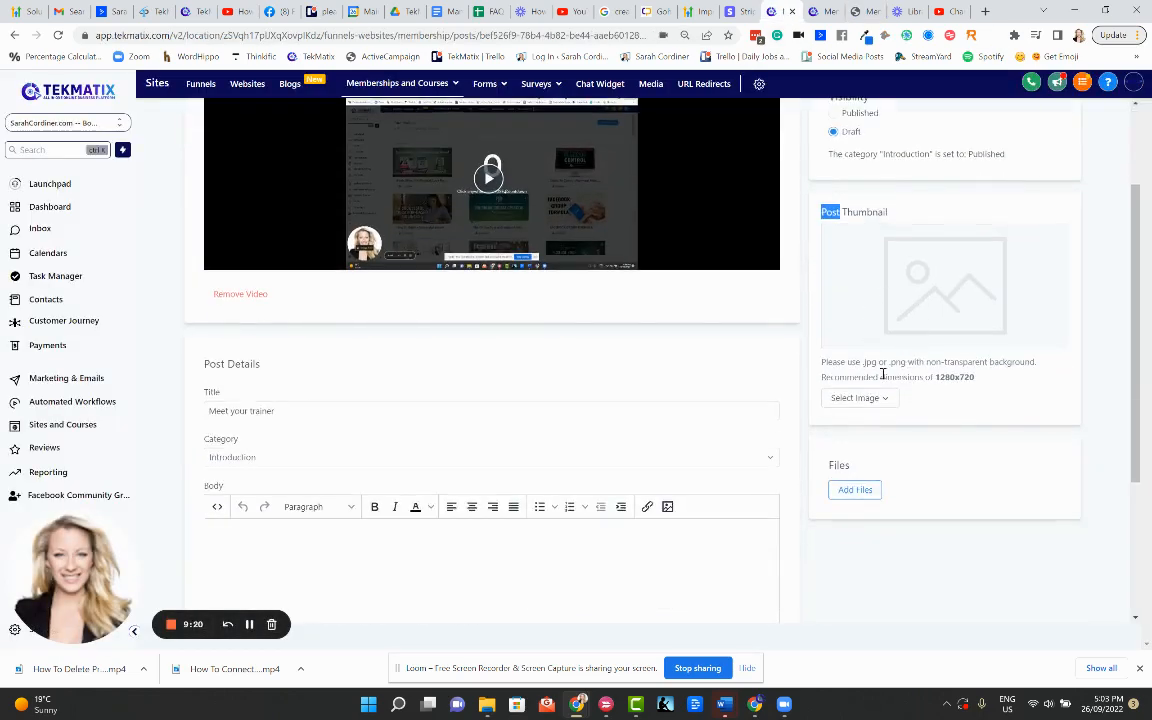
scroll("down", 3)
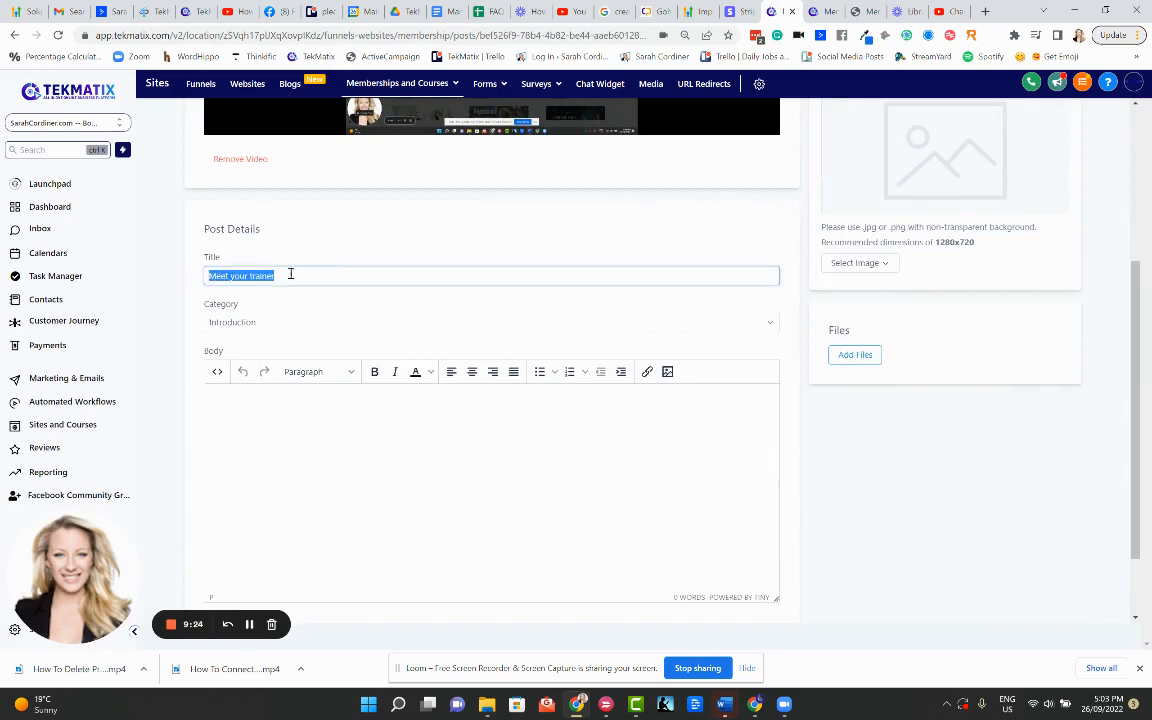
left_click(490, 322)
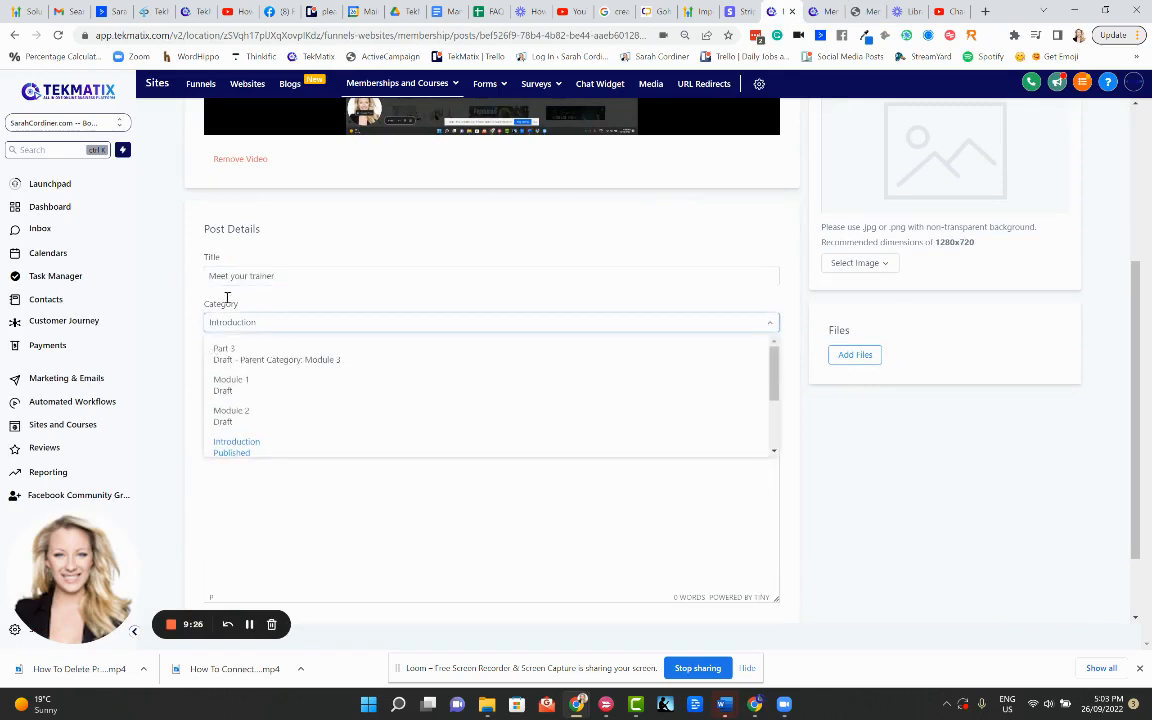
left_click(236, 441)
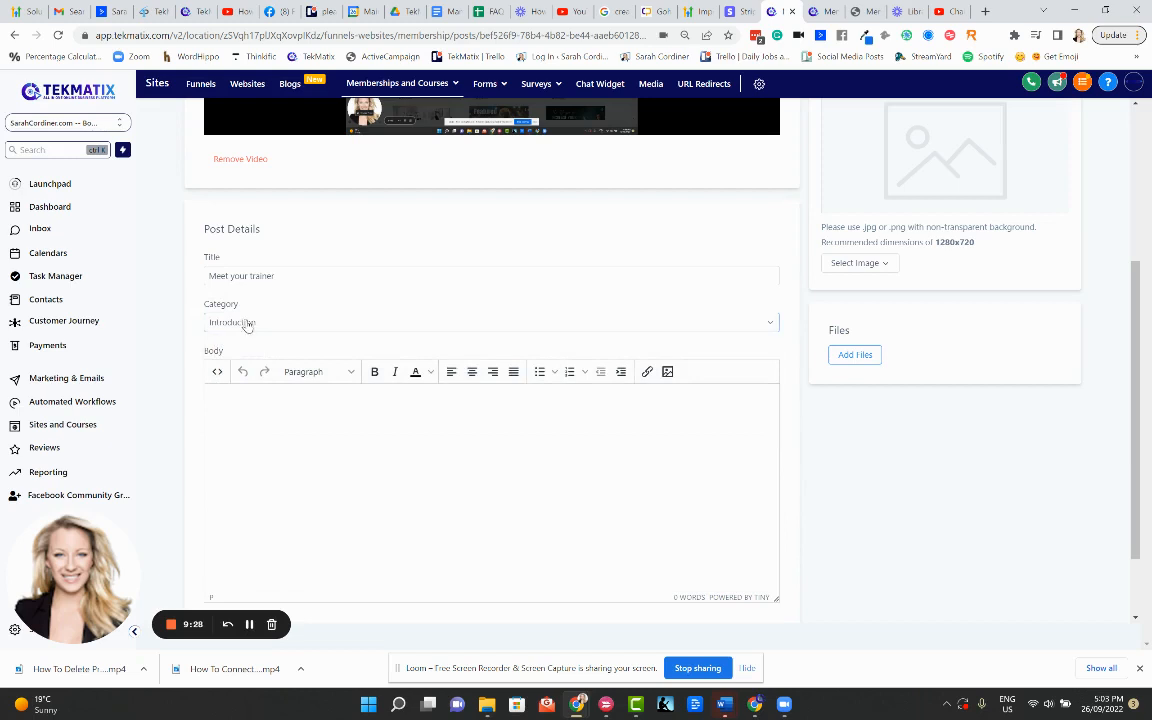
left_click(490, 322)
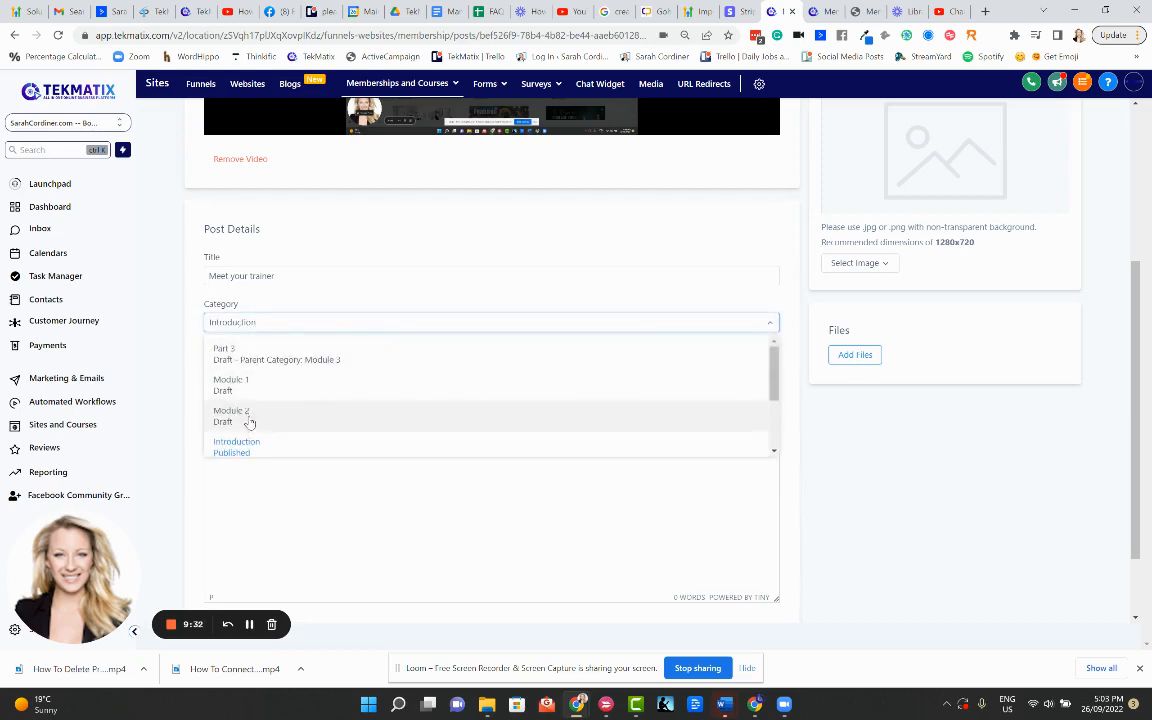
mouse_move(238, 403)
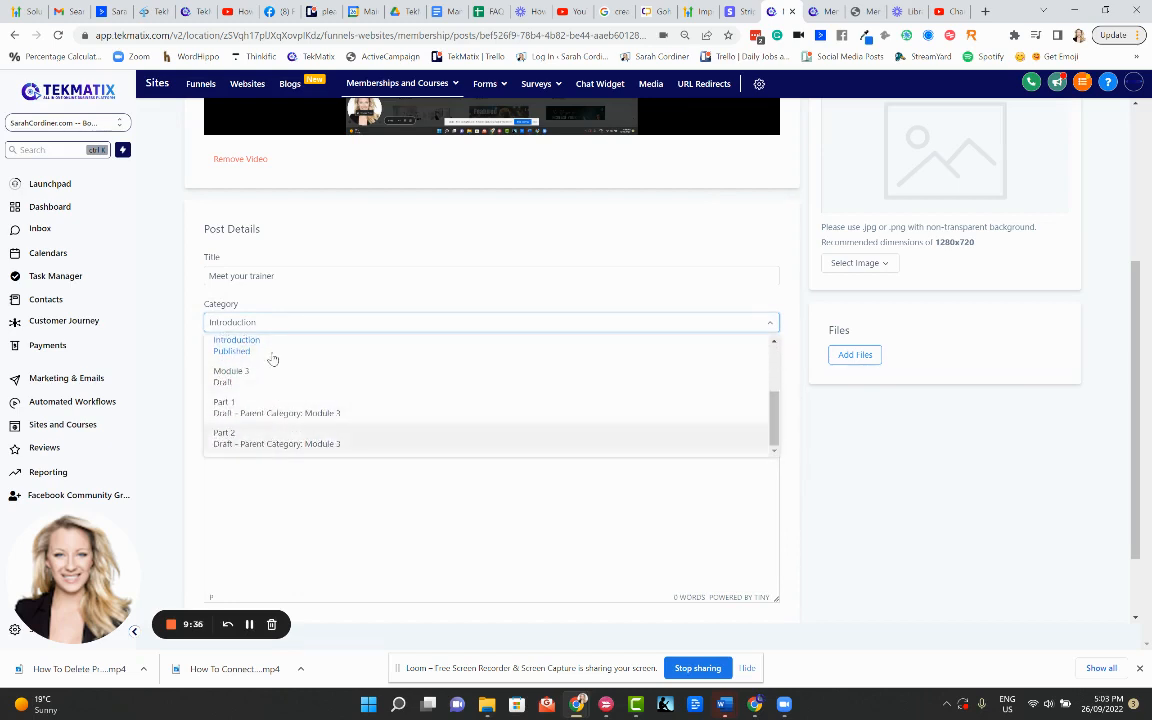
left_click(236, 339)
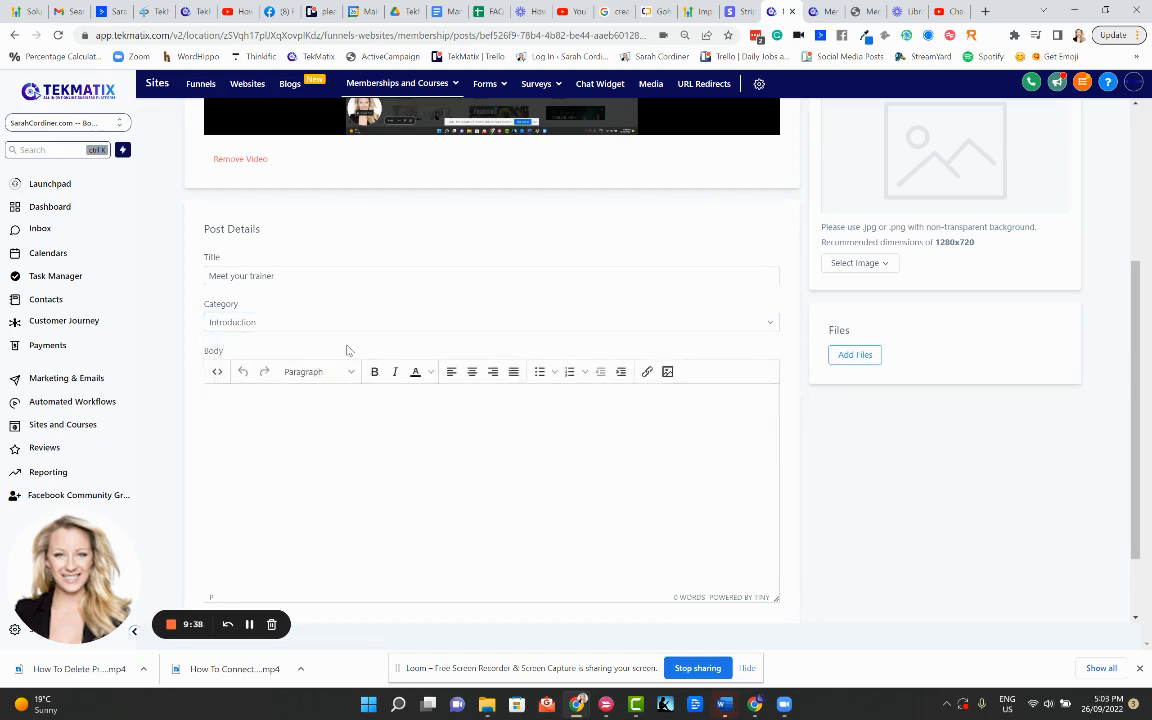
Type placeholder text 'vn cbsfkjeflbhfw' into the lesson body and start a new line
scroll("up", 3)
type("bcskjd")
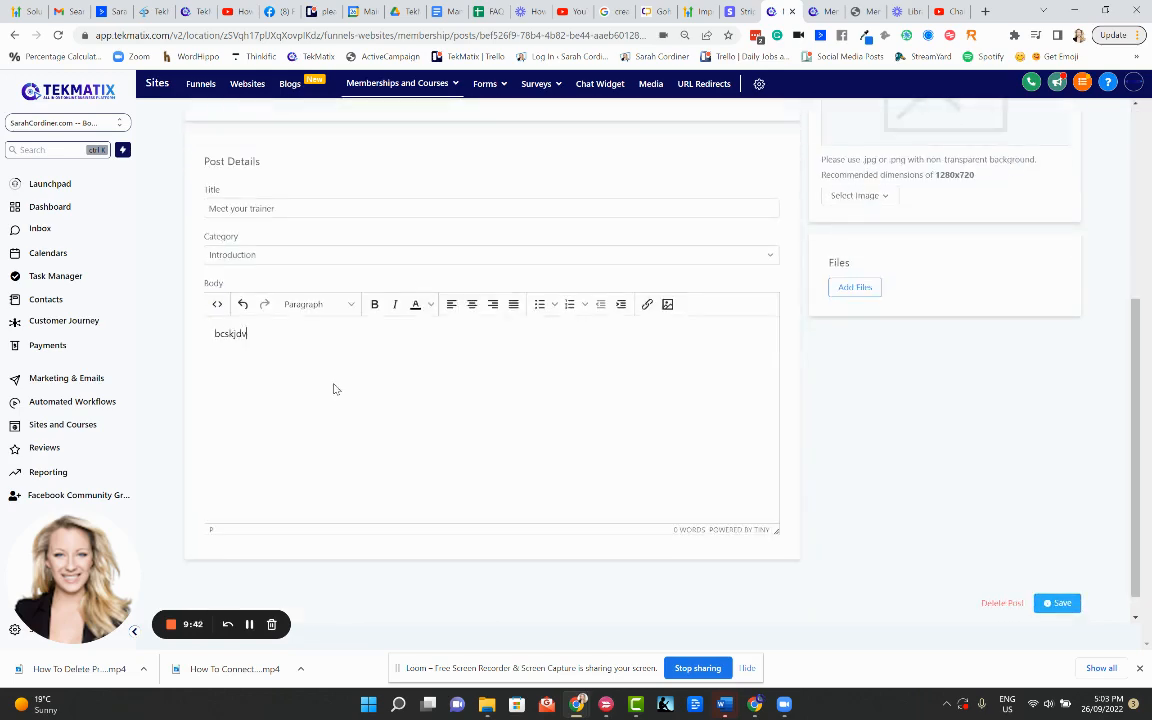
type("v")
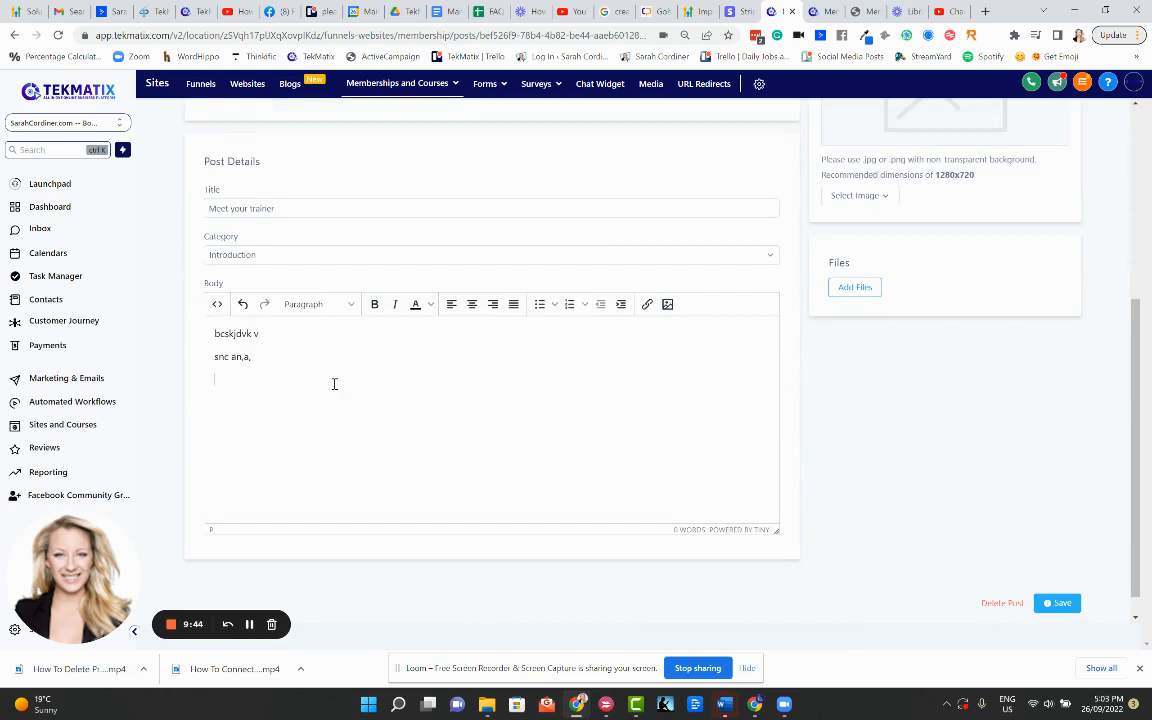
type("n cbsfkjeflbhfw")
type("cbk fcbka")
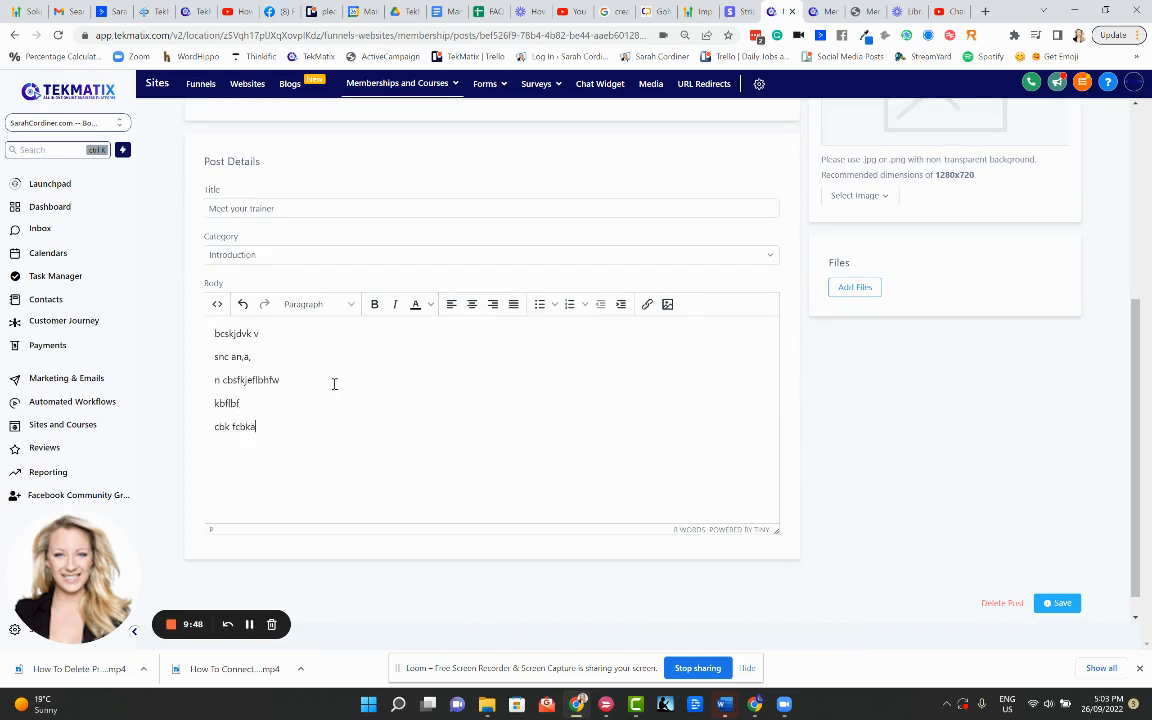
key("Return")
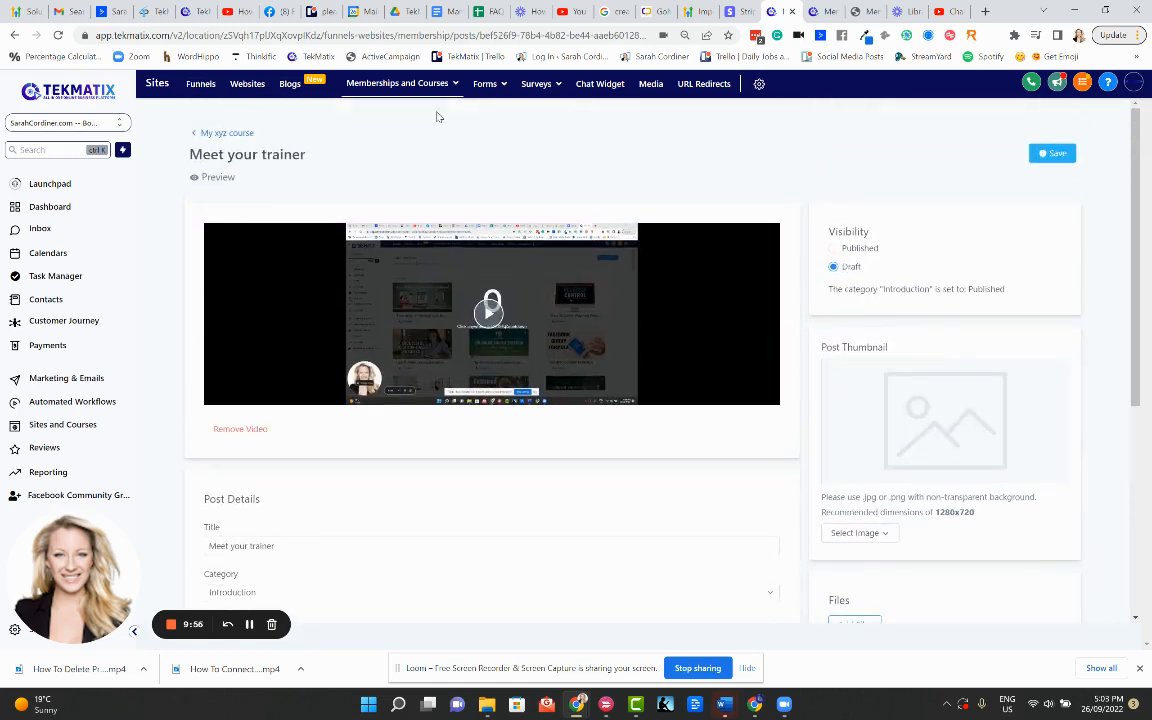
scroll("down", 3)
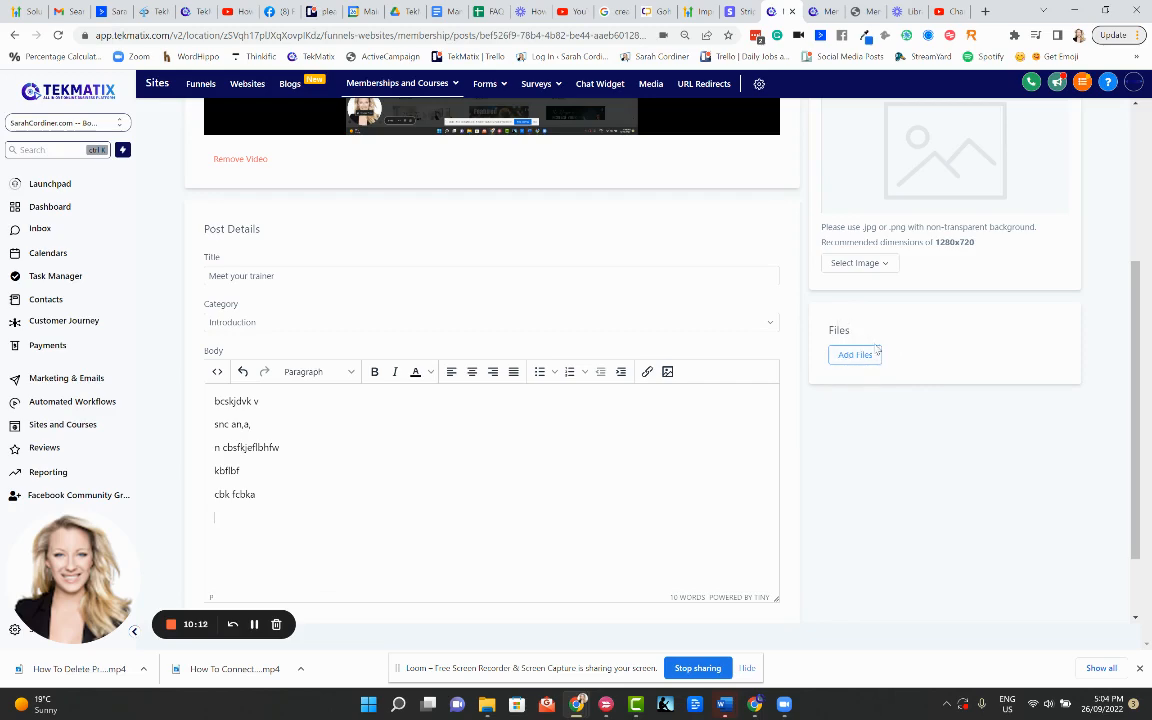
scroll("up", 3)
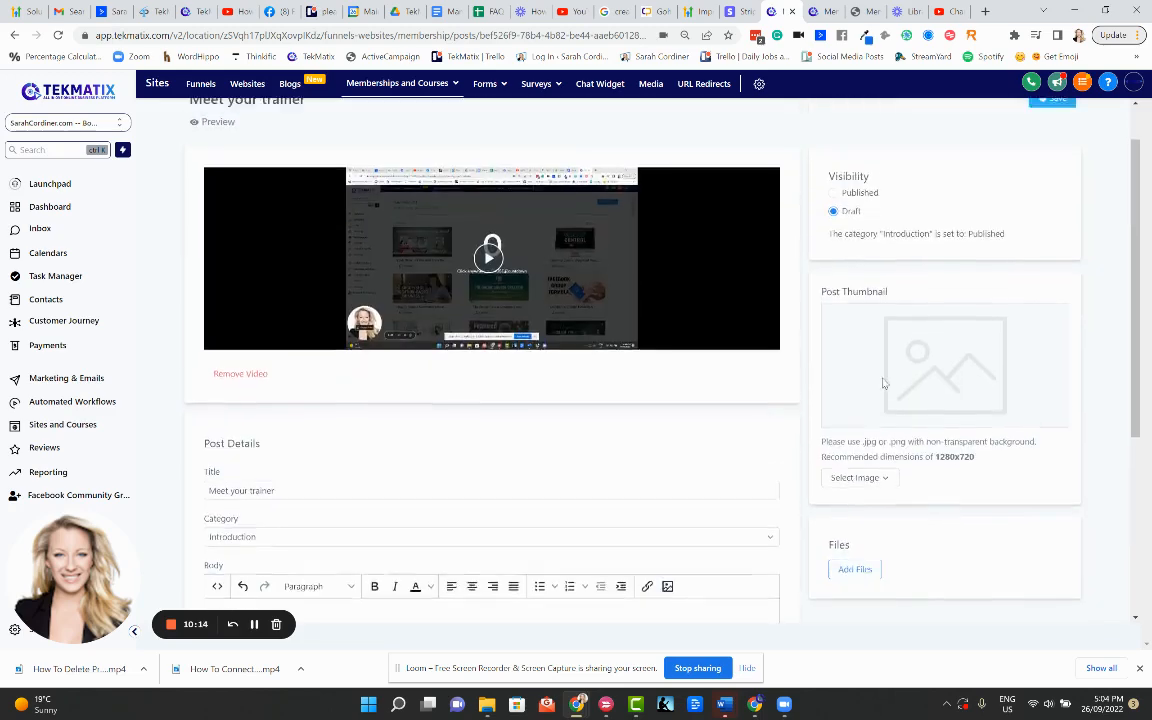
scroll("down", 3)
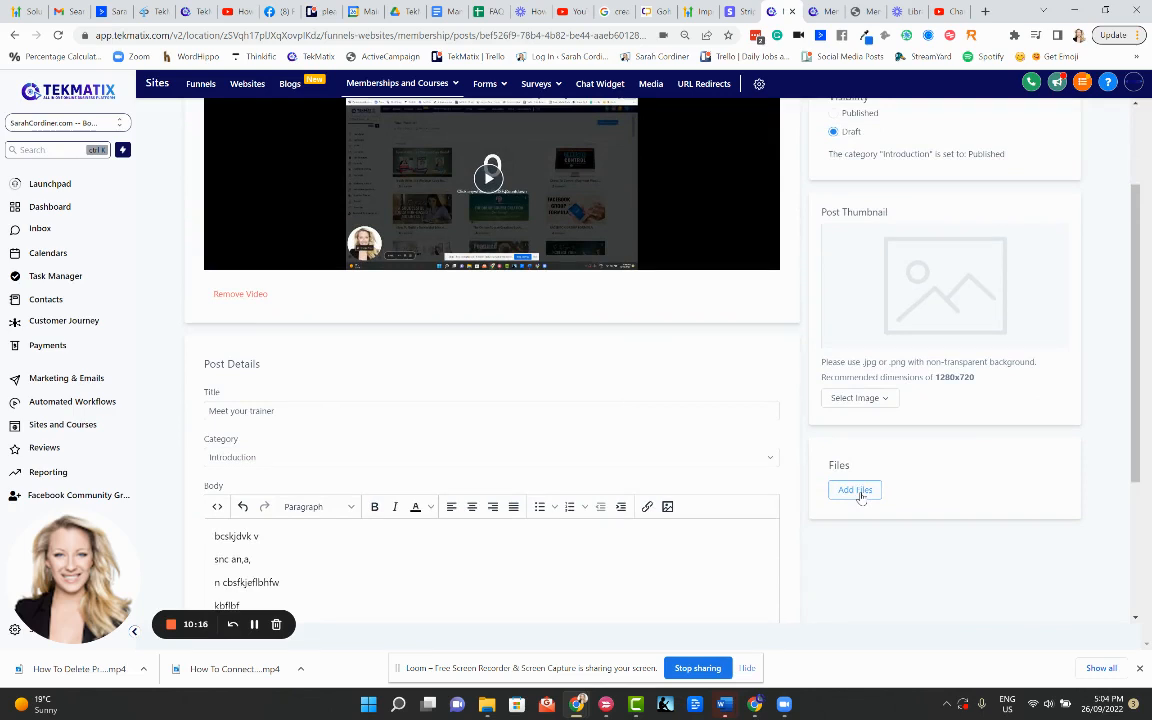
scroll("up", 3)
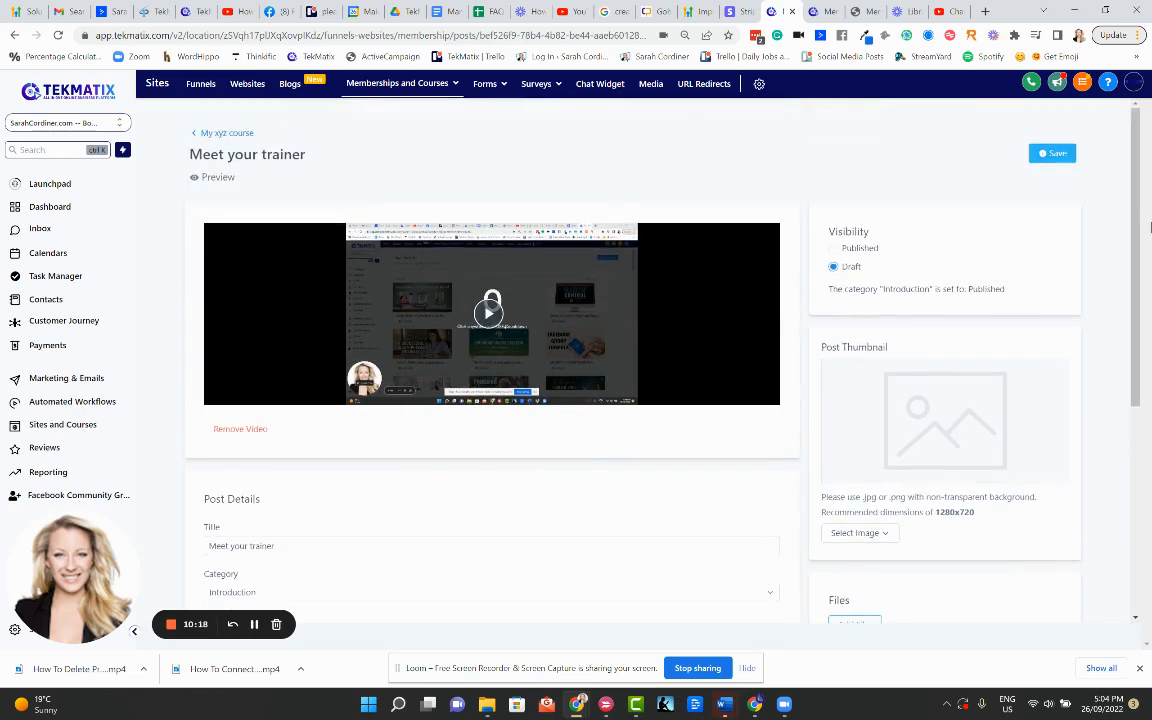
Set the Meet your trainer lesson's visibility to Published and save it
left_click(833, 248)
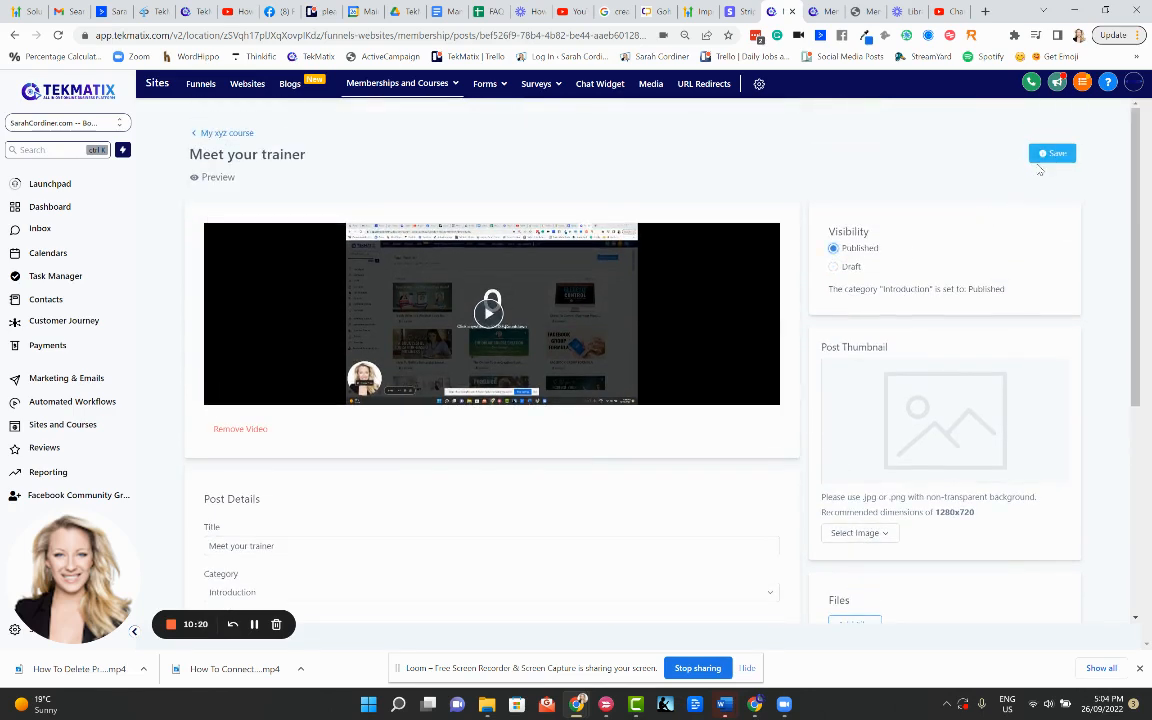
left_click(1051, 153)
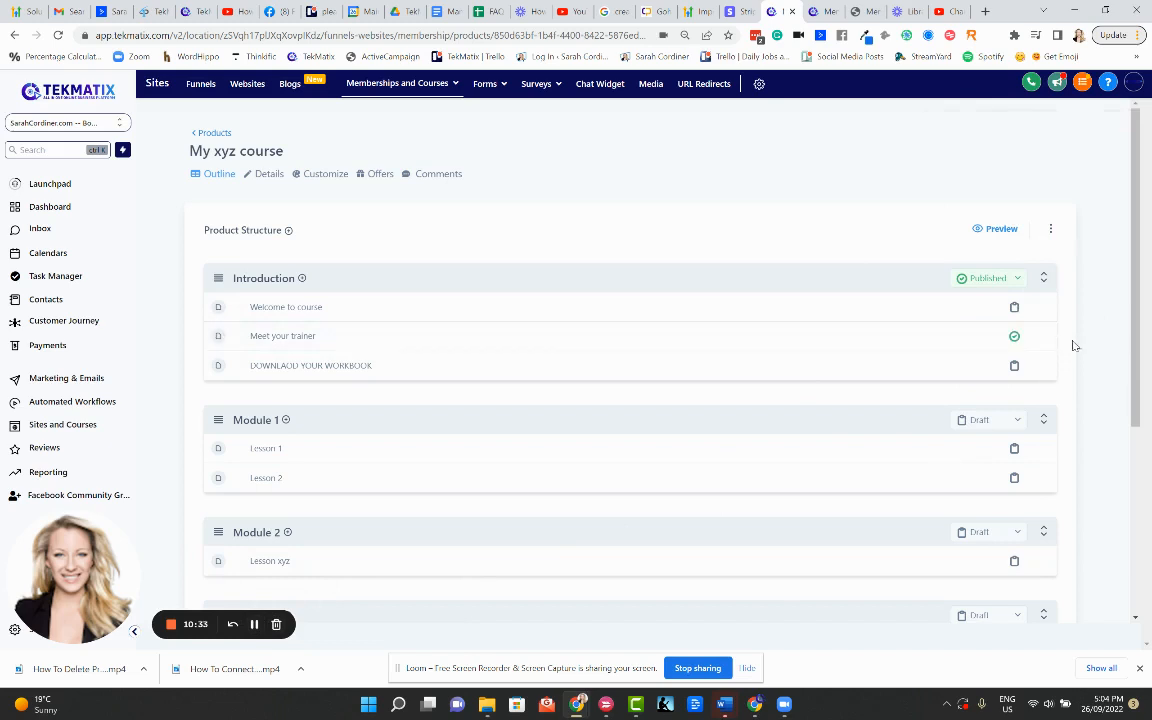
scroll("down", 3)
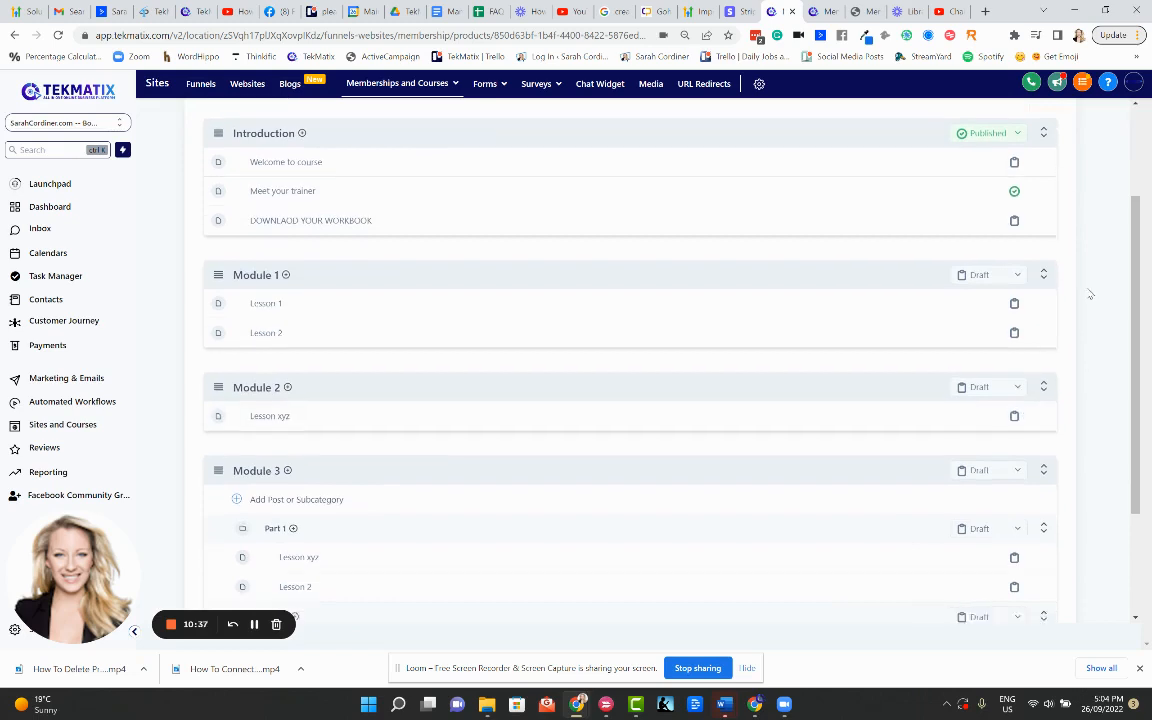
scroll("up", 3)
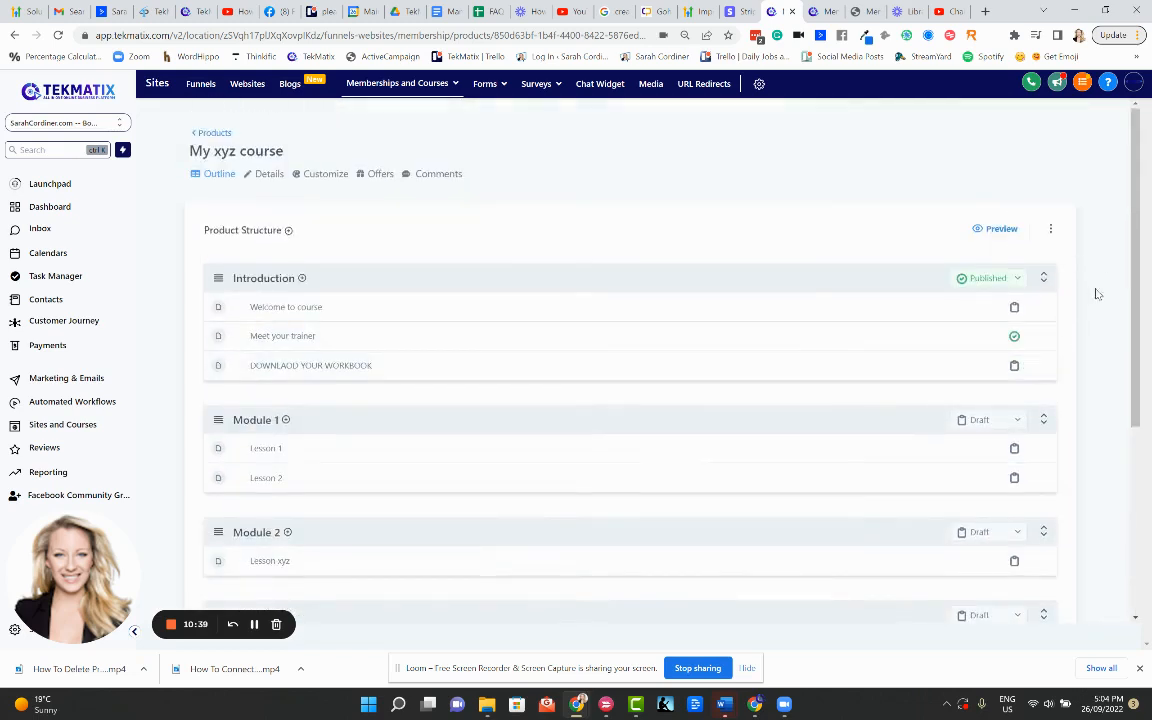
mouse_move(700, 207)
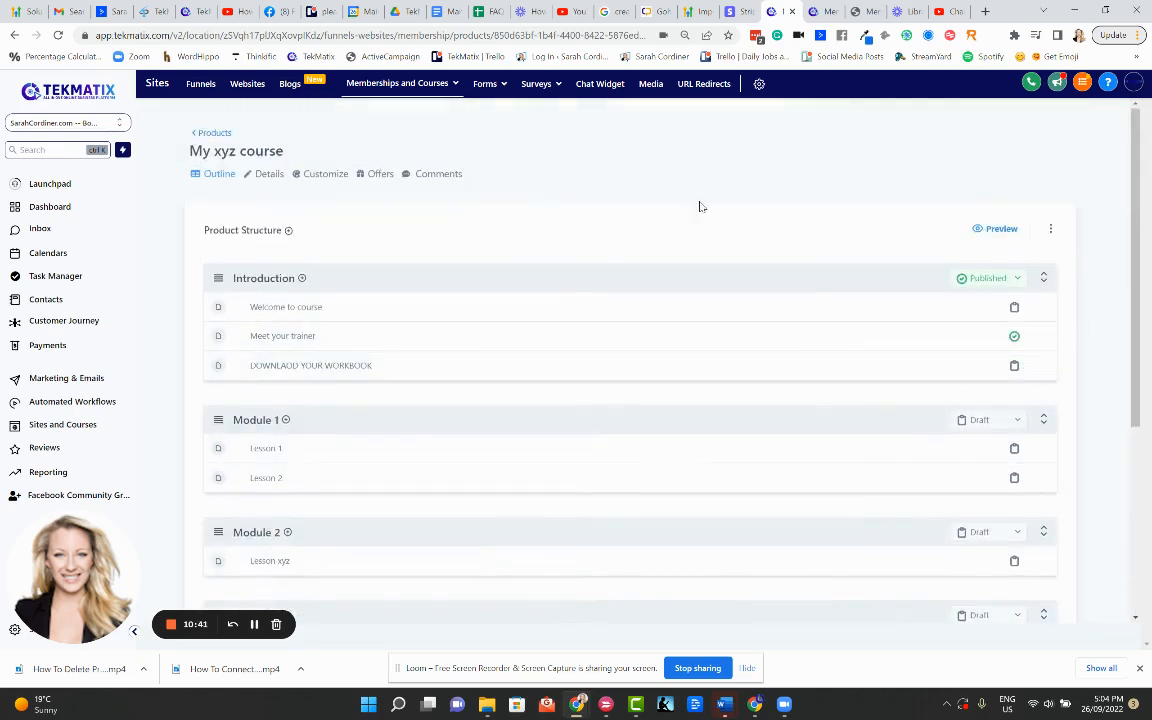
scroll("down", 3)
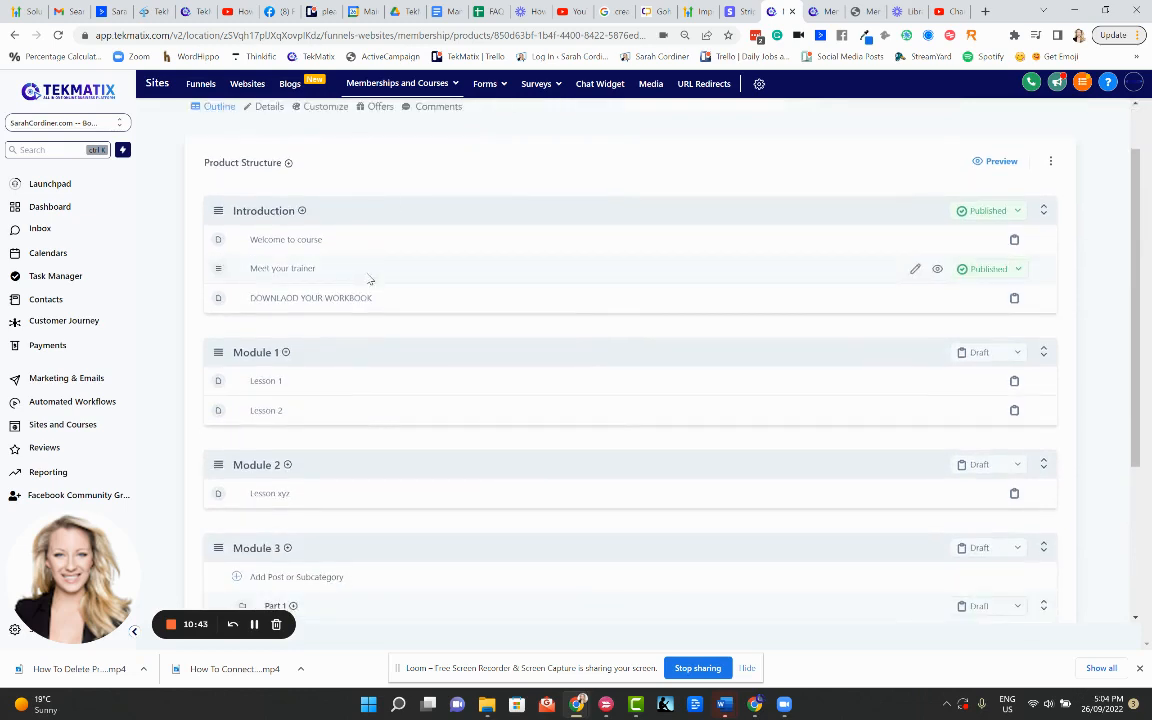
mouse_move(290, 381)
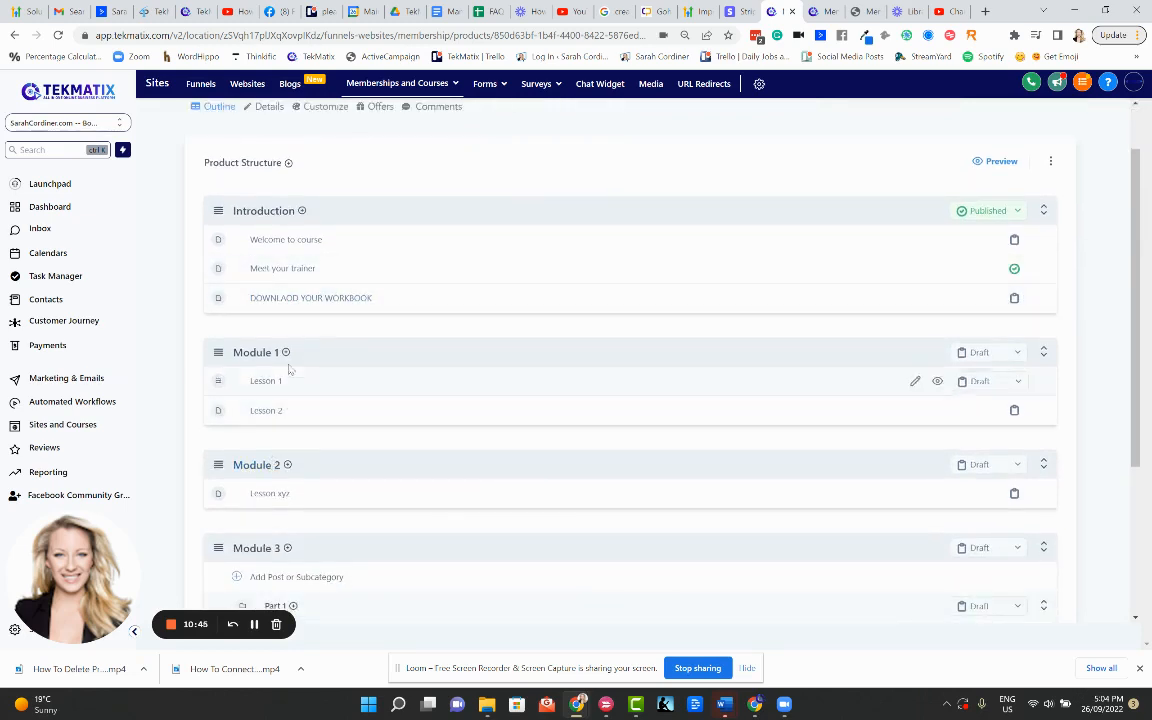
scroll("up", 3)
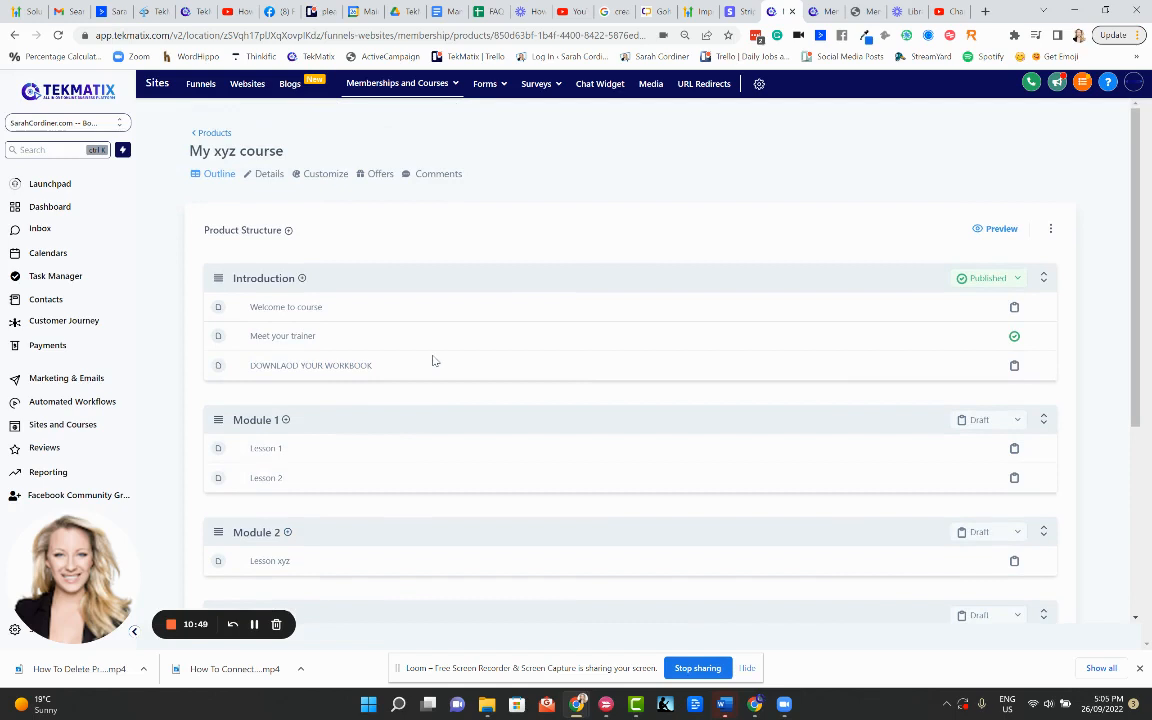
mouse_move(428, 365)
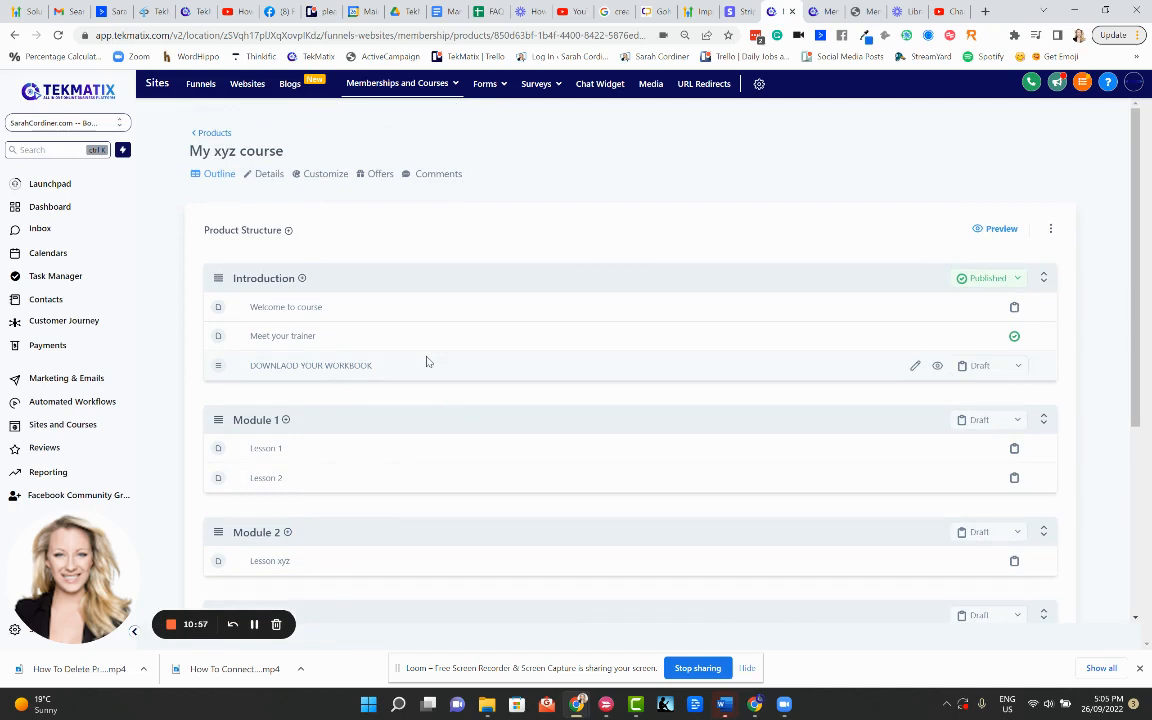
mouse_move(611, 377)
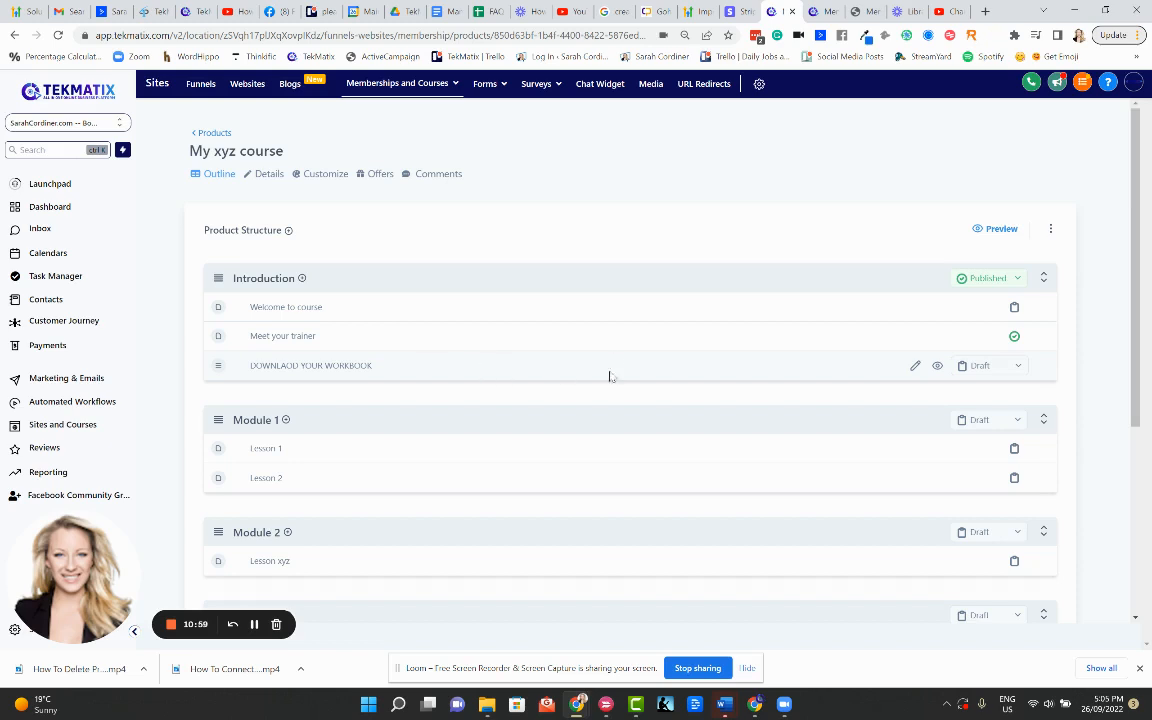
scroll("down", 3)
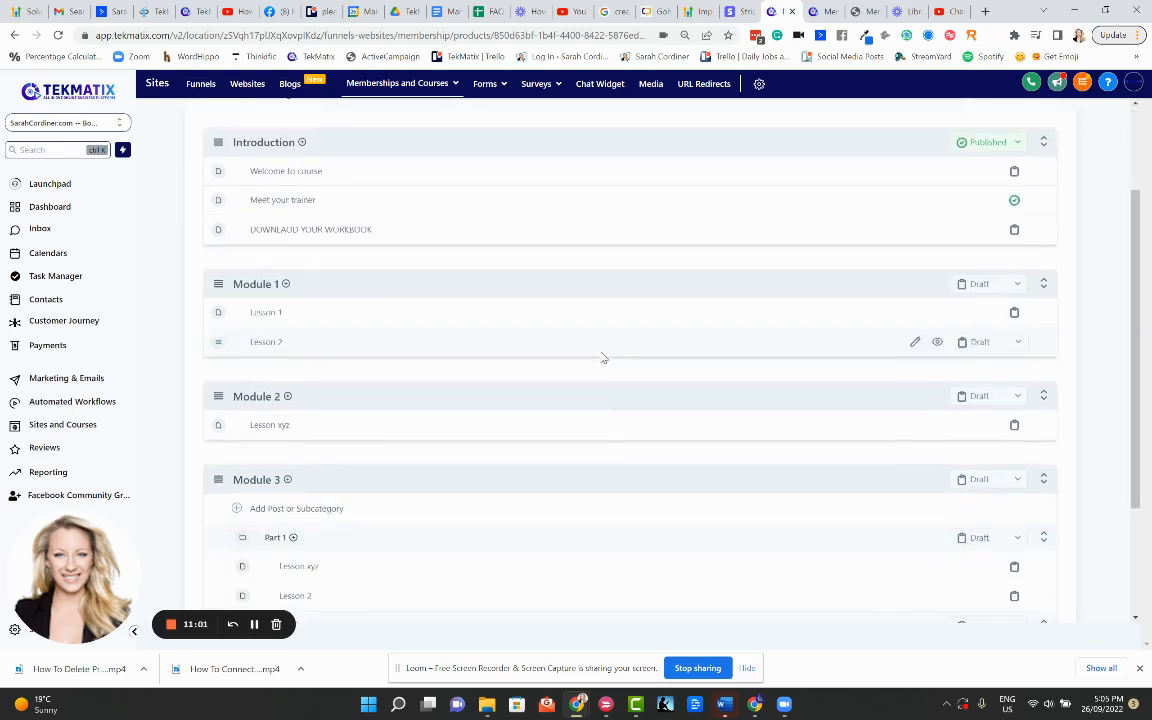
scroll("up", 3)
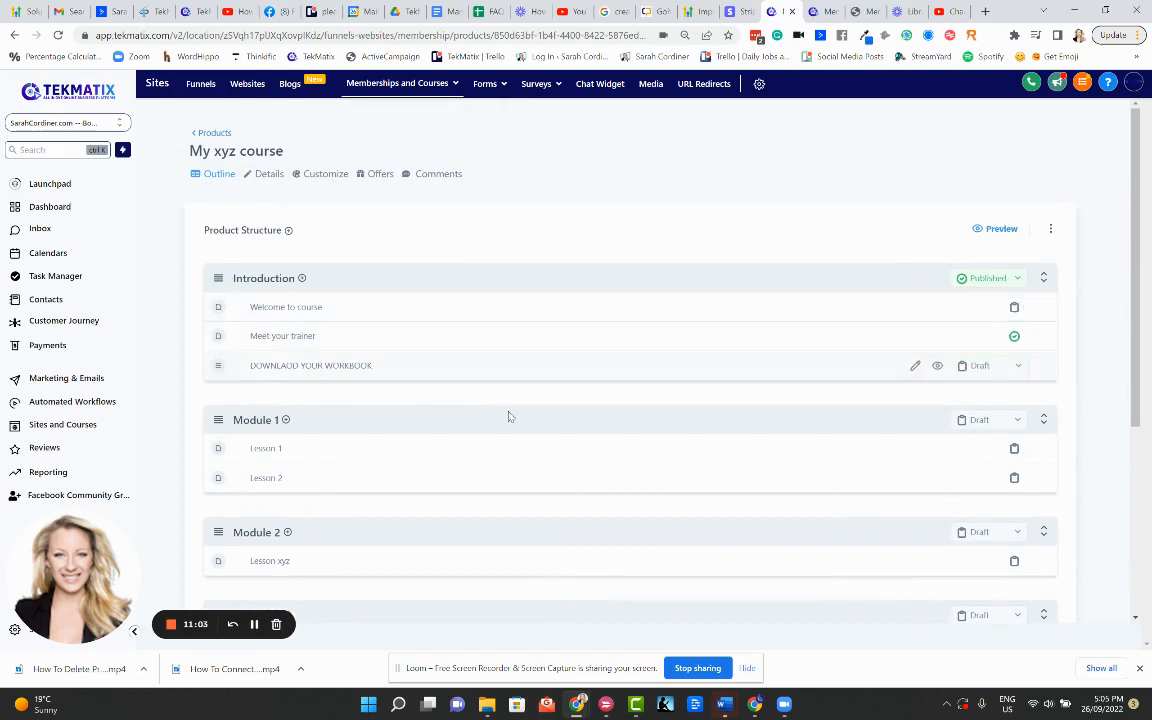